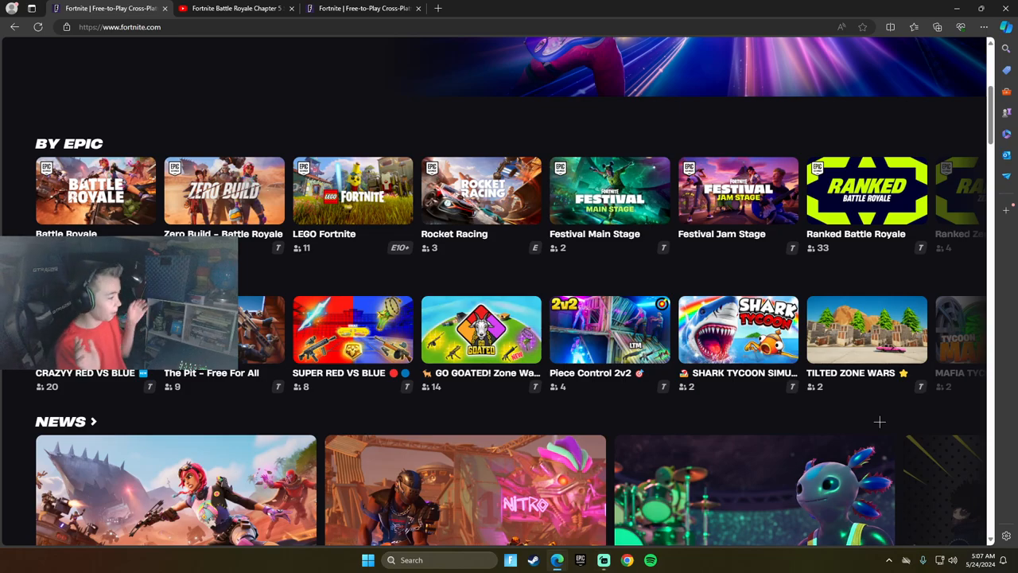
mouse_move(814, 416)
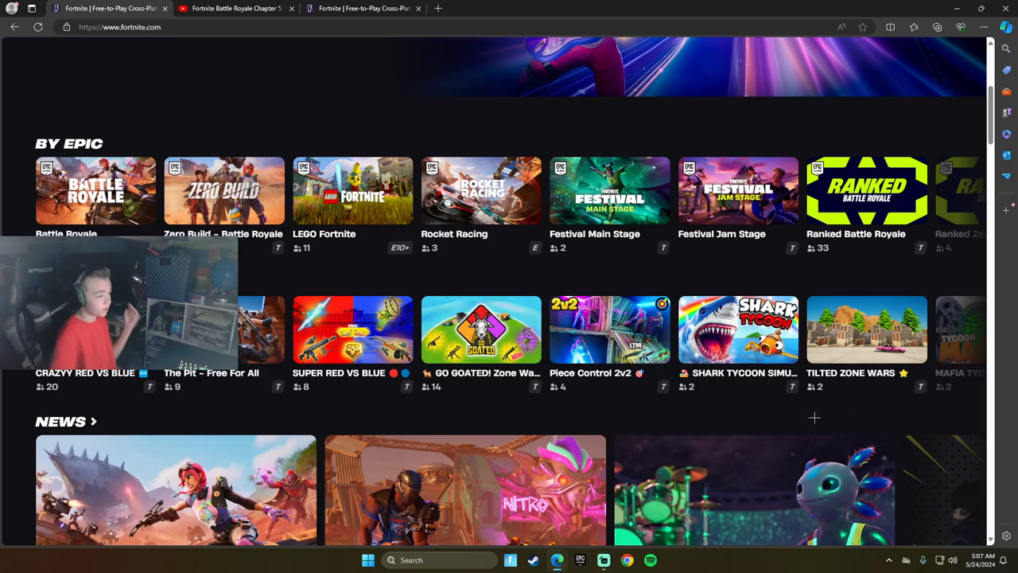
Step: Scroll through the Wrecked article's intro and launch trailer to the Welcome to the Wasteland section
scroll(down, 3)
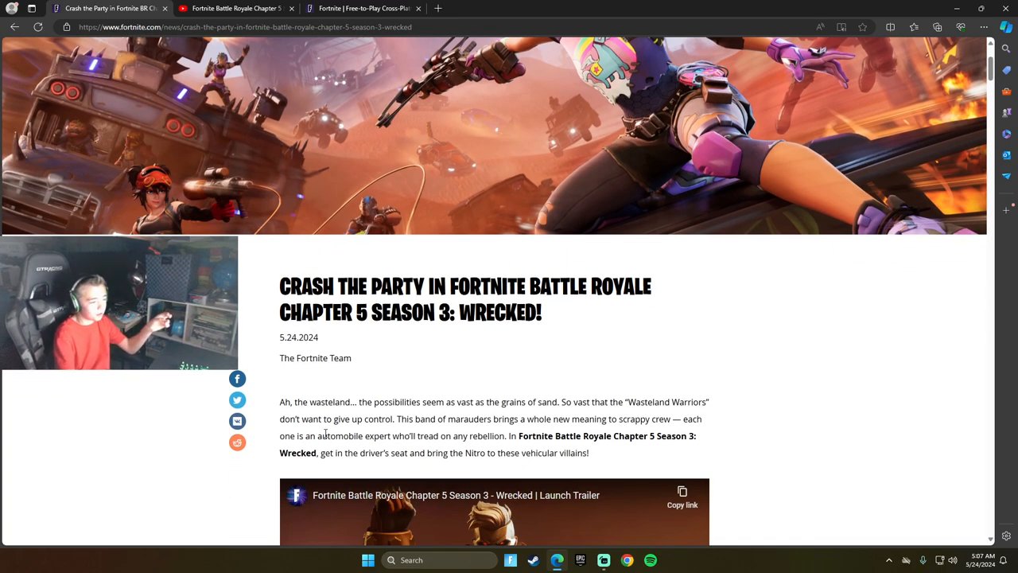
mouse_move(410, 379)
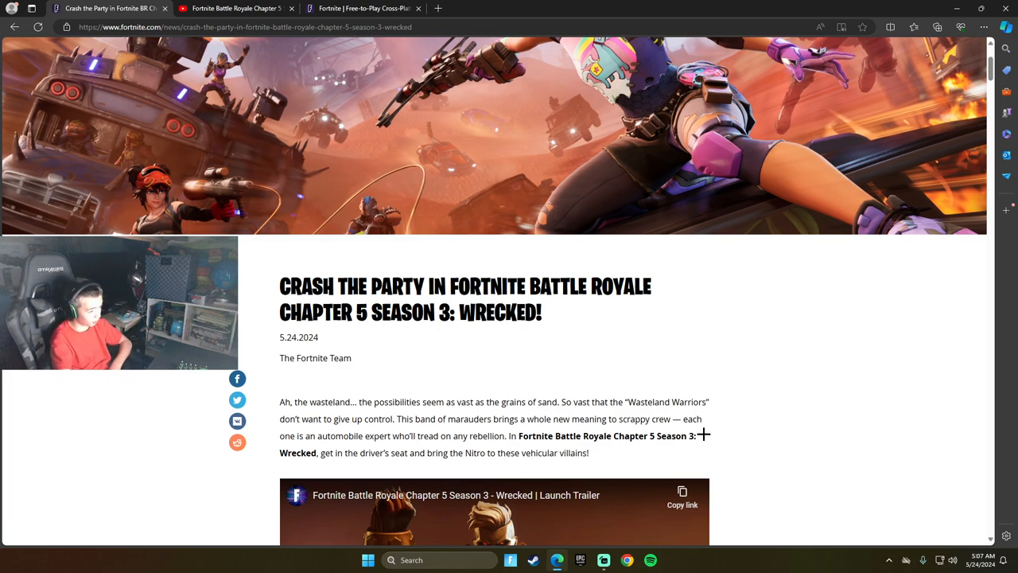
scroll(down, 3)
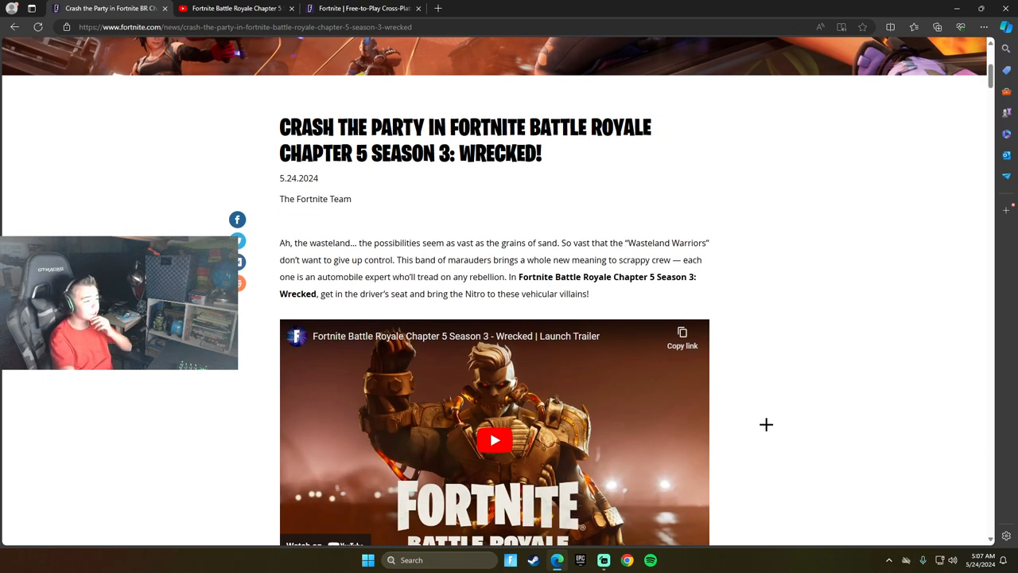
mouse_move(719, 388)
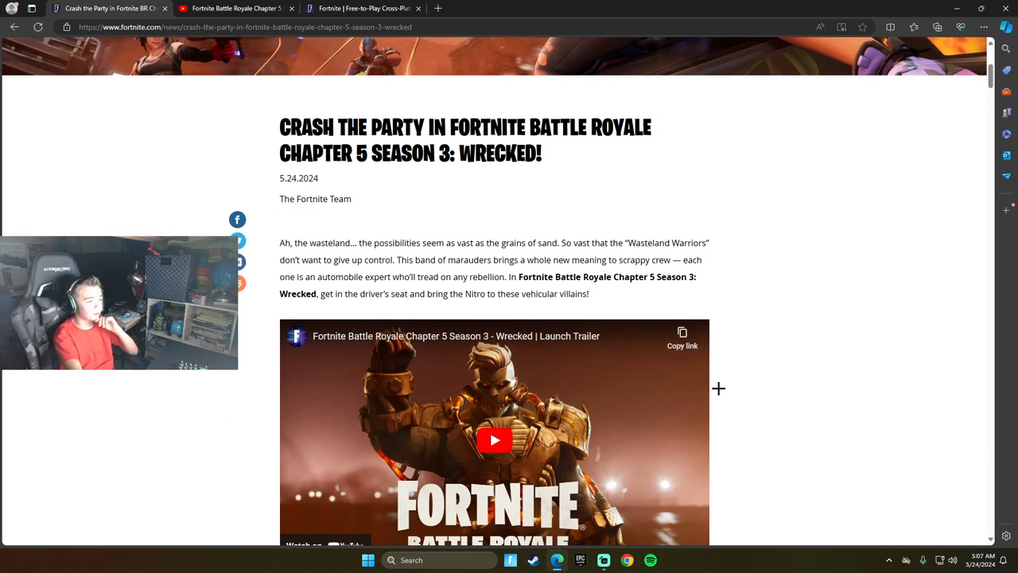
scroll(down, 3)
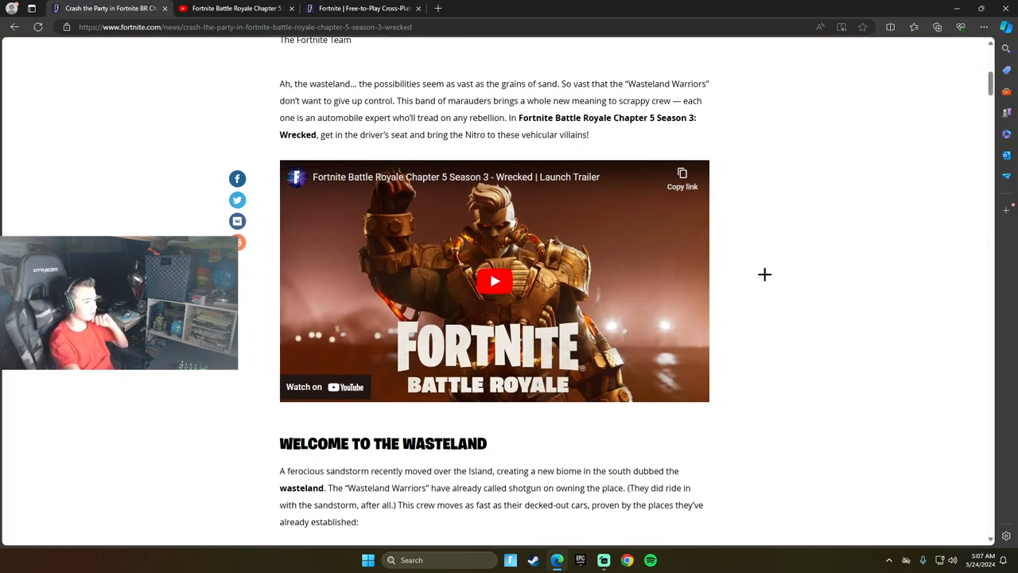
mouse_move(959, 477)
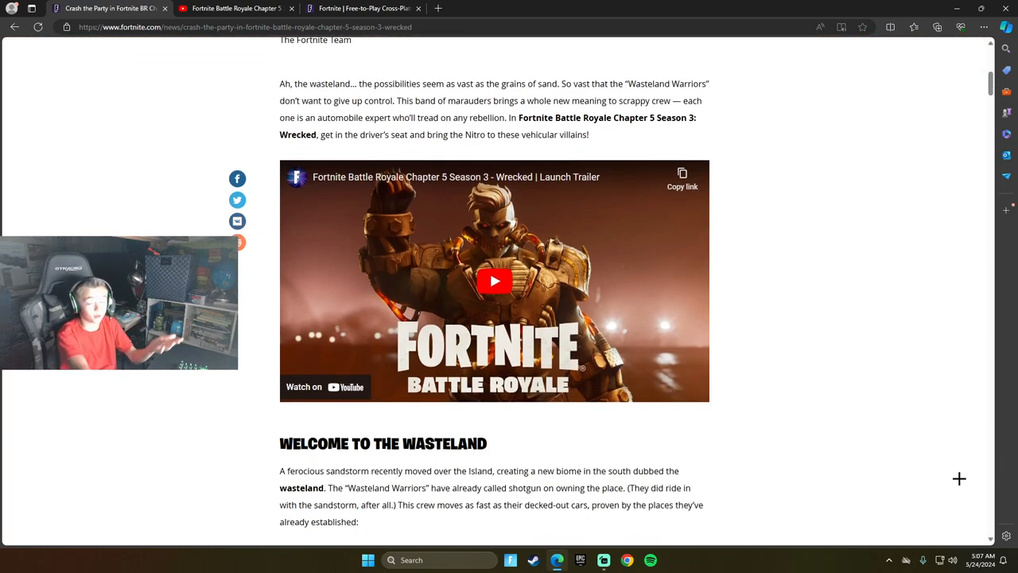
mouse_move(936, 301)
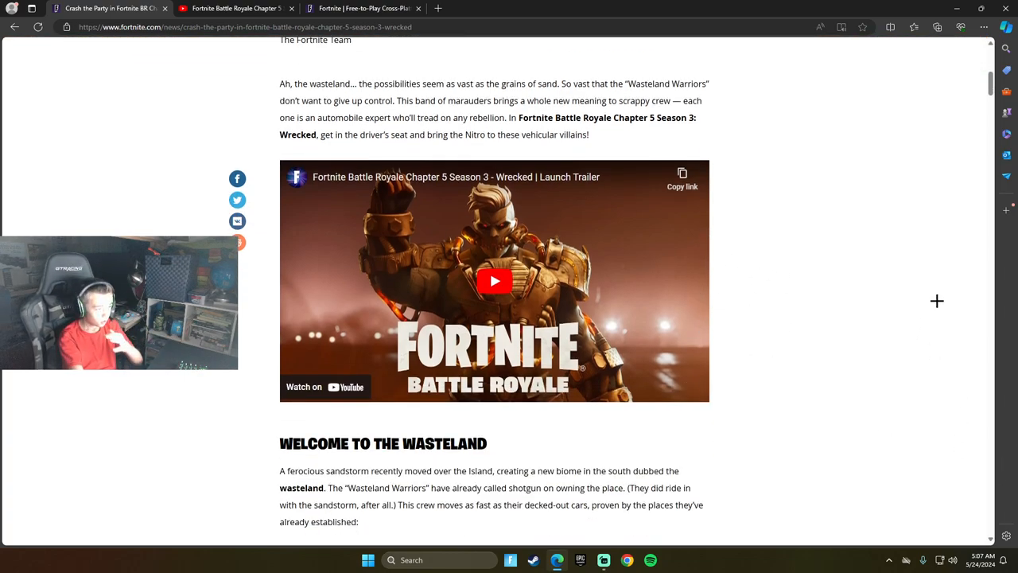
Step: Scroll through the Redline Rig and Nitrodrome descriptions until the Brutal Beachhead section appears
scroll(down, 3)
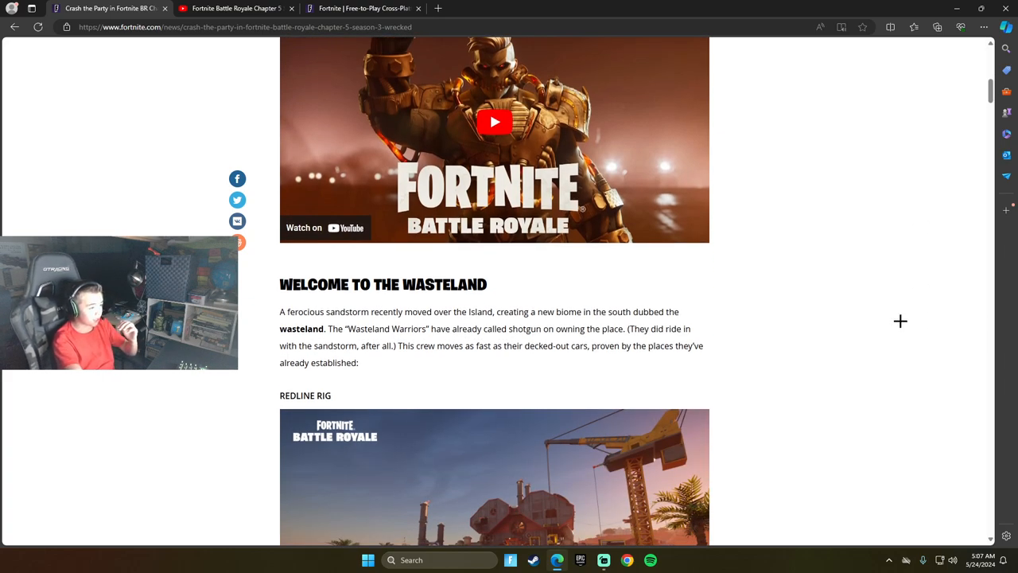
mouse_move(871, 340)
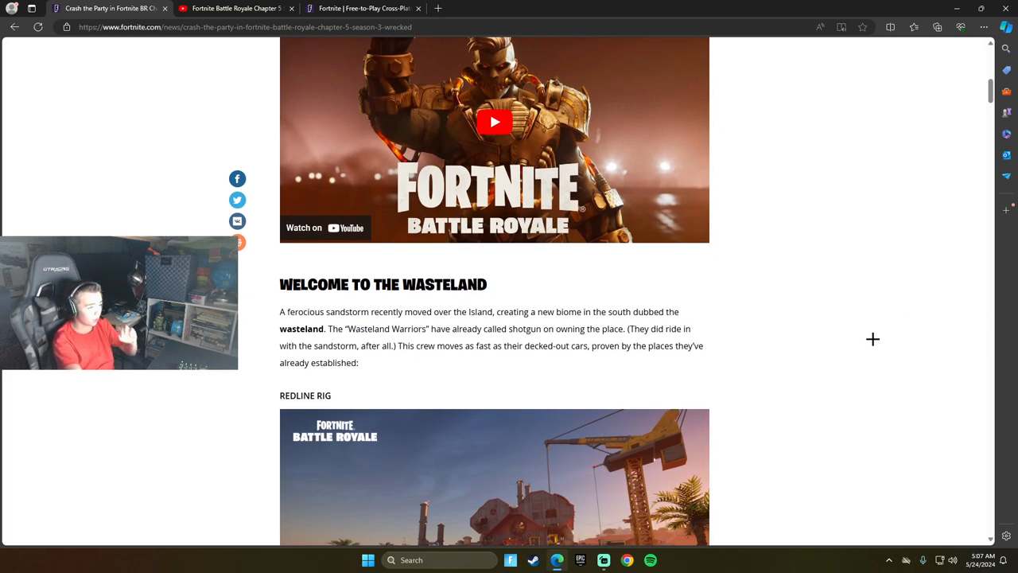
mouse_move(857, 353)
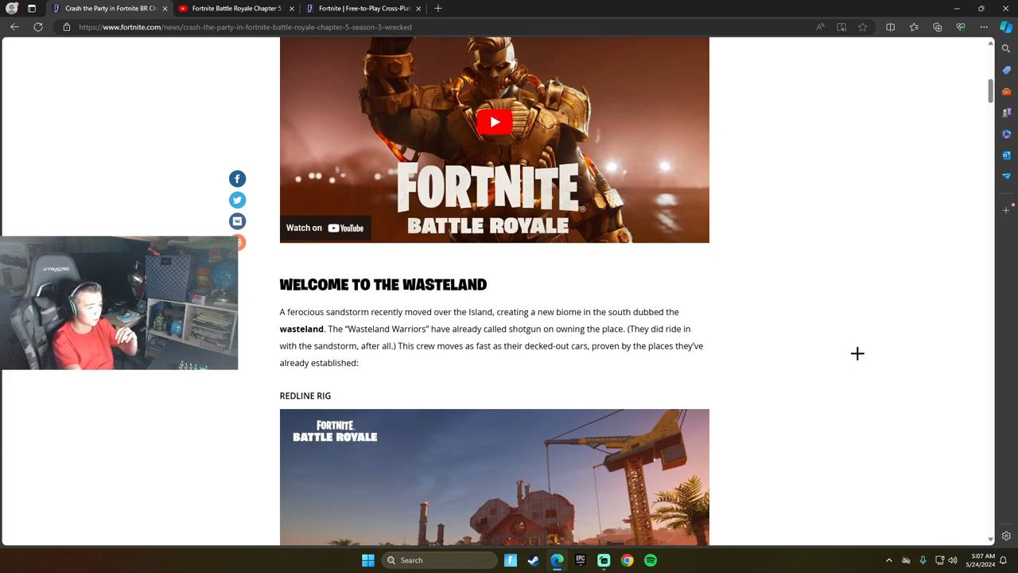
mouse_move(818, 360)
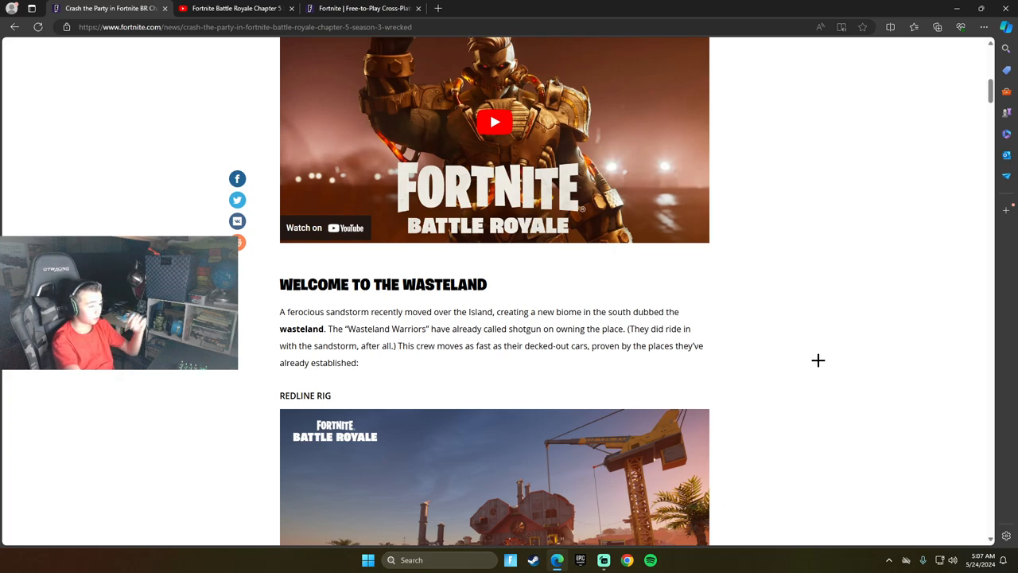
mouse_move(590, 373)
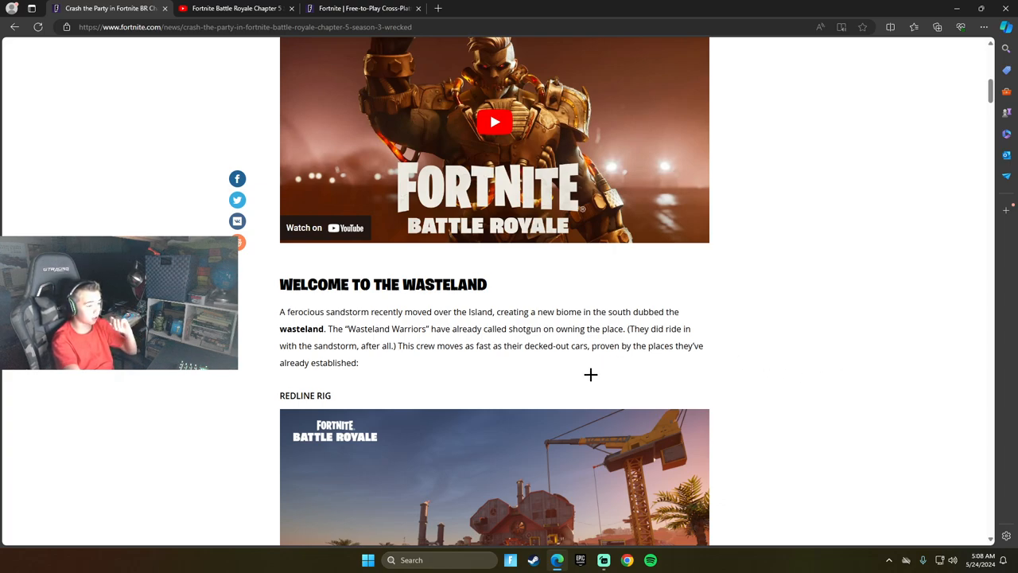
mouse_move(604, 380)
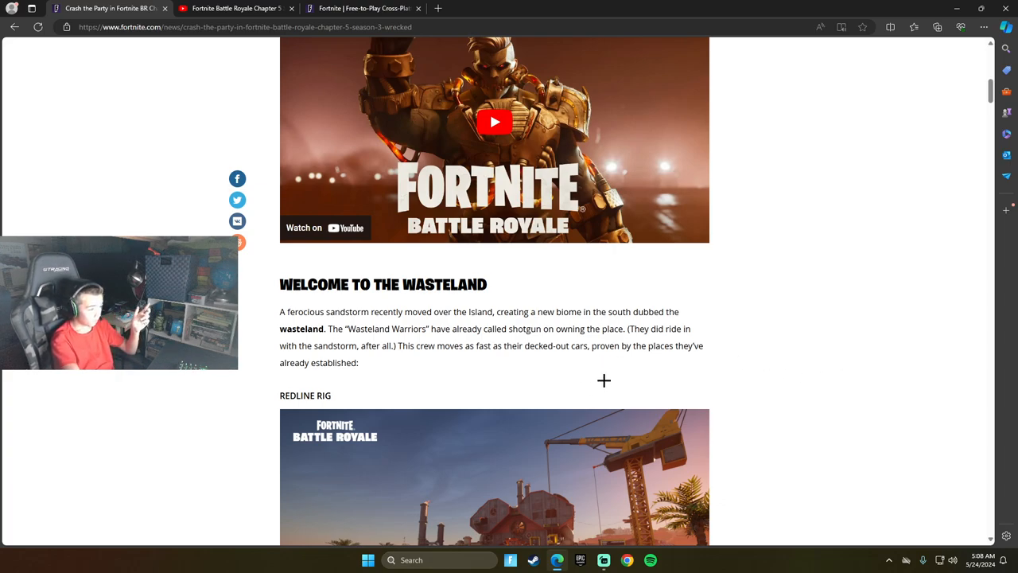
mouse_move(610, 391)
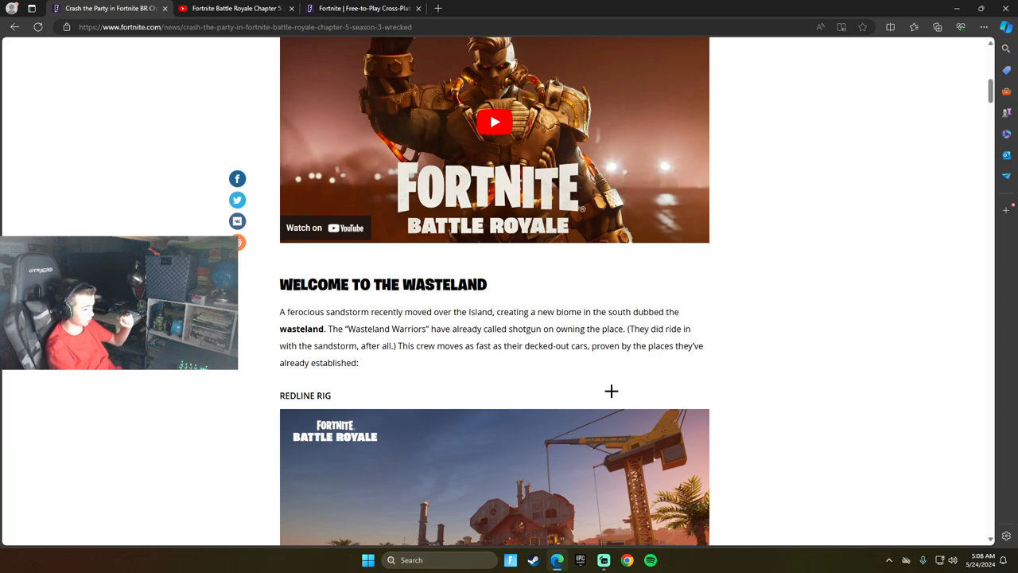
mouse_move(528, 375)
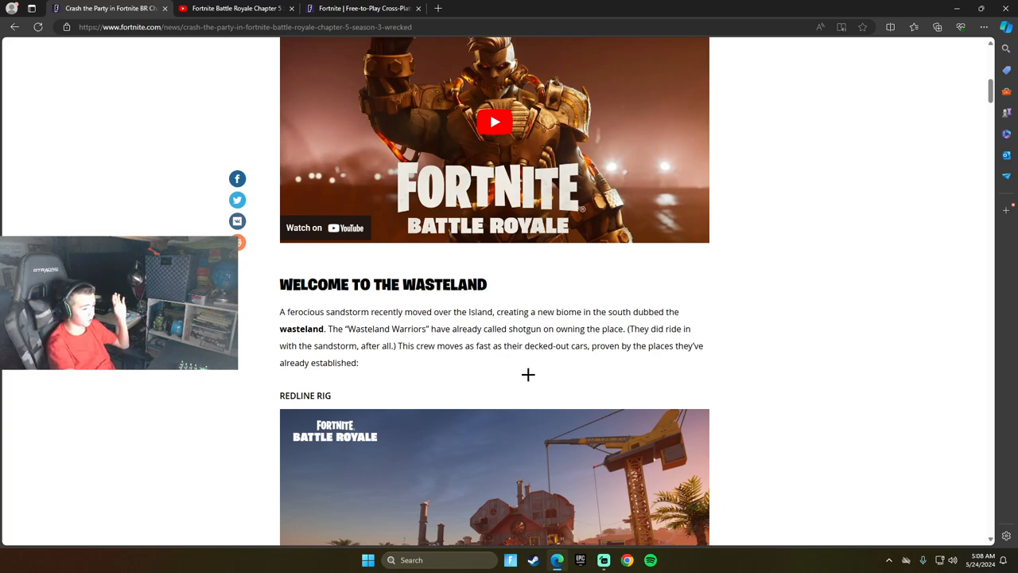
scroll(down, 3)
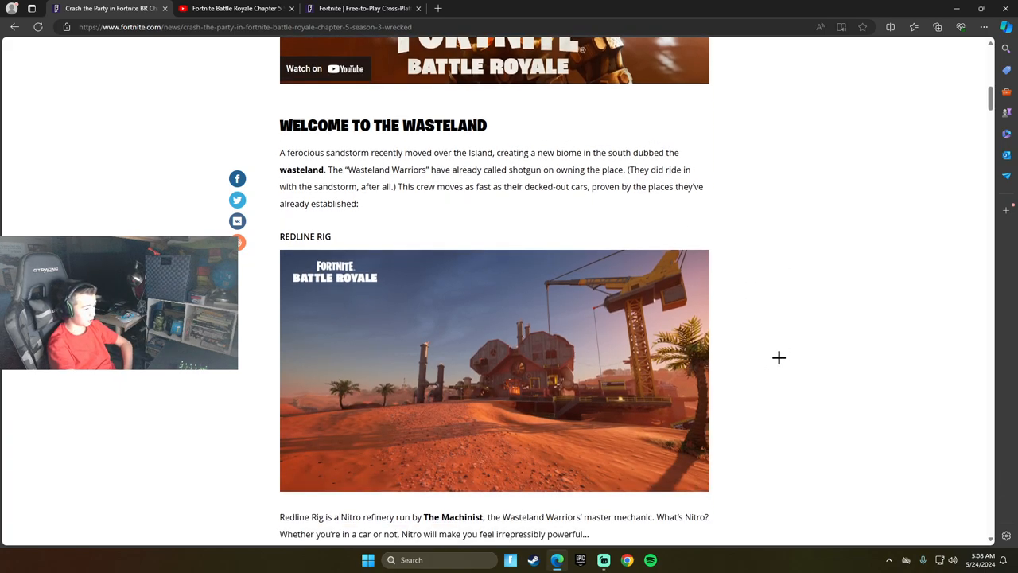
mouse_move(855, 377)
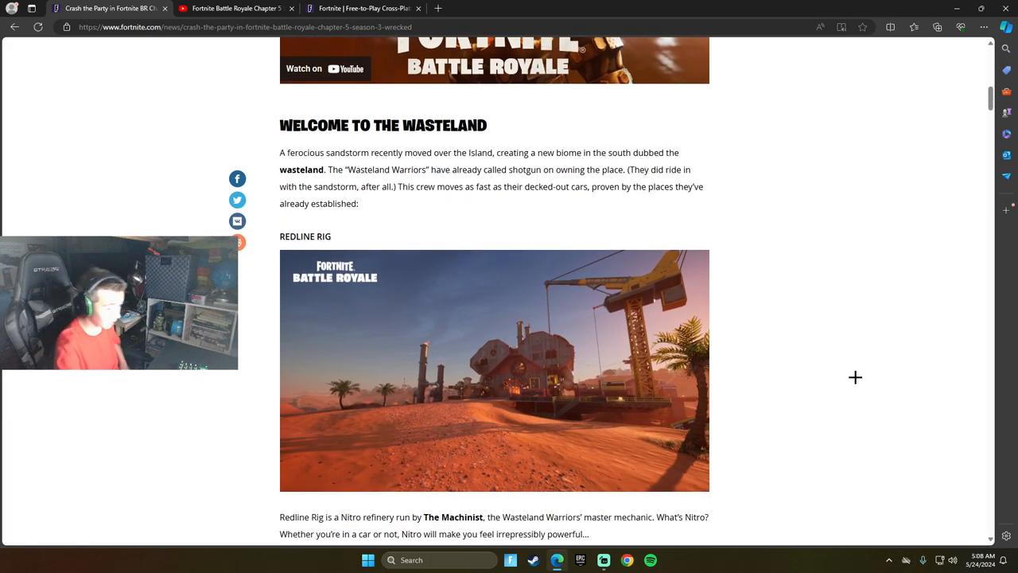
scroll(down, 3)
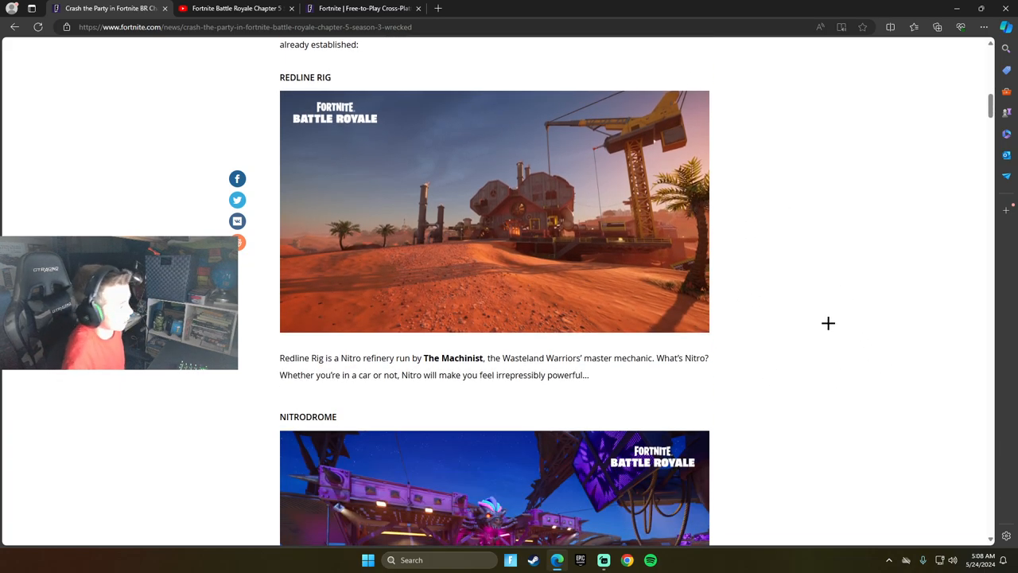
scroll(down, 3)
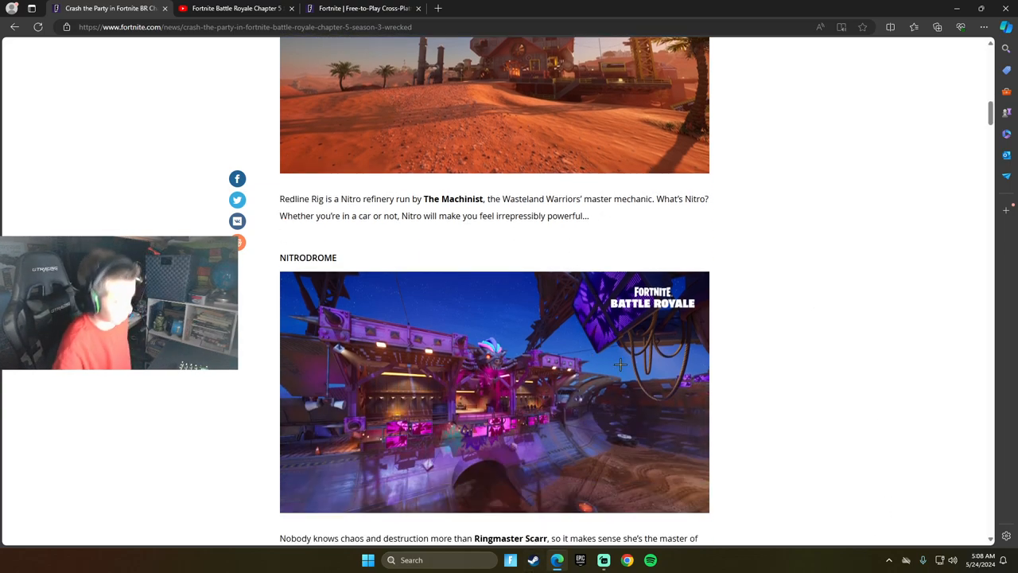
mouse_move(750, 506)
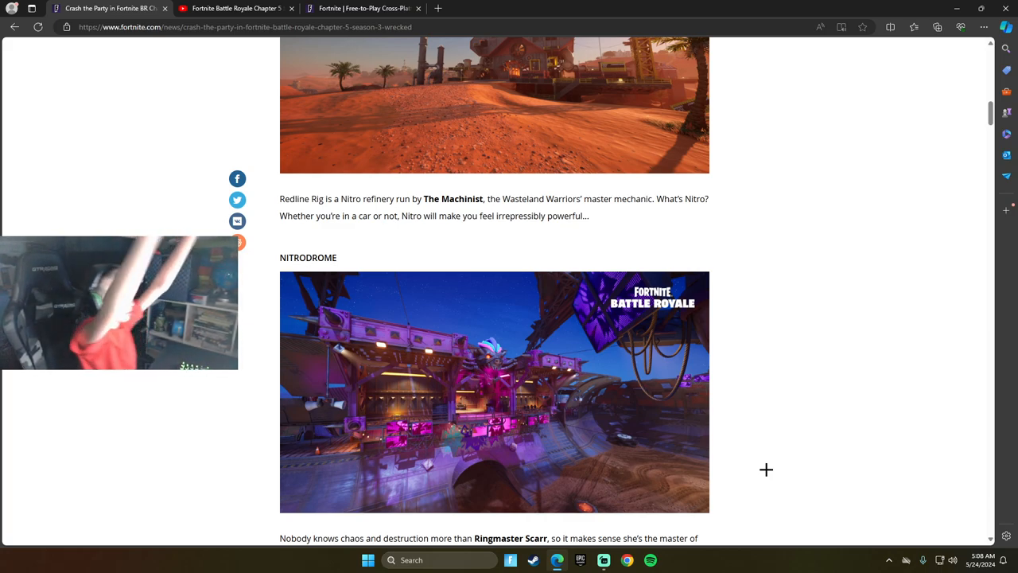
scroll(down, 3)
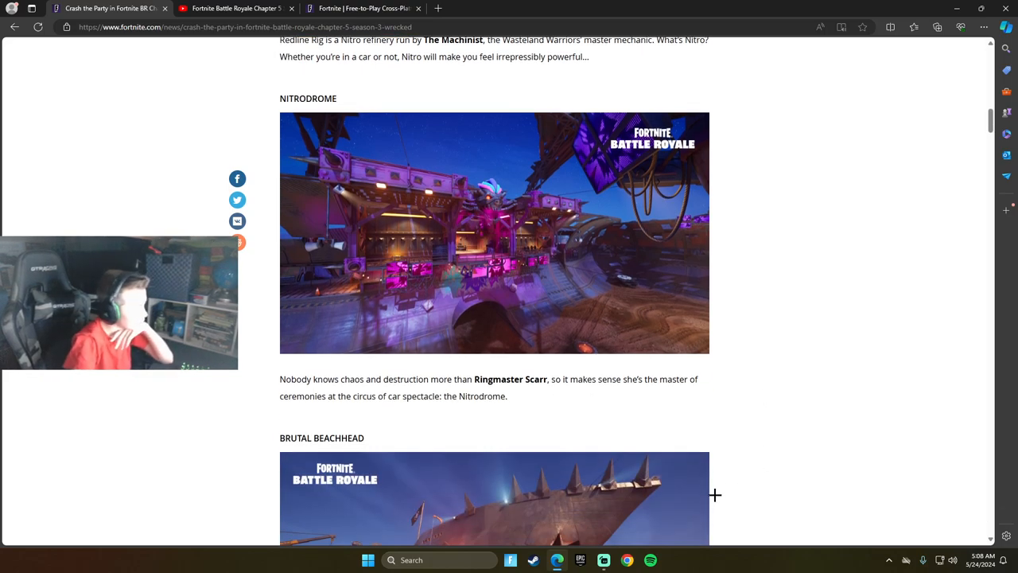
mouse_move(391, 414)
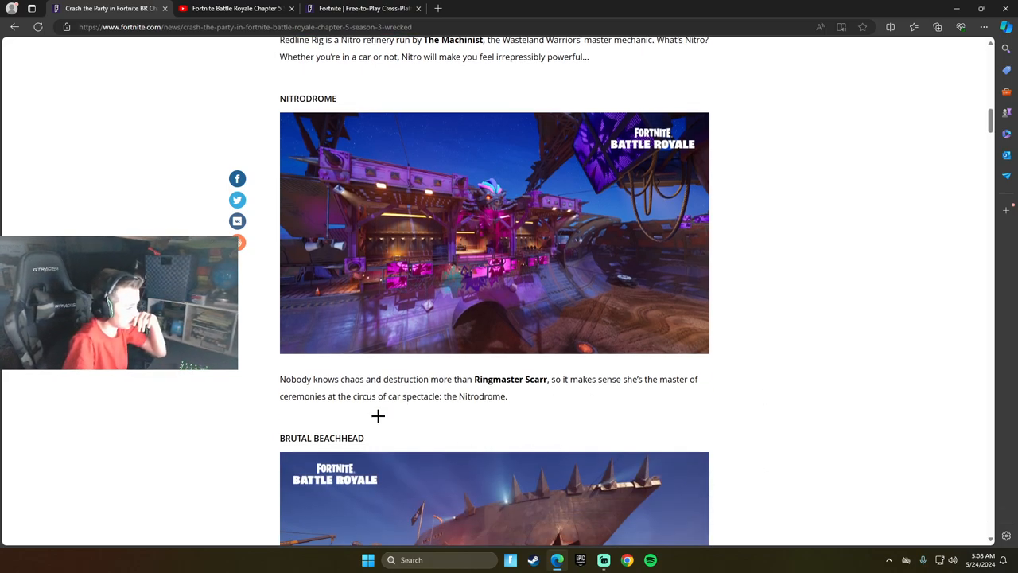
mouse_move(604, 415)
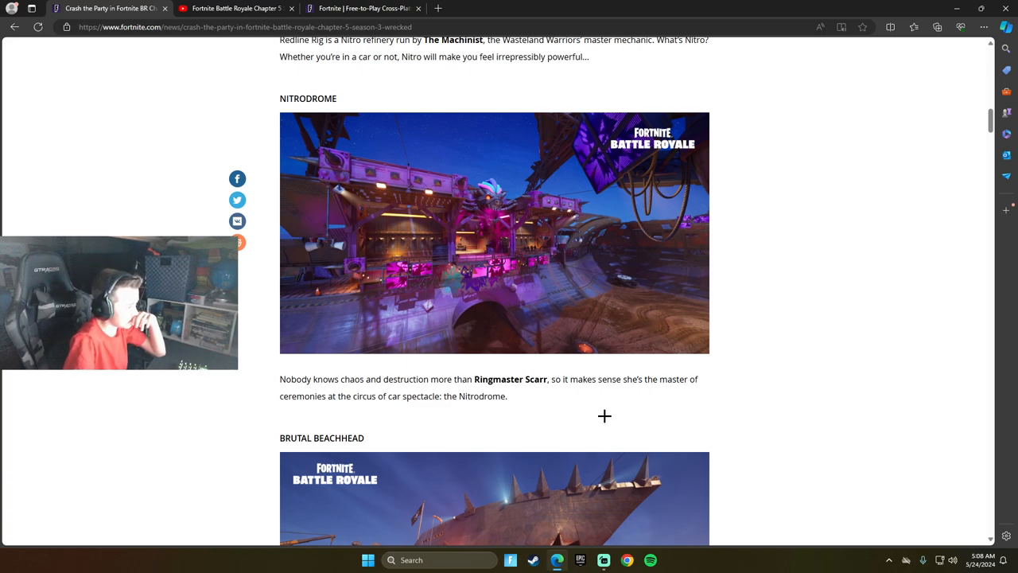
mouse_move(601, 446)
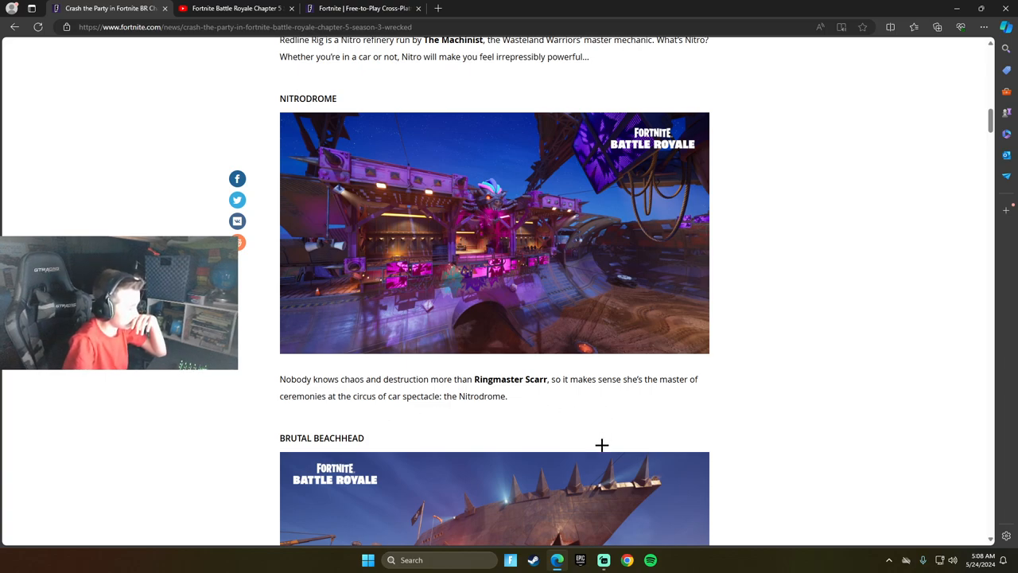
Step: Scroll past the Brutal Beachhead paragraph until the GO NITRO heading comes into view
scroll(down, 3)
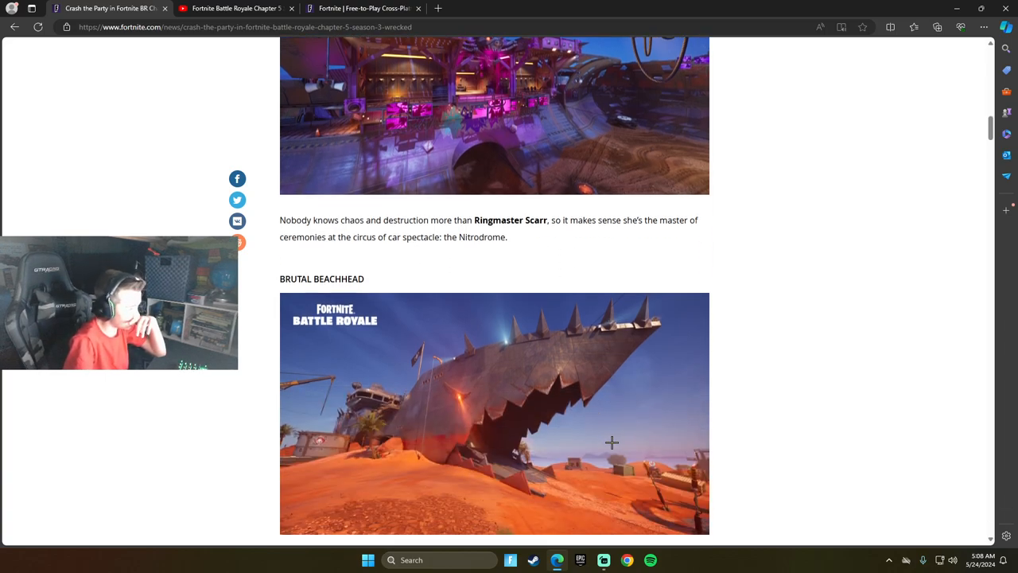
scroll(down, 3)
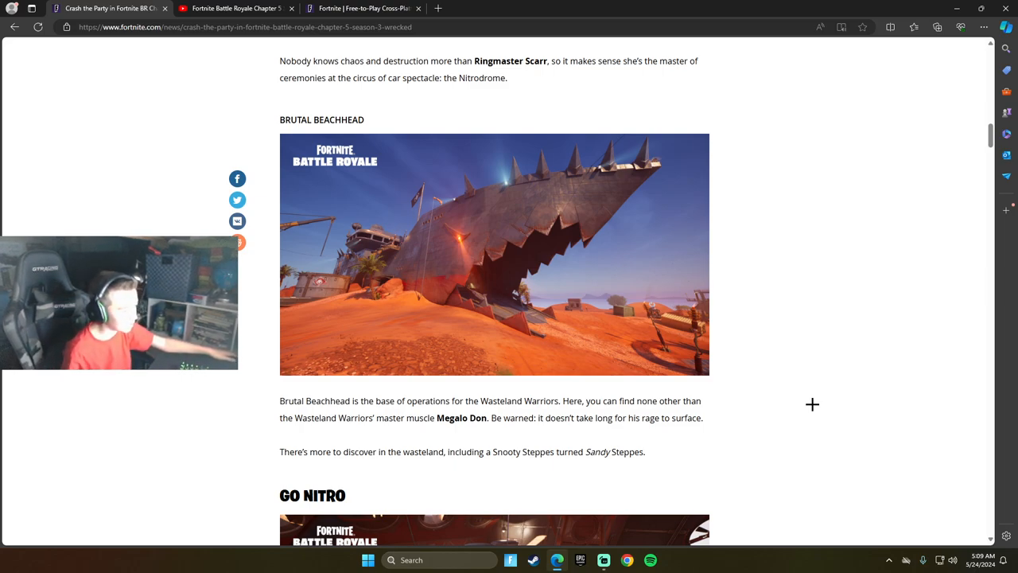
scroll(down, 3)
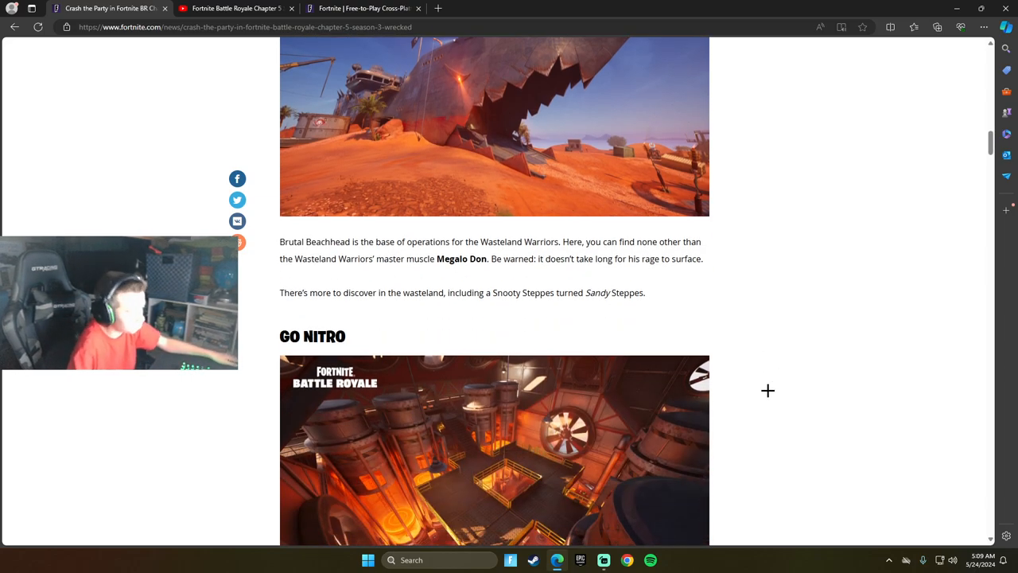
Step: Scroll past the Go Nitro image to the Nitro Splash and Nitro Barrels text and the Nitro-fied Car list
scroll(down, 3)
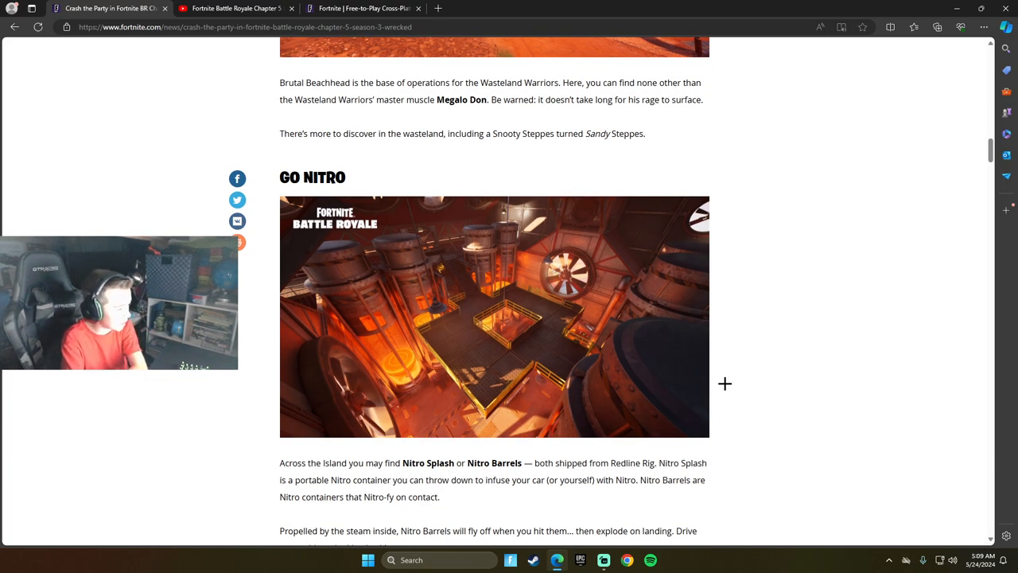
mouse_move(684, 455)
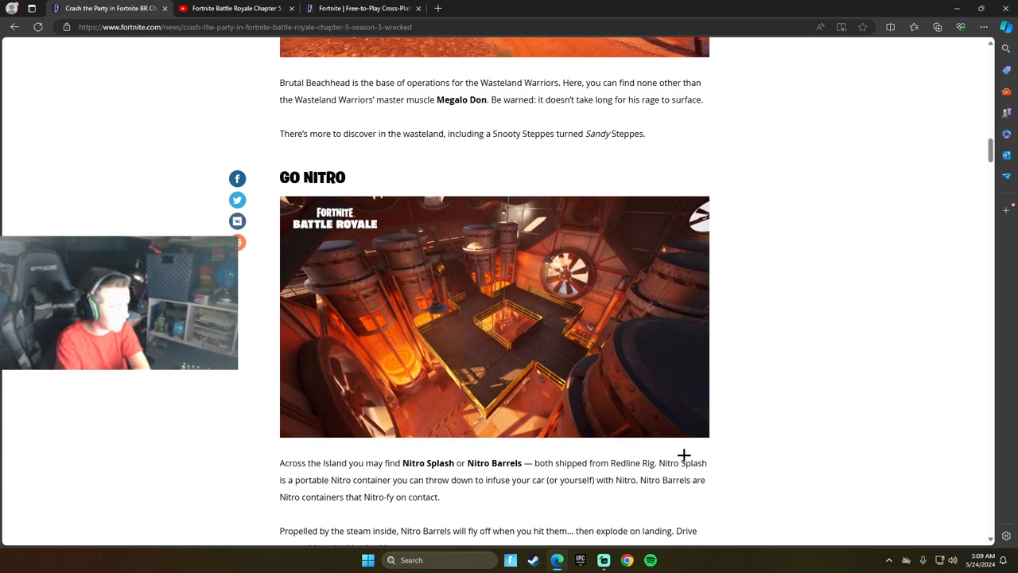
mouse_move(722, 456)
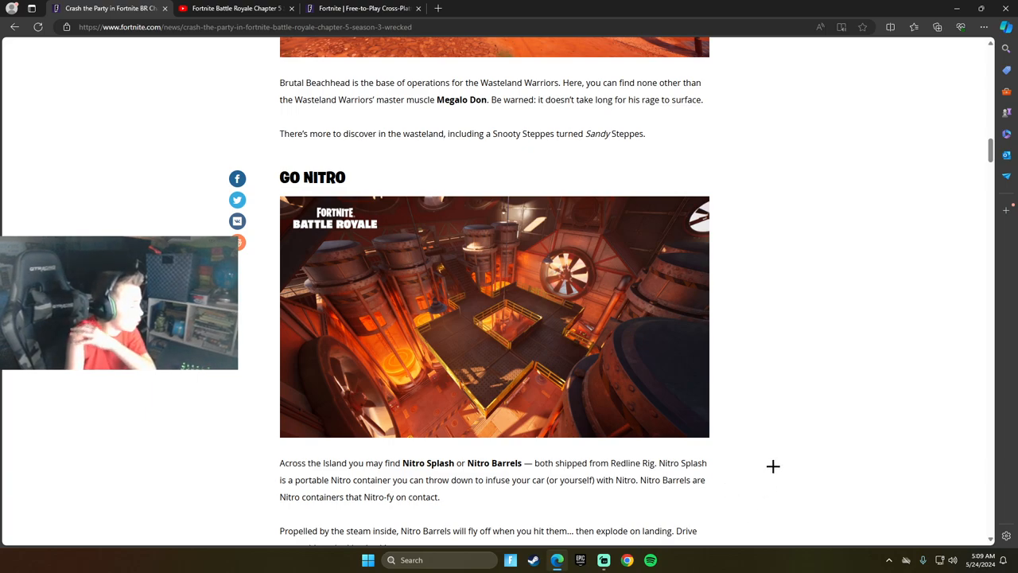
mouse_move(764, 459)
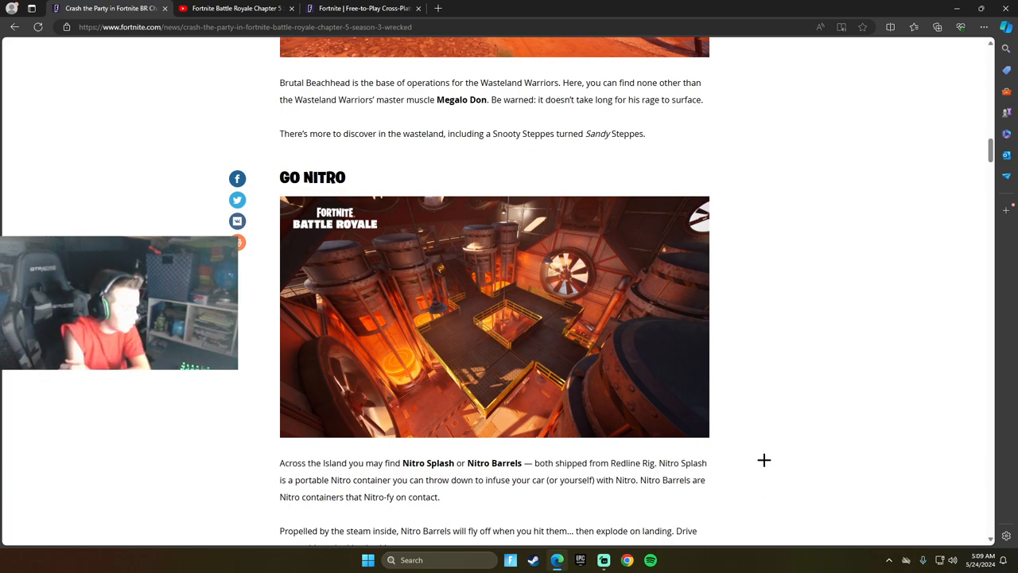
mouse_move(748, 499)
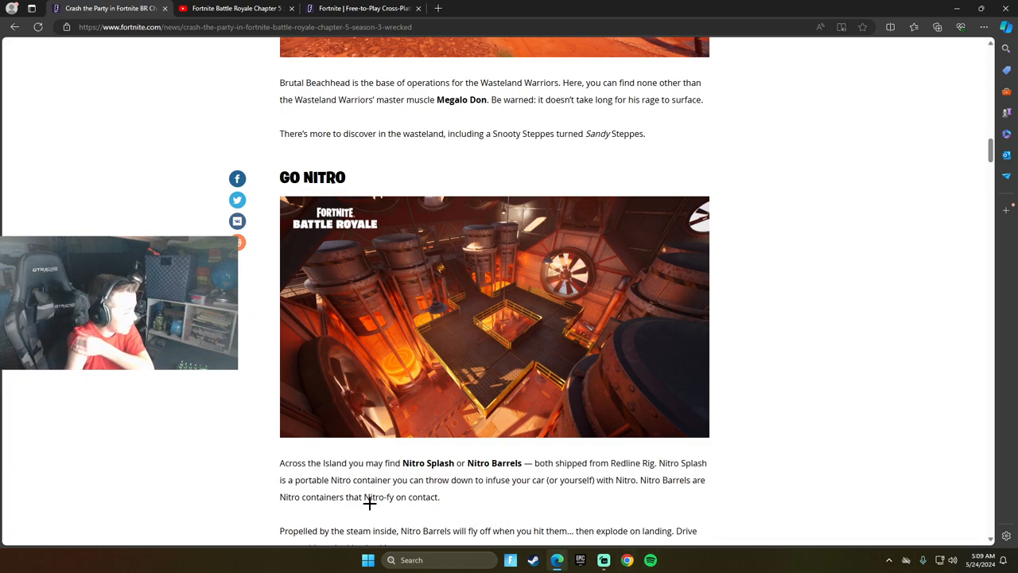
scroll(down, 3)
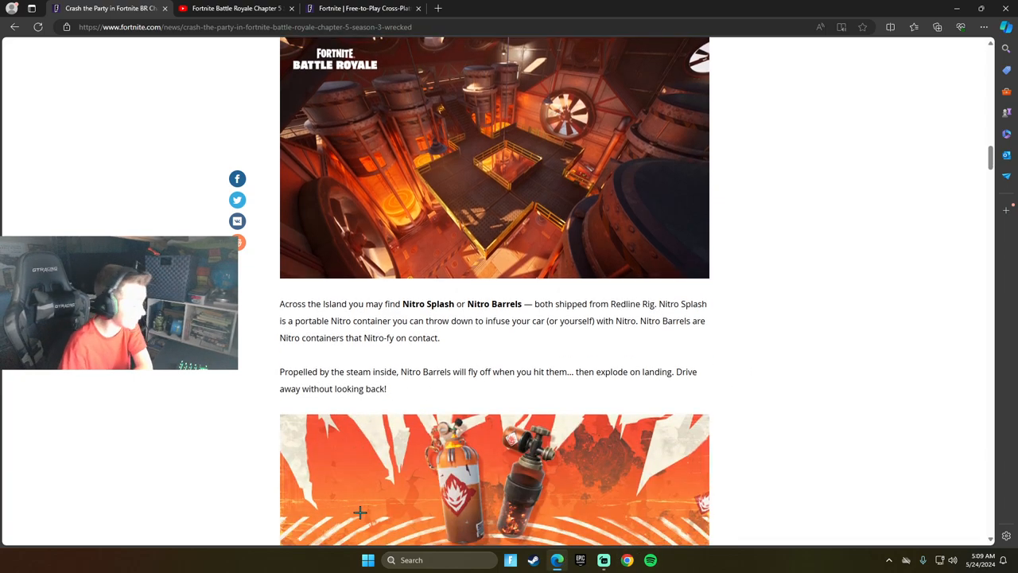
scroll(down, 3)
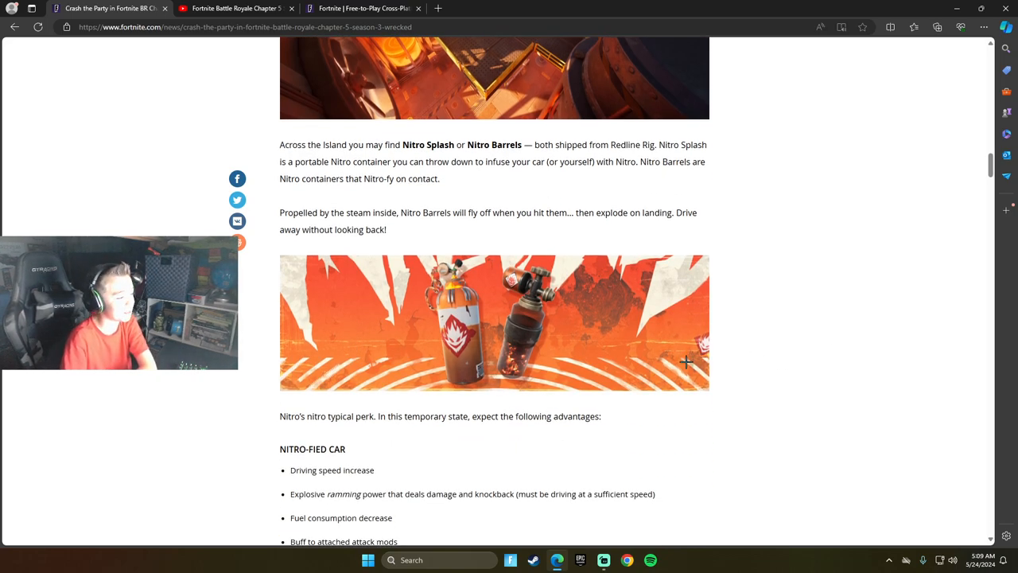
mouse_move(252, 293)
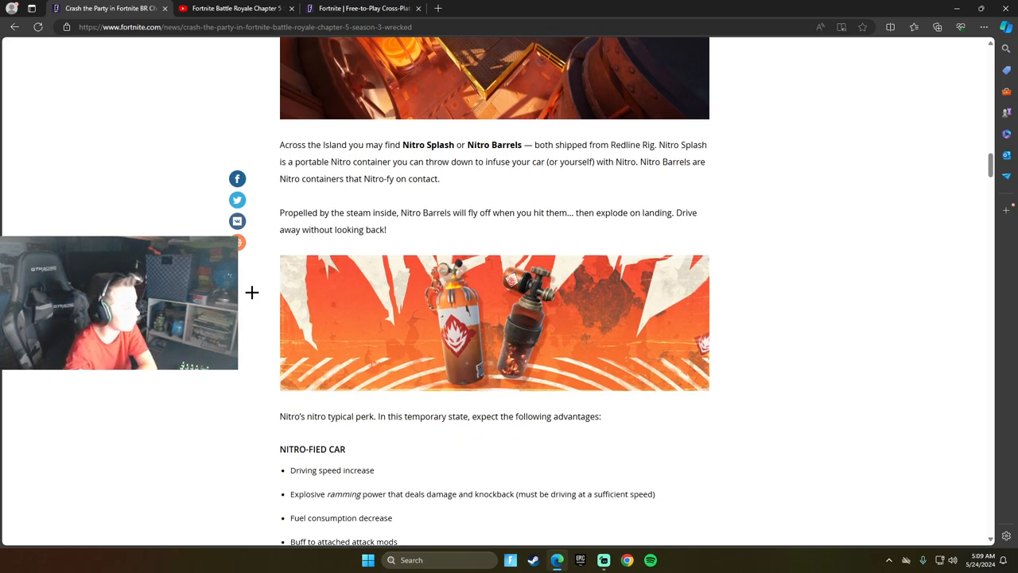
mouse_move(372, 293)
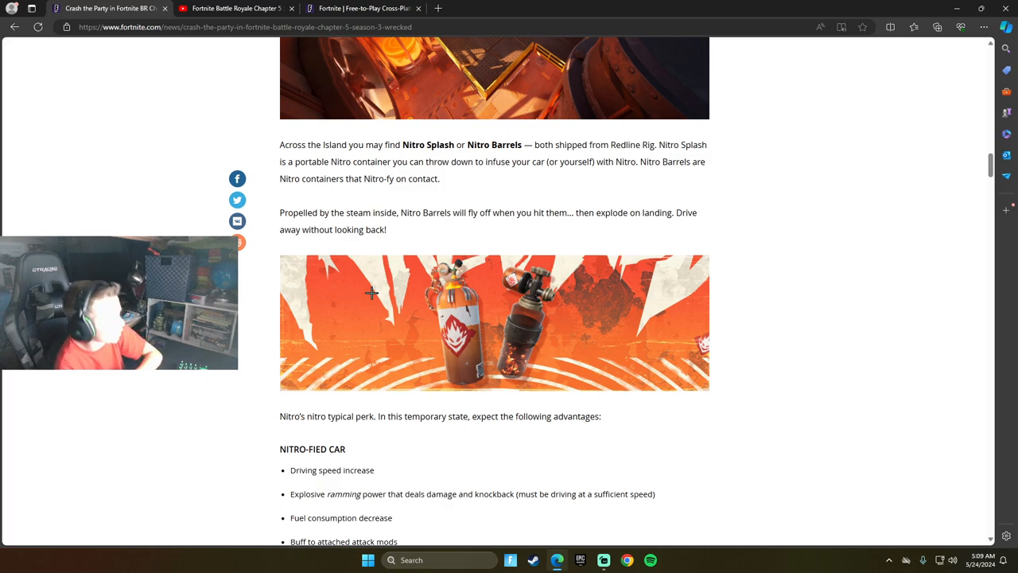
Step: Scroll through the Nitro-fied Car and Player perk lists to the Pack a Punch with Nitro Fists section
scroll(down, 3)
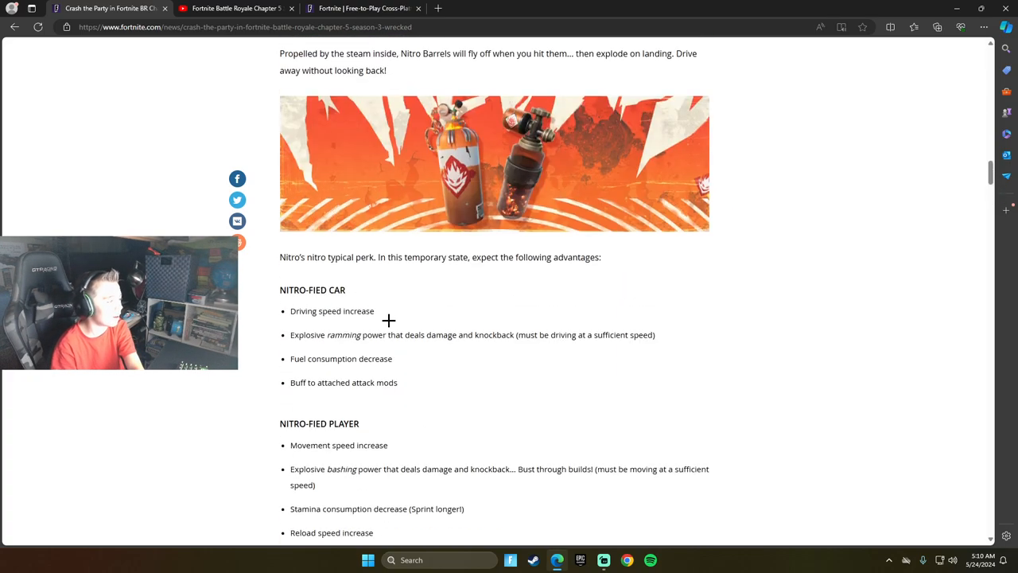
mouse_move(393, 328)
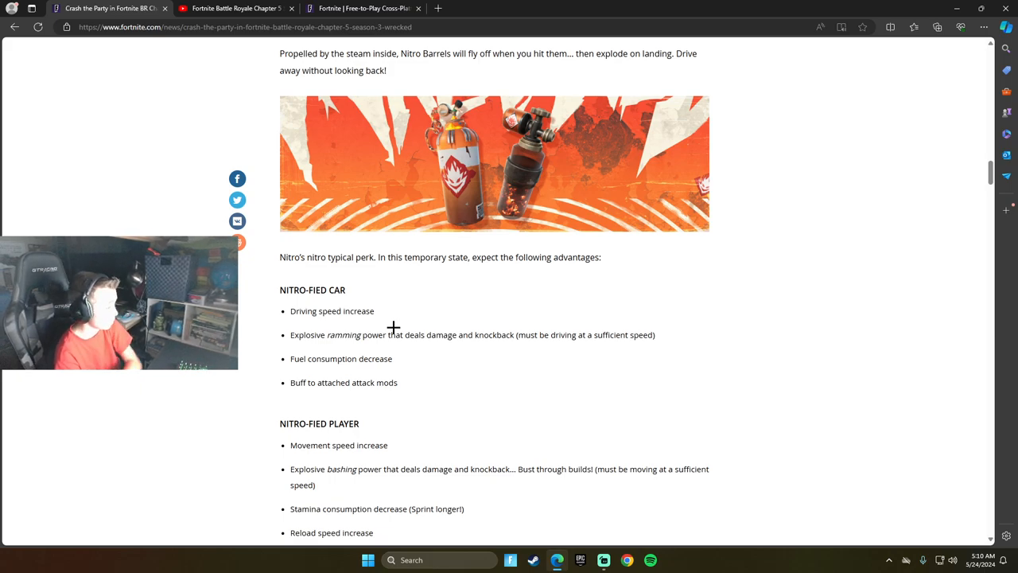
scroll(down, 3)
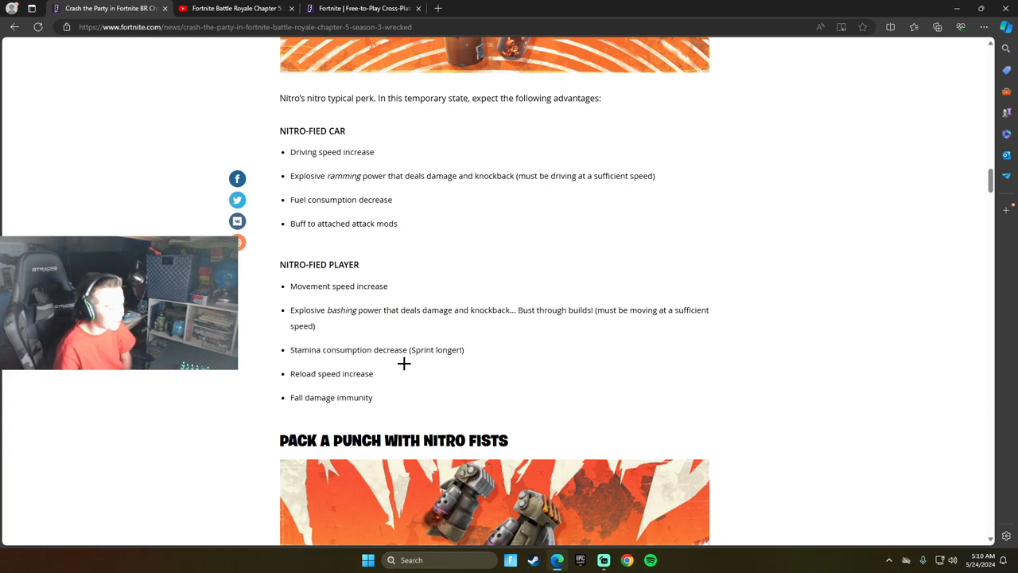
scroll(down, 3)
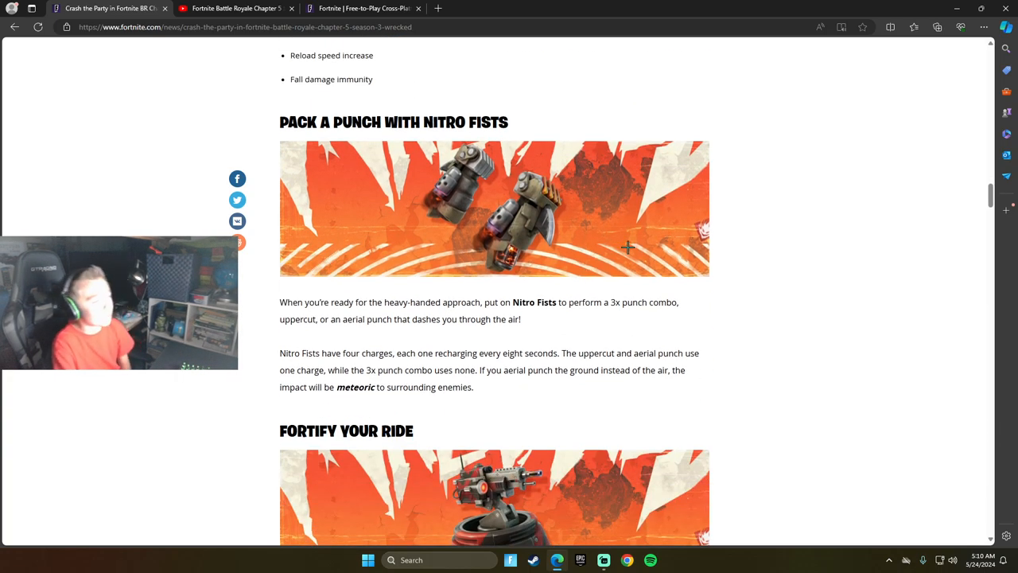
scroll(down, 3)
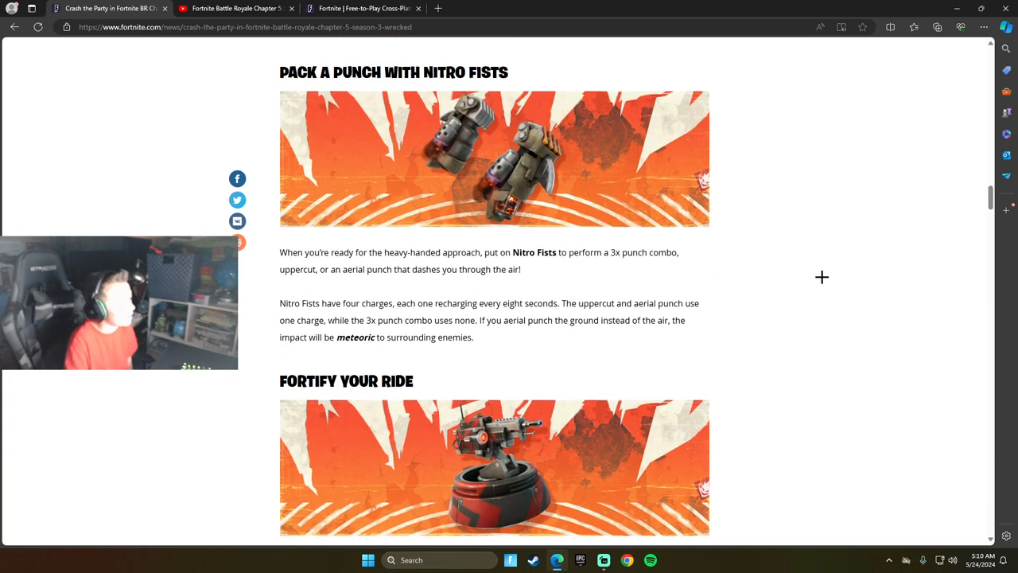
scroll(up, 3)
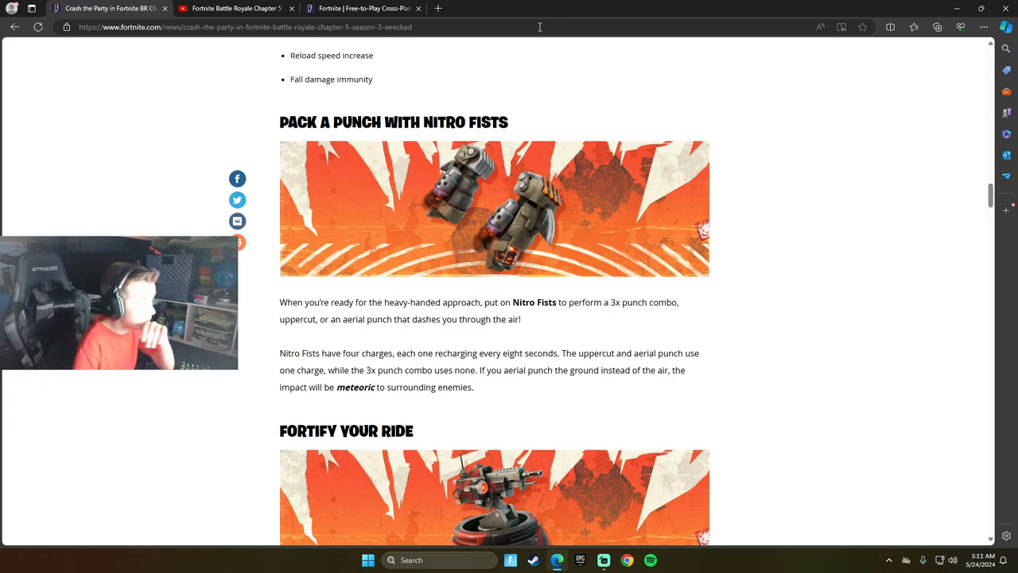
Step: Scroll to the Fortify Your Ride heading and switch the browser to full screen with F11
scroll(down, 3)
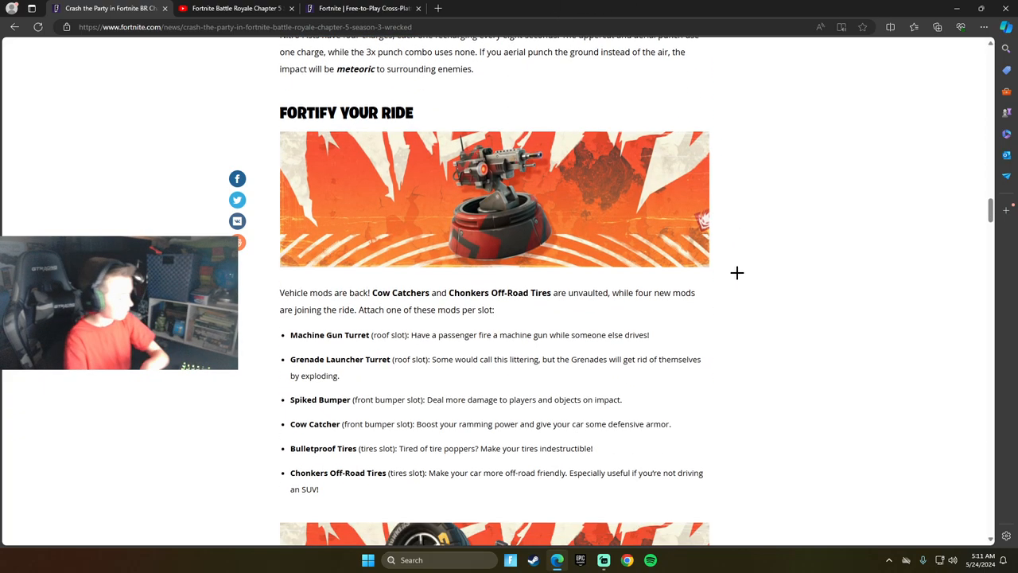
key(f11)
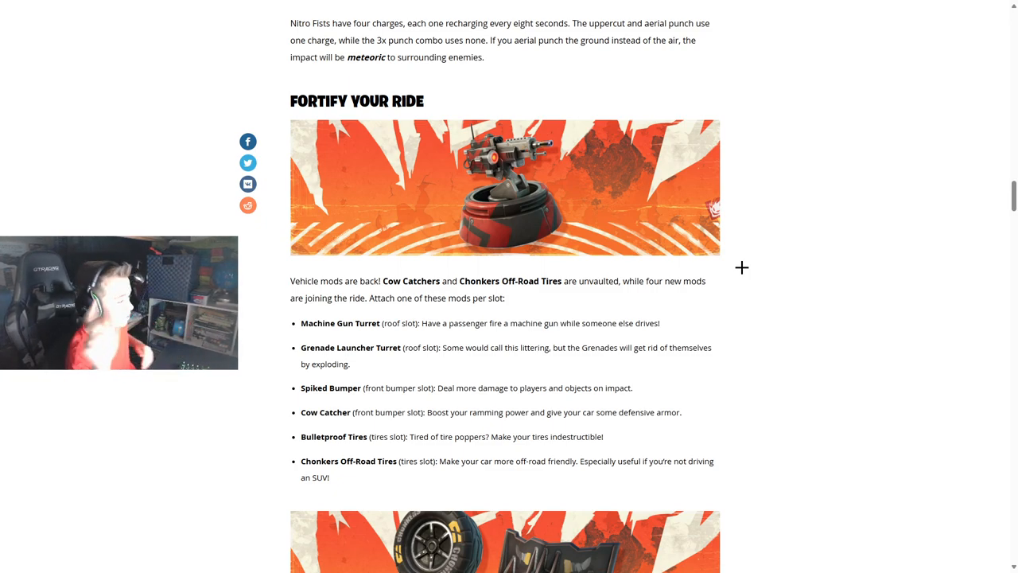
mouse_move(649, 213)
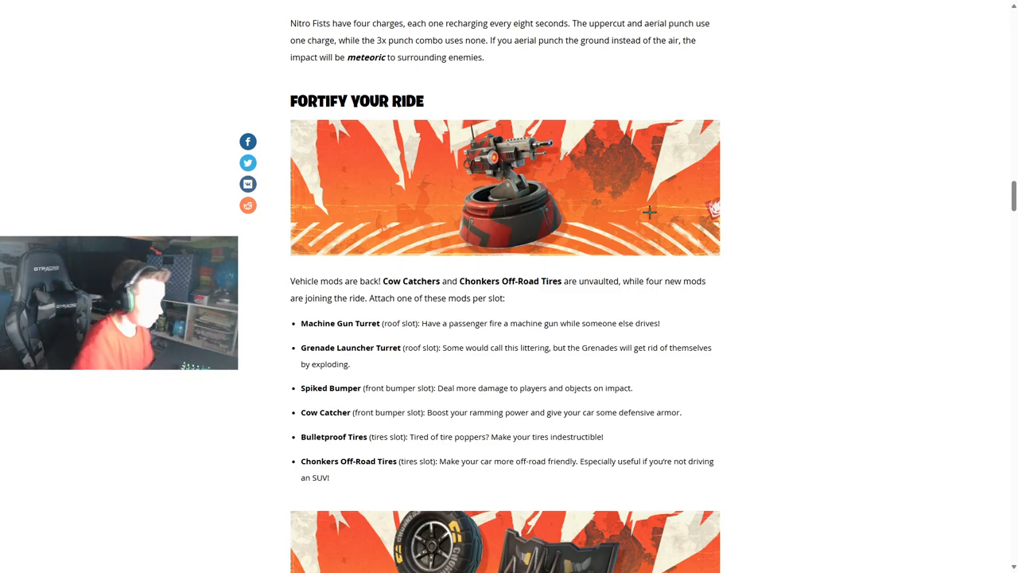
mouse_move(1012, 292)
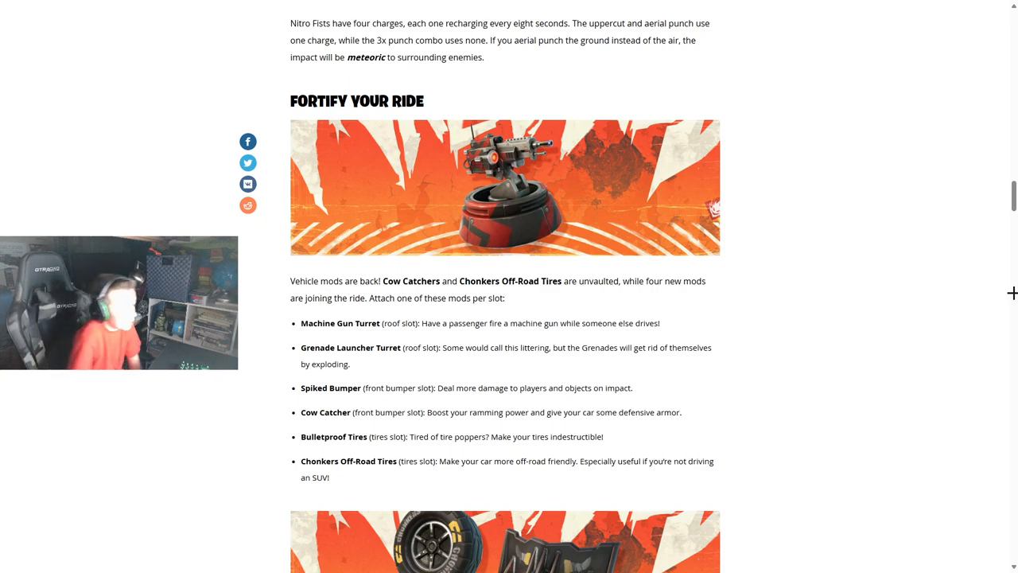
mouse_move(533, 474)
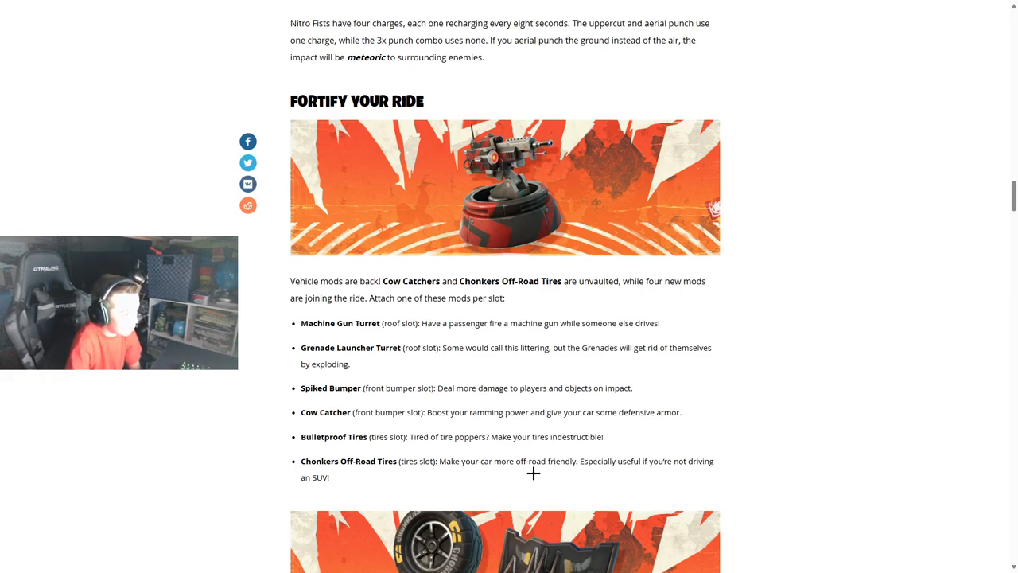
mouse_move(493, 502)
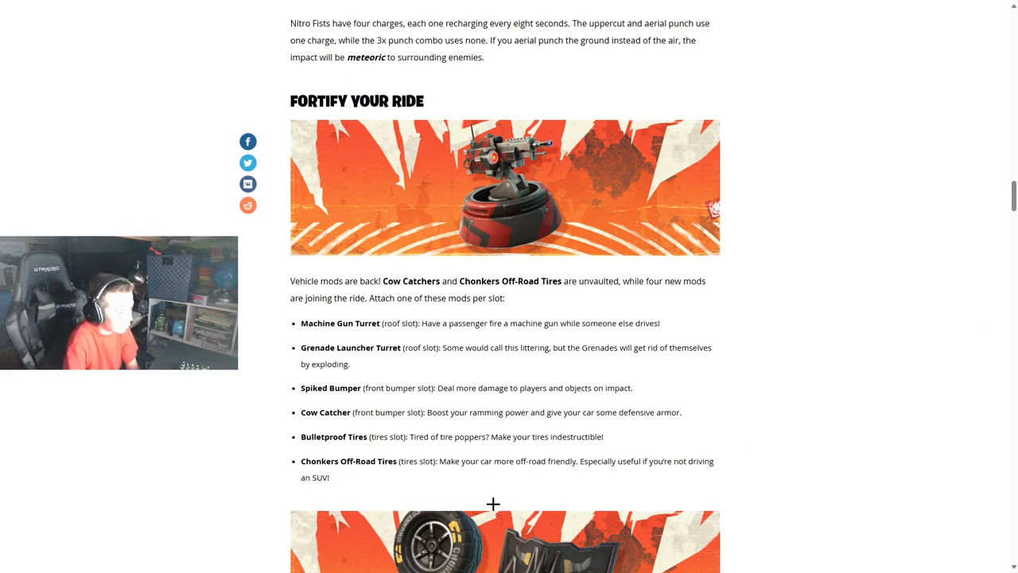
mouse_move(744, 477)
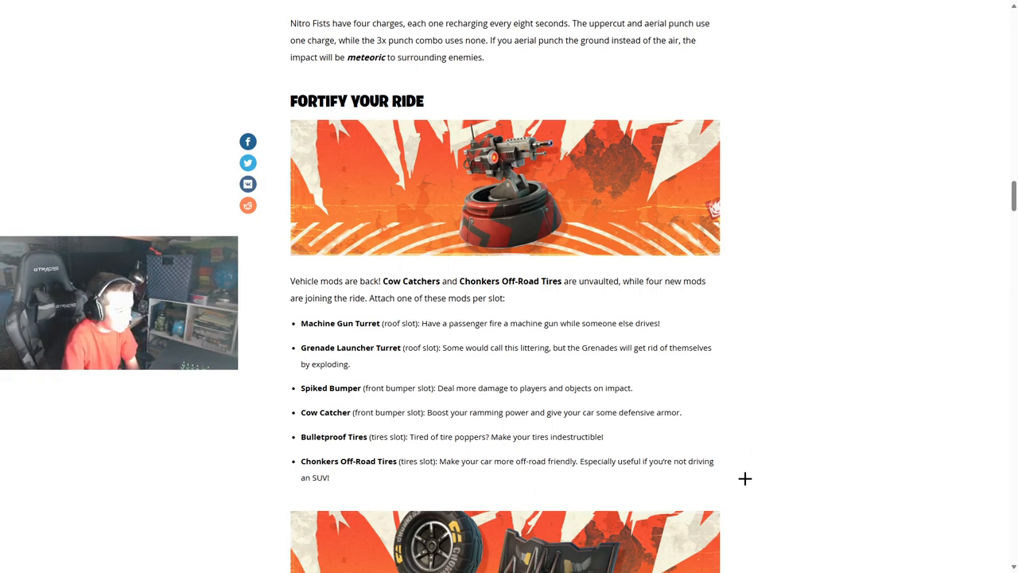
Step: Scroll below the vehicle mod list to the Vehicle Mod Box paragraph on attaching mods
scroll(down, 3)
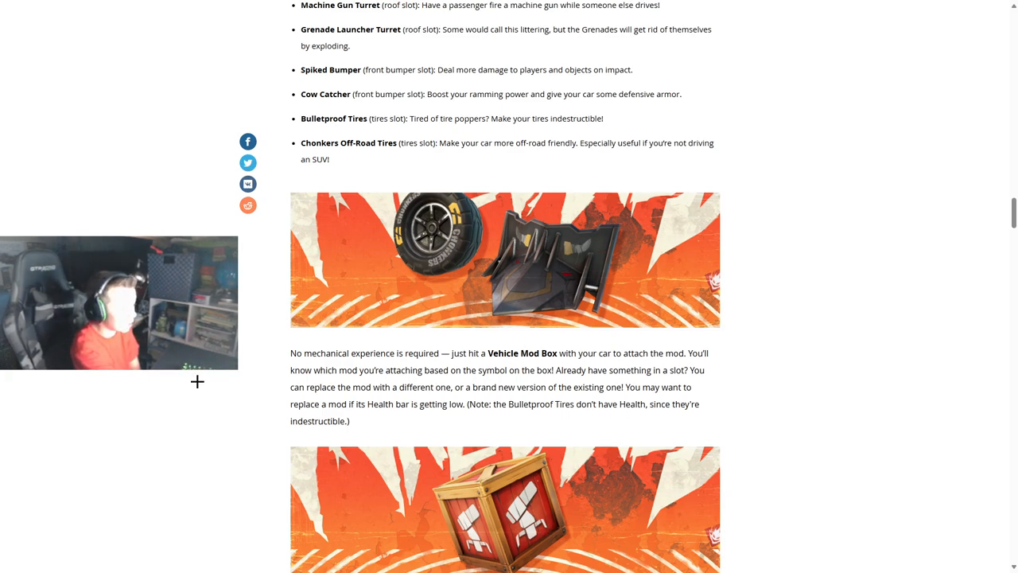
mouse_move(623, 436)
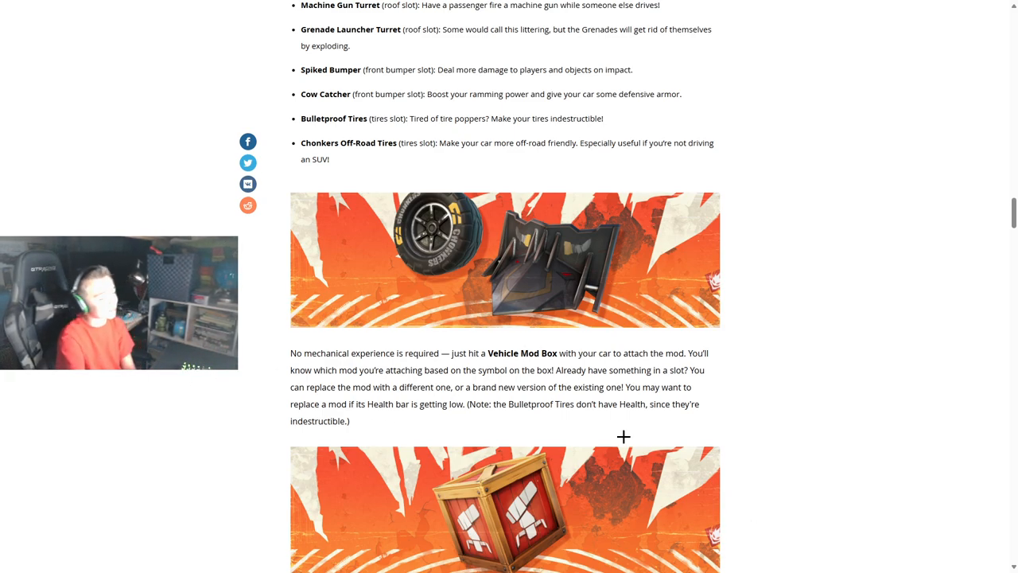
mouse_move(690, 360)
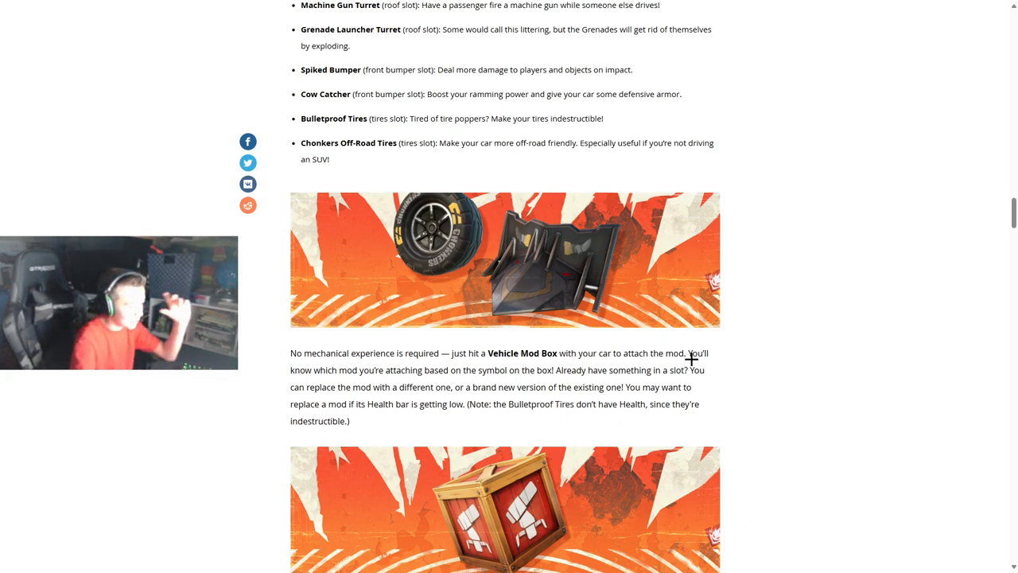
mouse_move(426, 363)
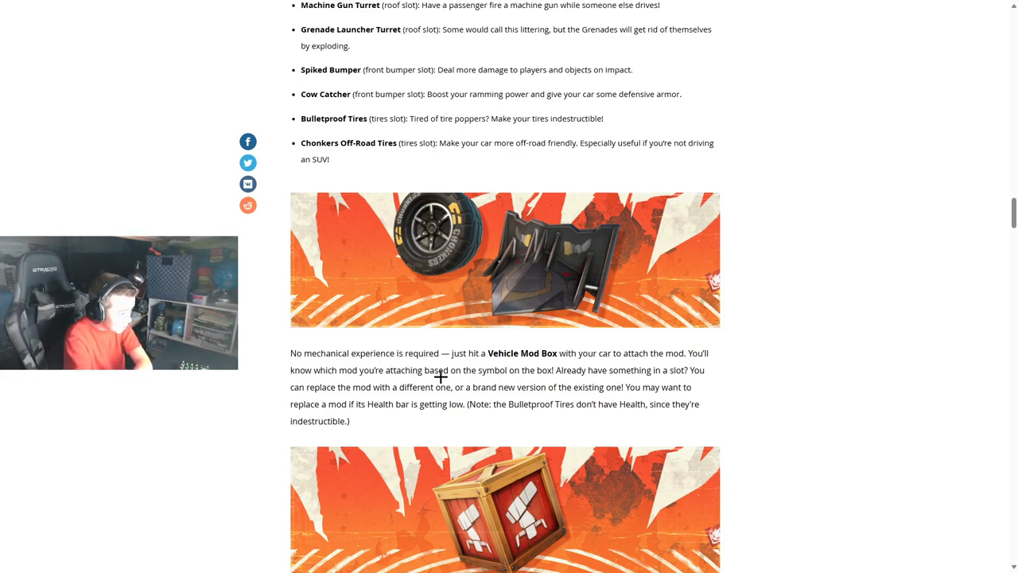
mouse_move(553, 379)
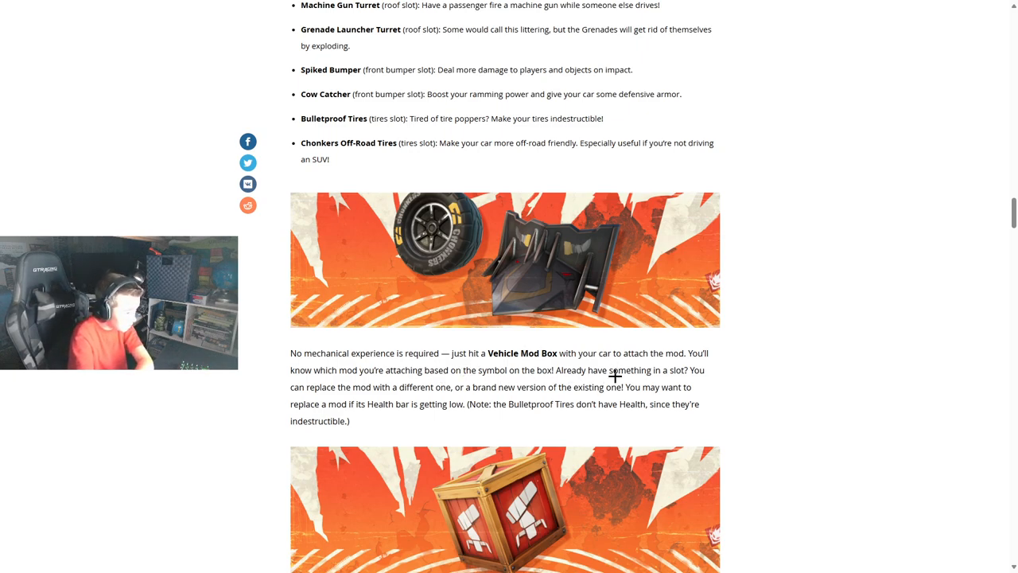
mouse_move(580, 383)
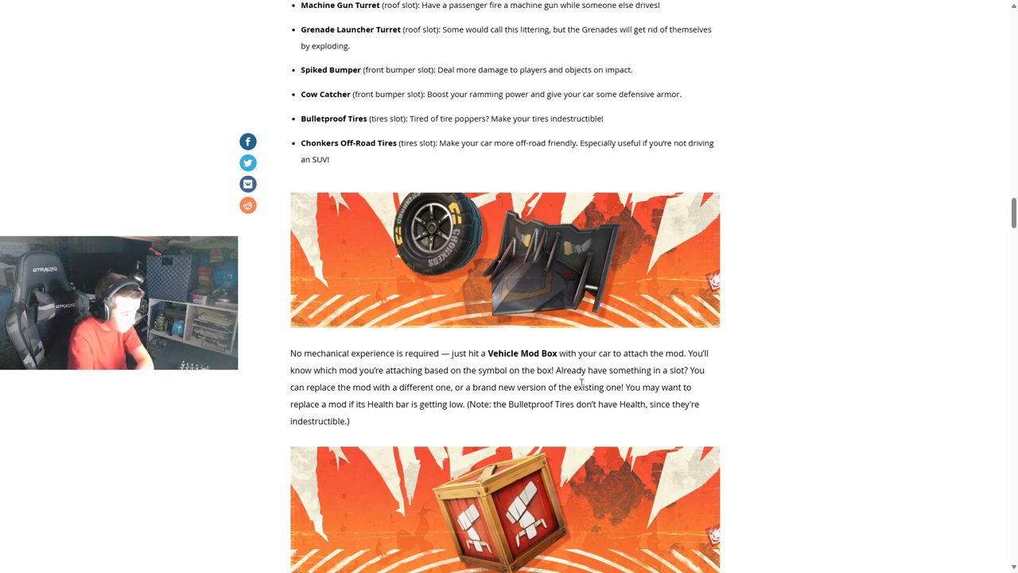
mouse_move(731, 400)
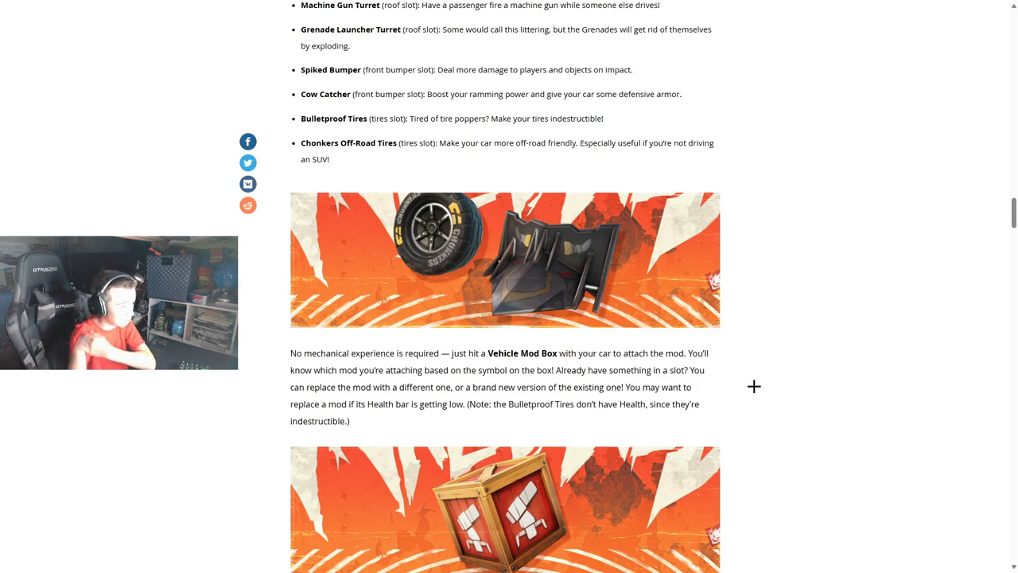
Step: Scroll past the Repair Torch image through the Service Stations paragraph to the Furbish Your Ride heading
scroll(down, 3)
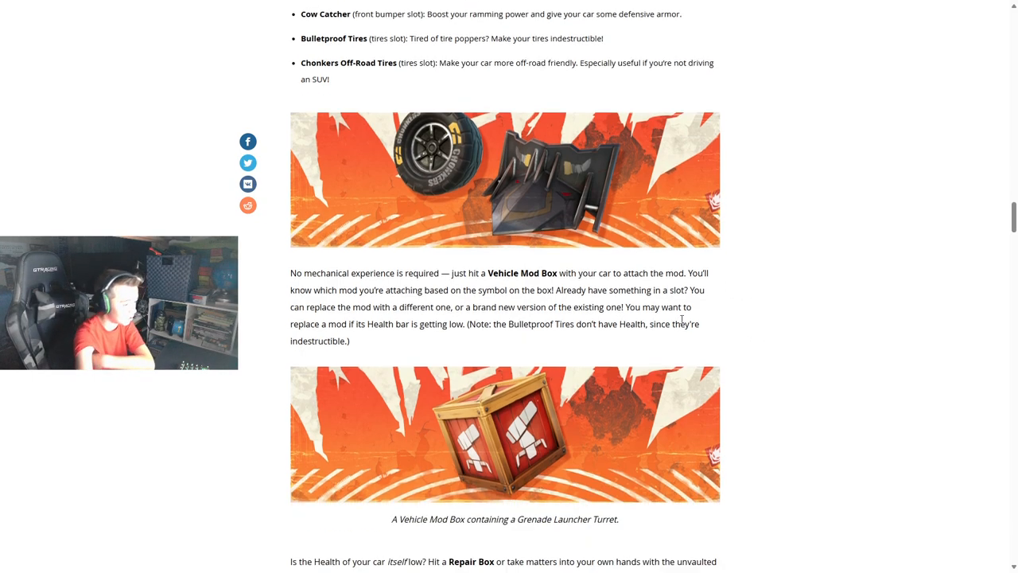
scroll(down, 3)
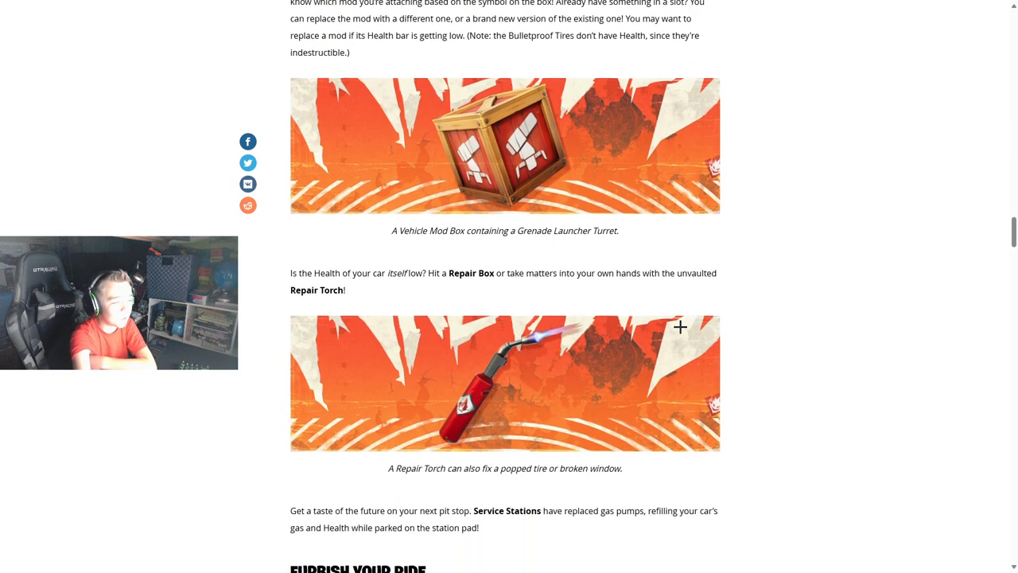
scroll(up, 3)
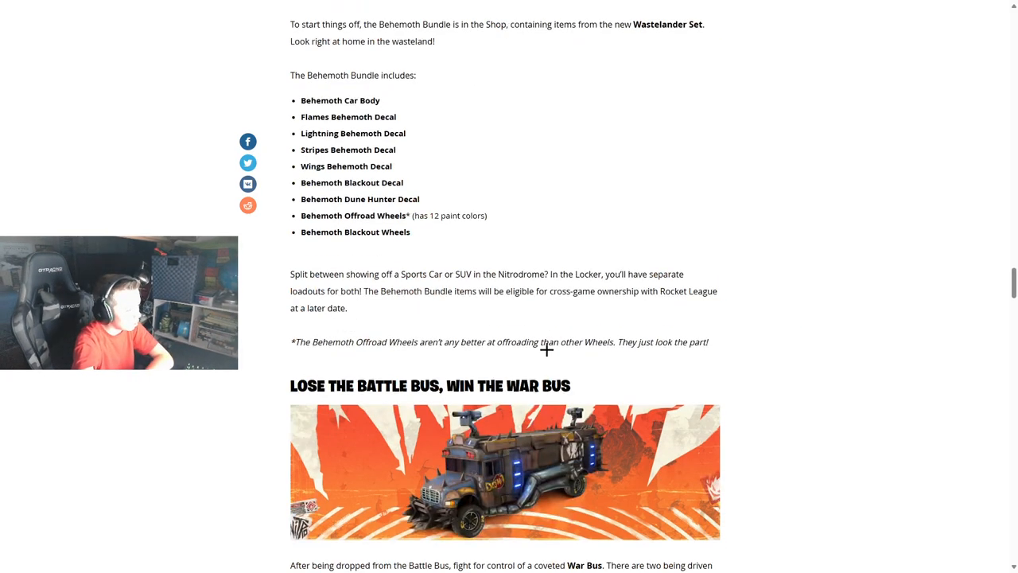
scroll(down, 3)
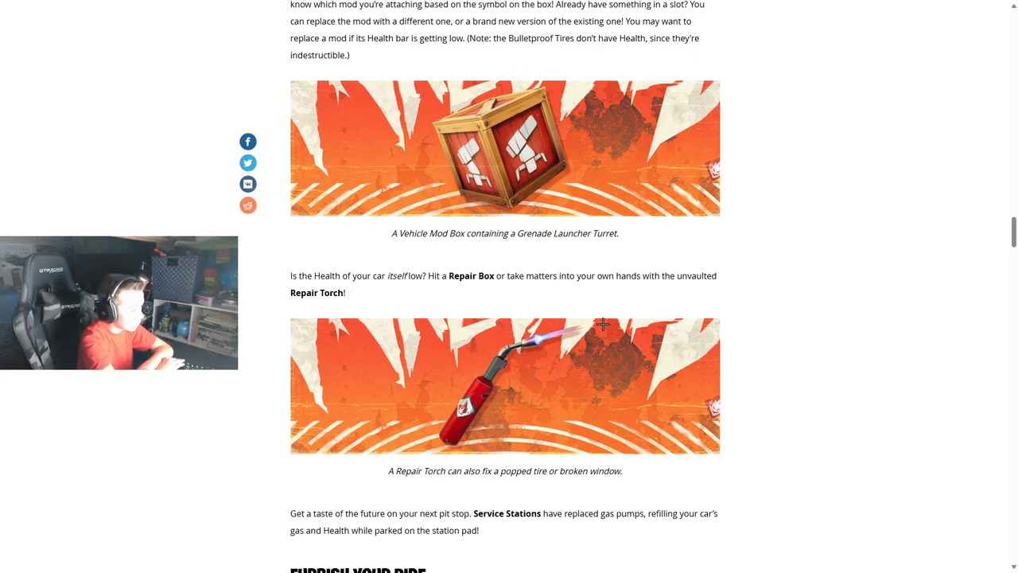
scroll(down, 3)
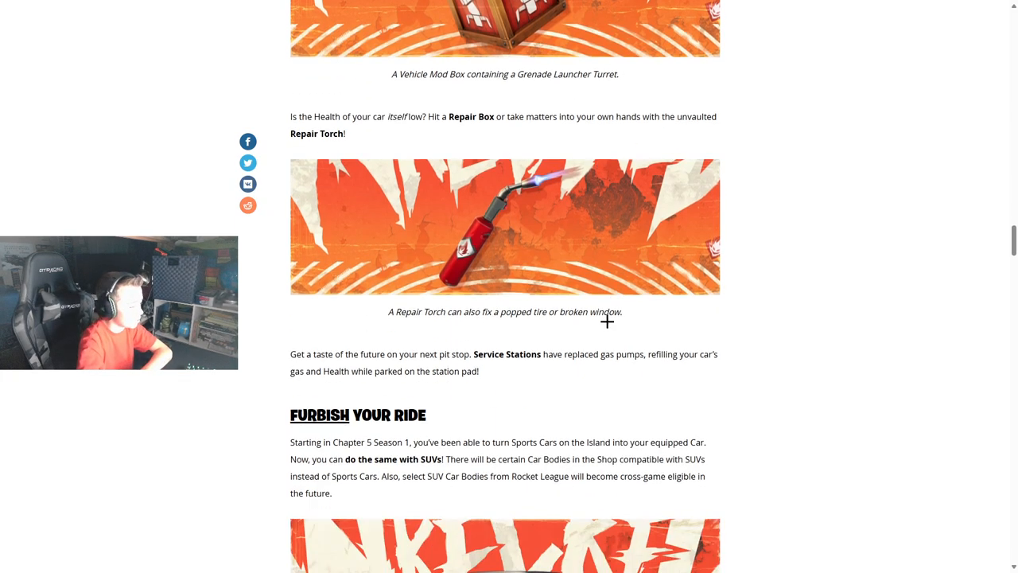
Step: Scroll through the Furbish Your Ride text on SUV car bodies to the black Behemoth SUV image
scroll(down, 3)
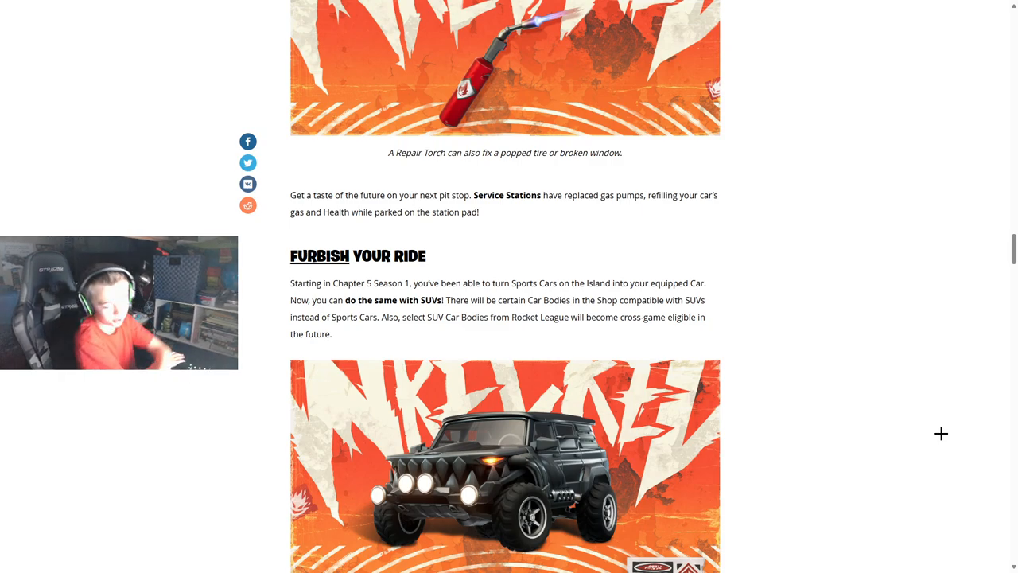
Step: Scroll through the Behemoth Bundle item list, peeking ahead and back to the War Bus heading
scroll(down, 3)
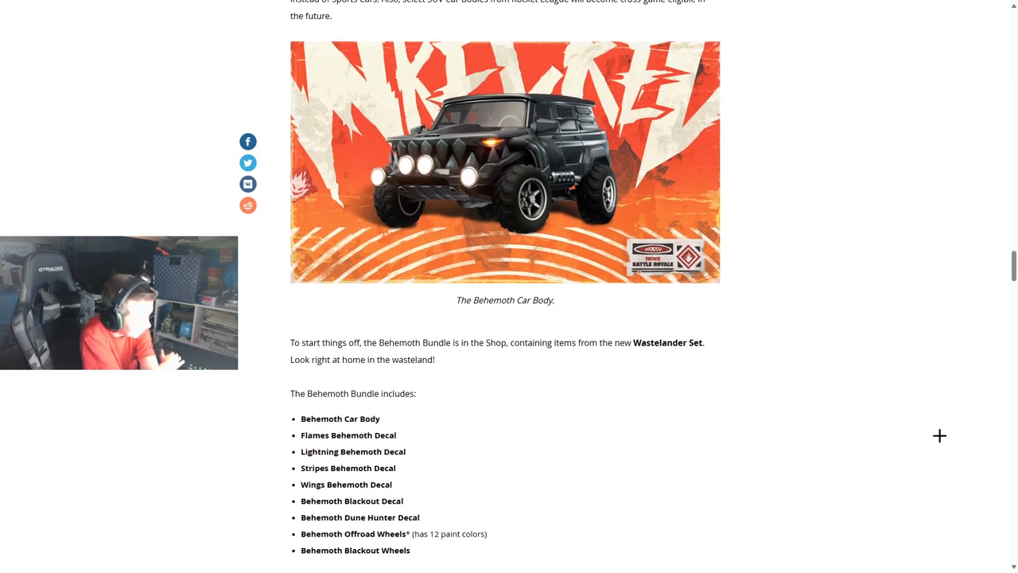
scroll(down, 3)
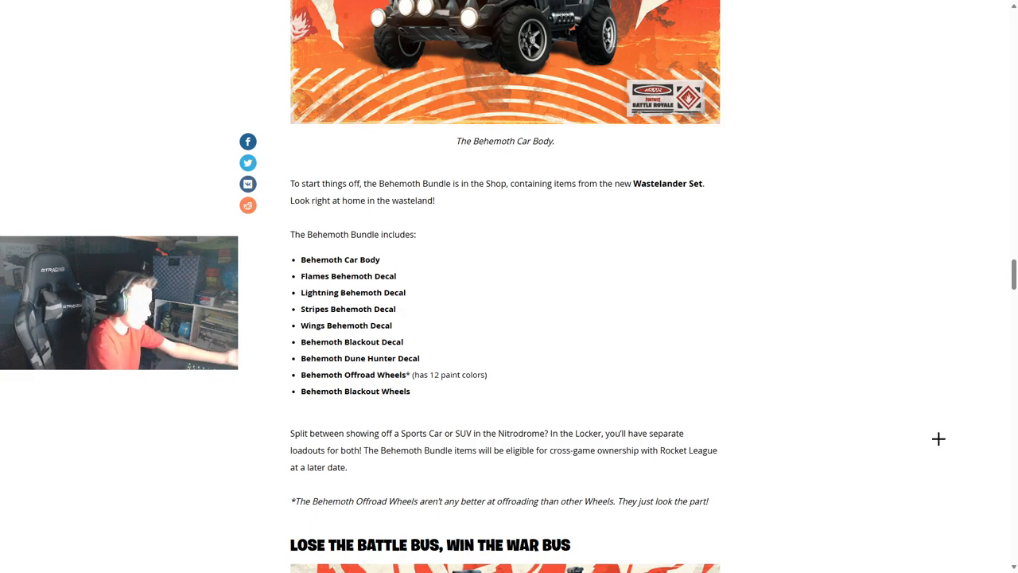
scroll(down, 3)
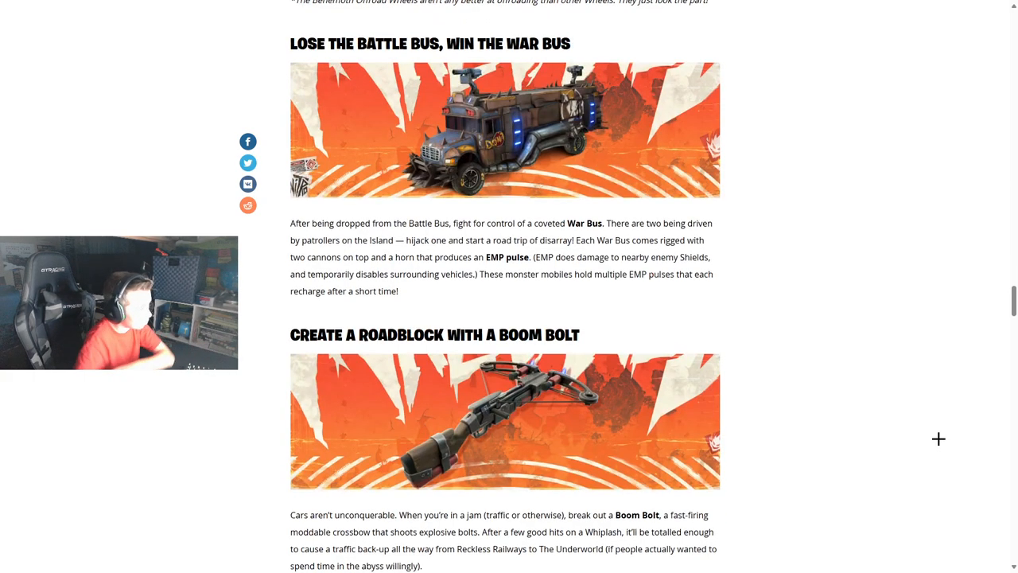
scroll(up, 3)
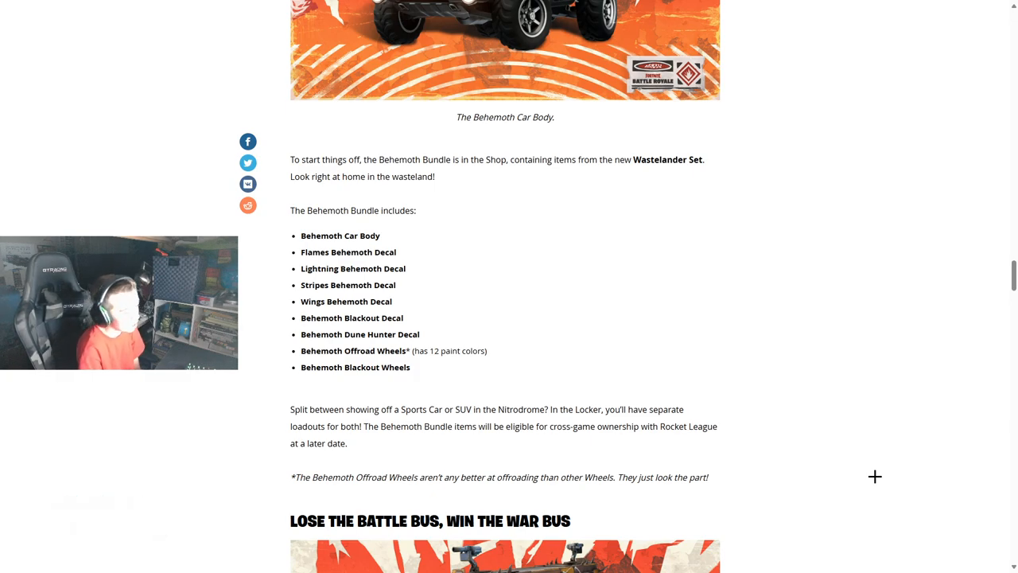
Step: Scroll down through the War Bus and Boom Bolt sections until the Wrench Wretches heading appears
scroll(down, 3)
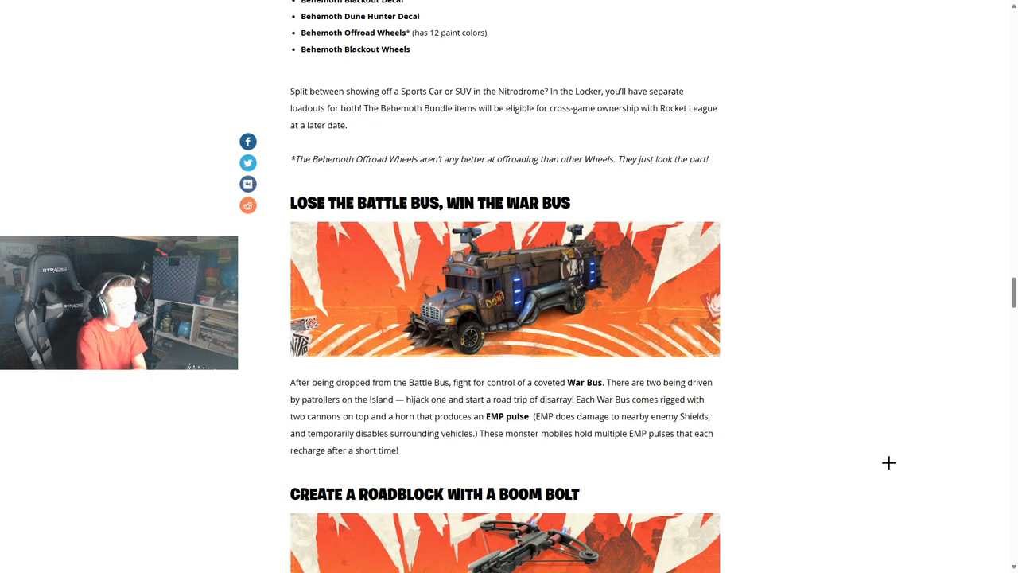
mouse_move(582, 178)
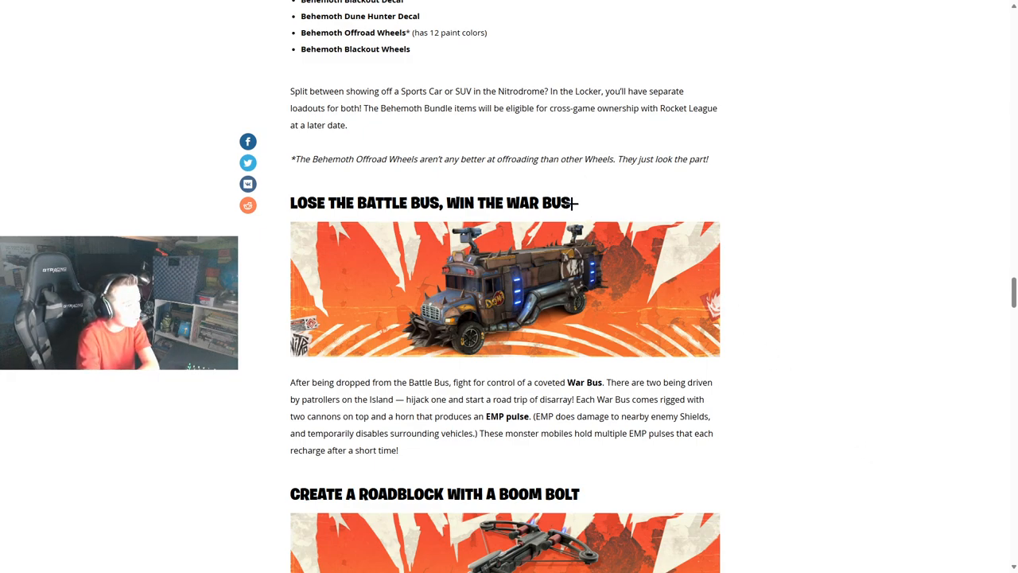
mouse_move(732, 258)
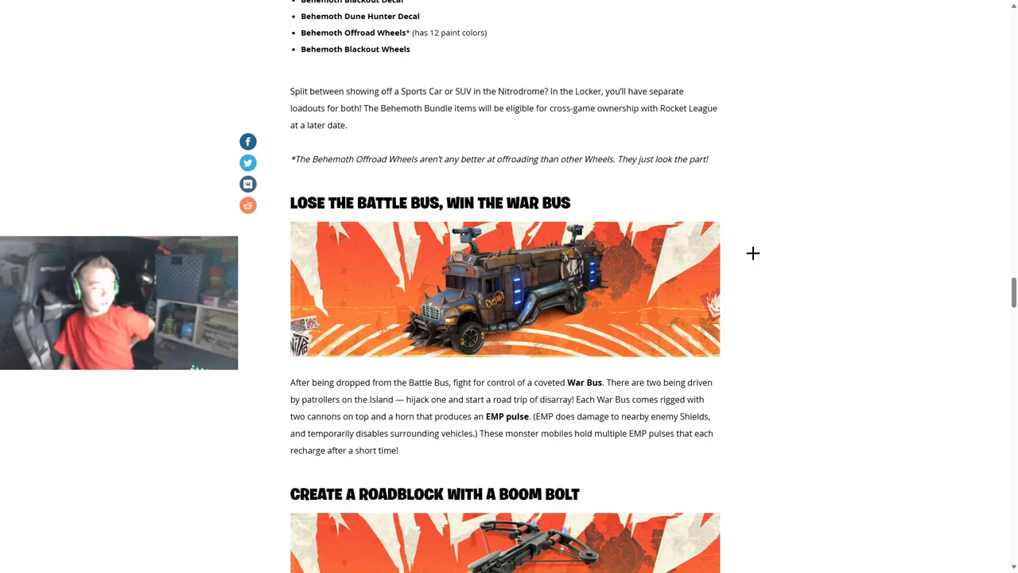
mouse_move(559, 440)
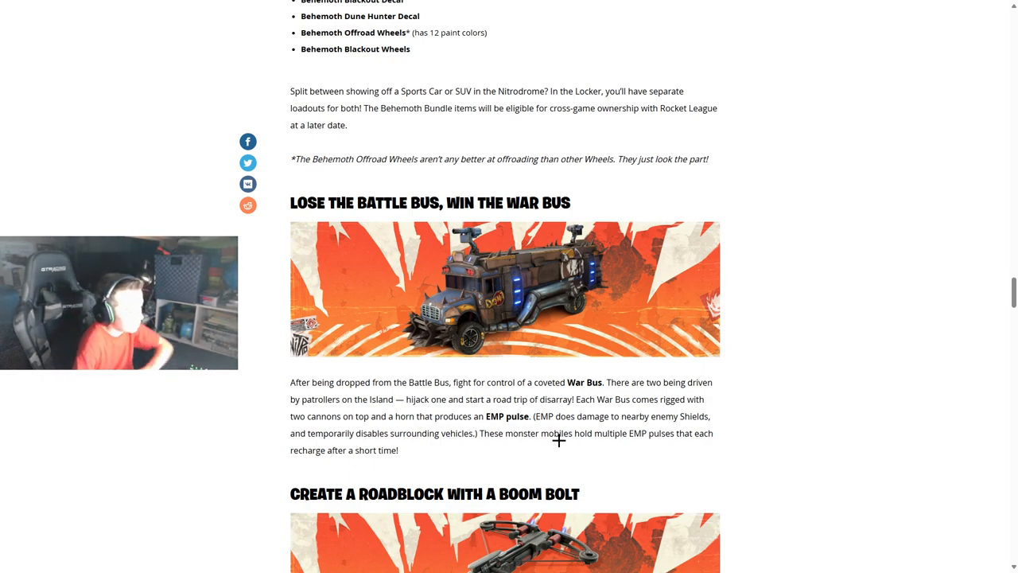
mouse_move(629, 451)
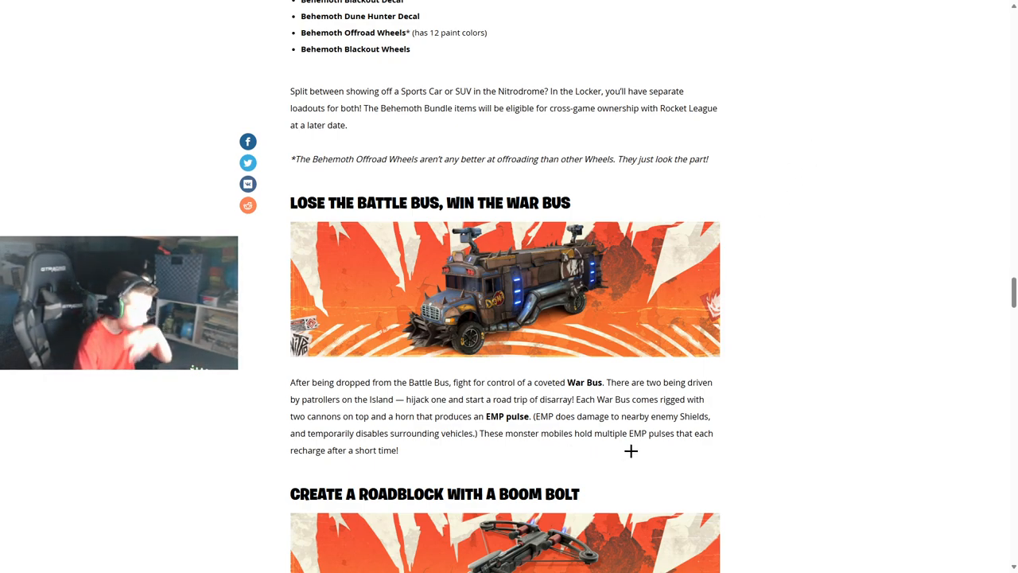
scroll(down, 3)
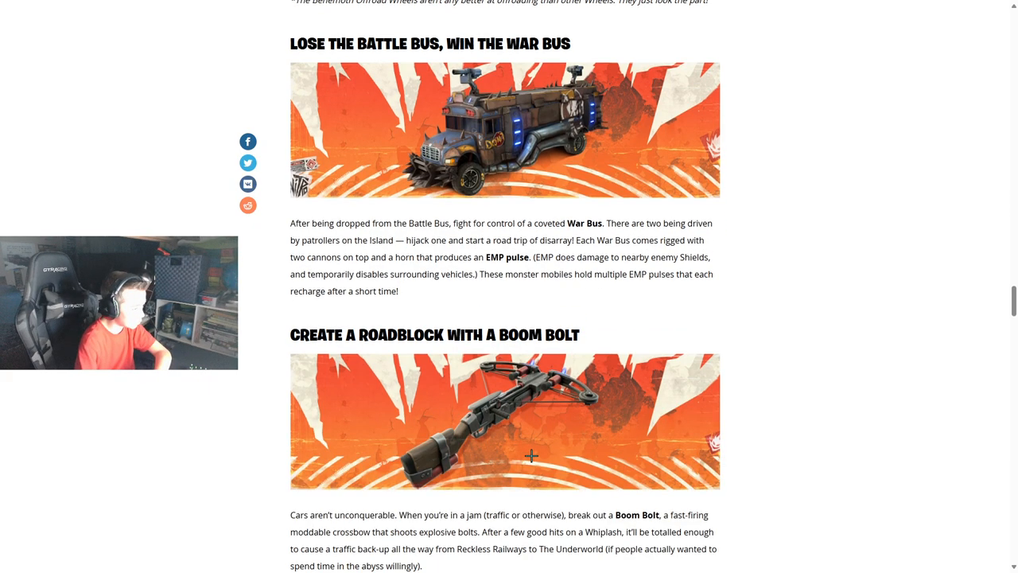
mouse_move(795, 393)
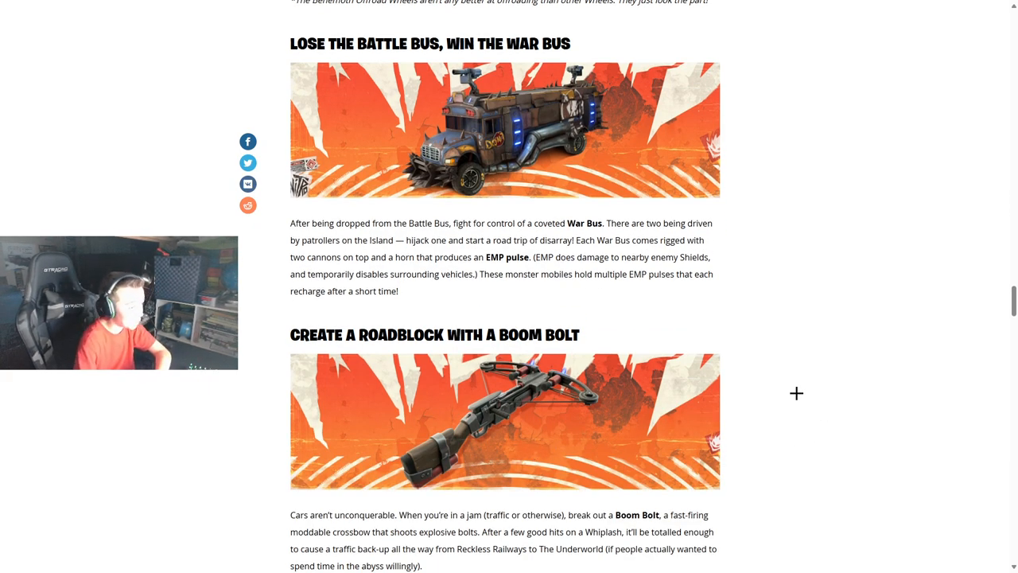
mouse_move(773, 394)
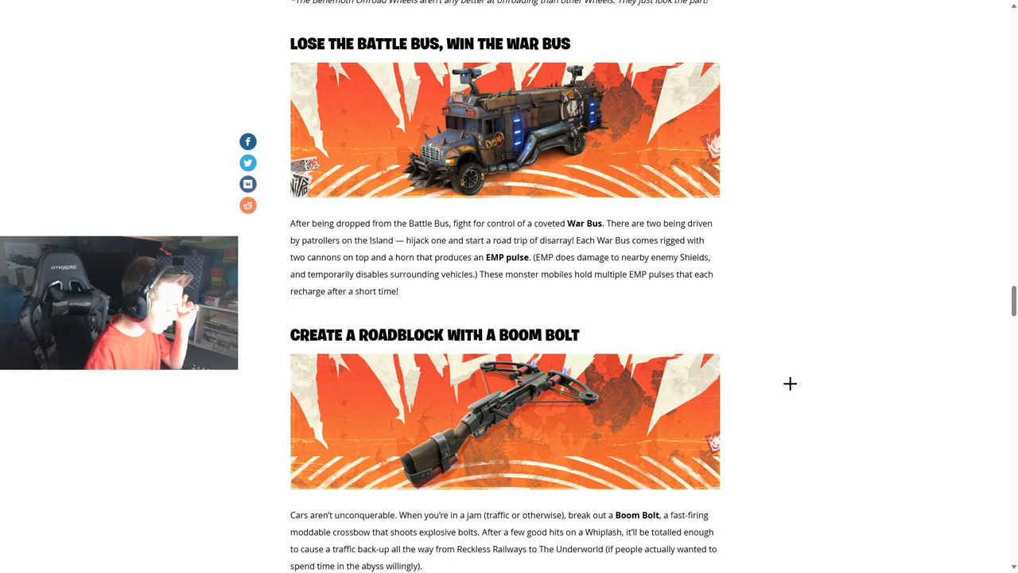
mouse_move(250, 518)
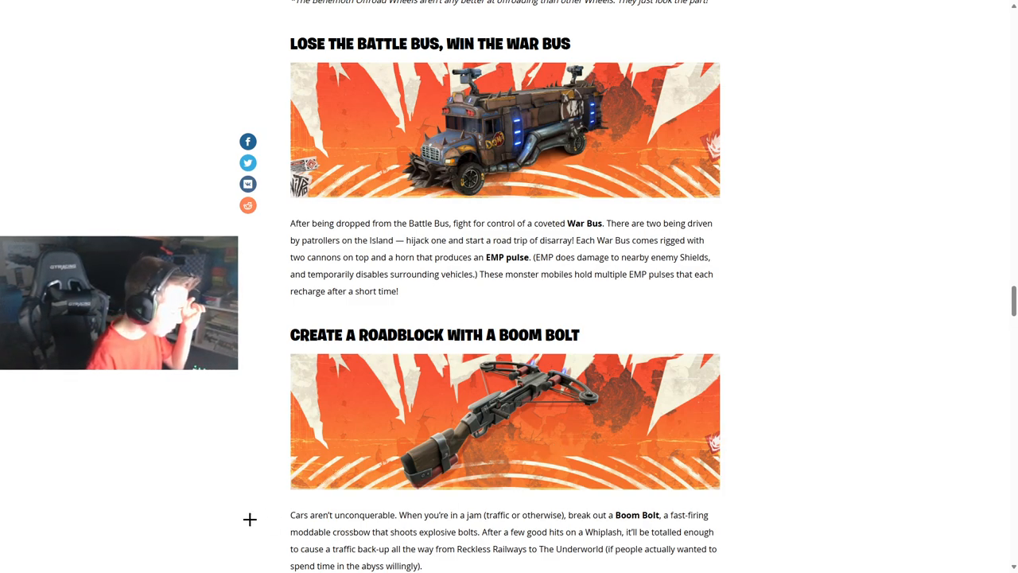
scroll(down, 3)
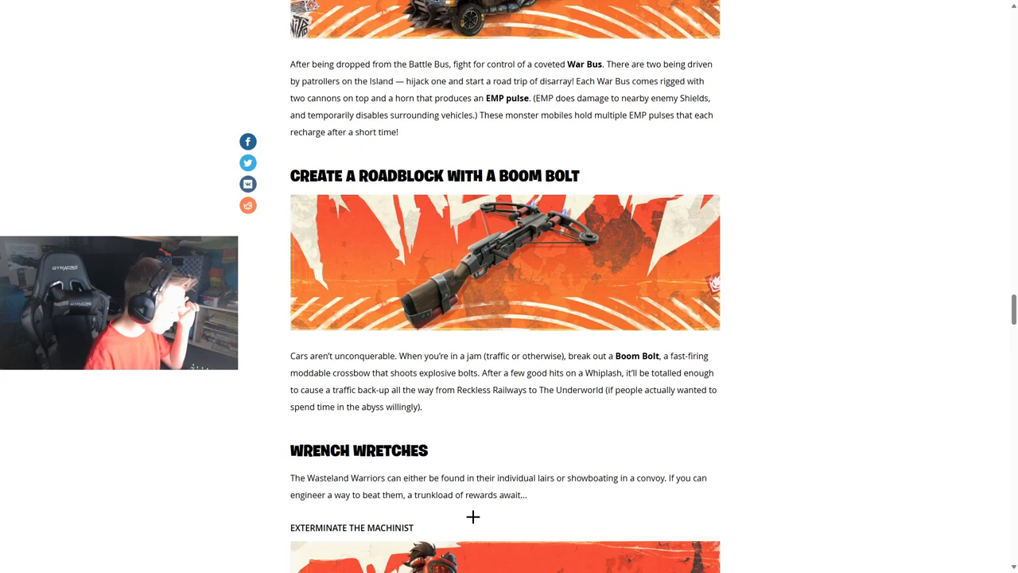
scroll(up, 3)
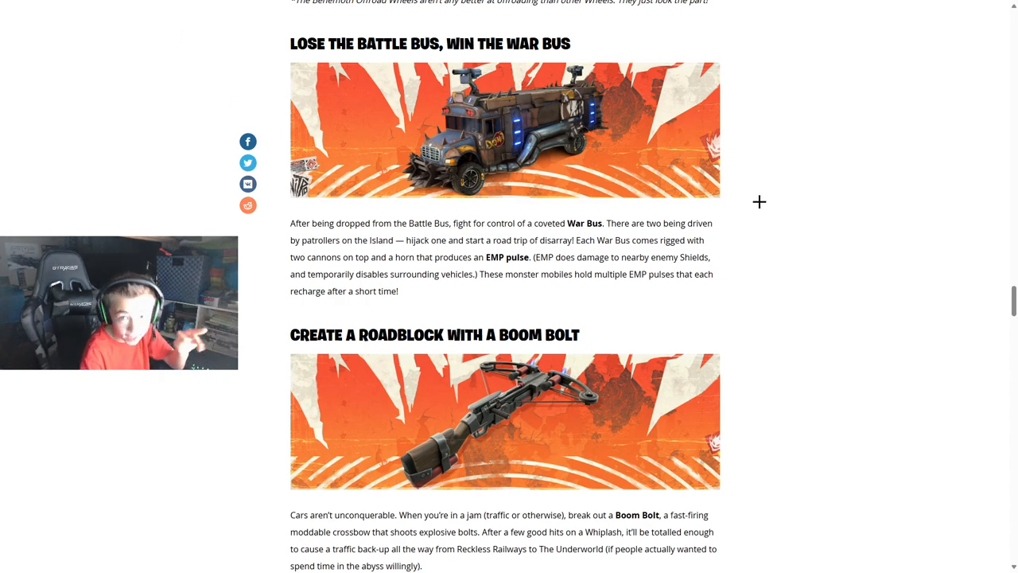
mouse_move(722, 213)
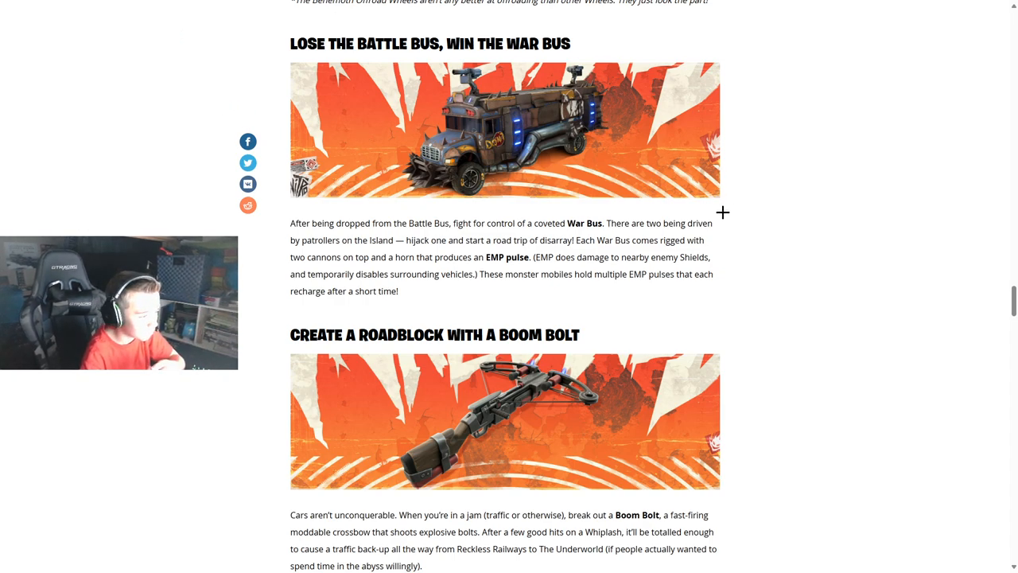
scroll(down, 3)
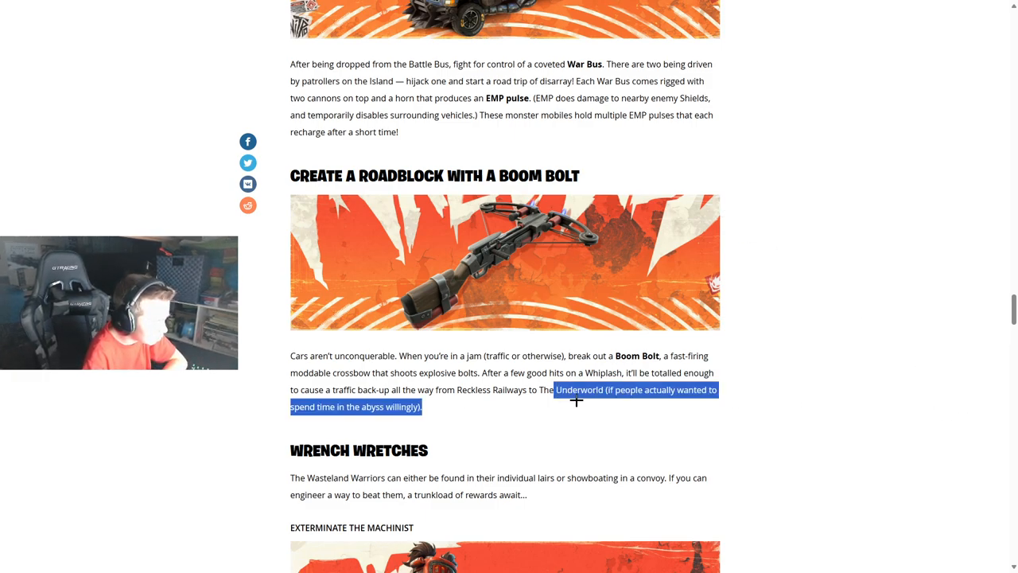
Step: Scroll through Exterminate the Machinist and Conquer Ringmaster Scarr toward the Overwhelm Megalo Don heading
scroll(down, 3)
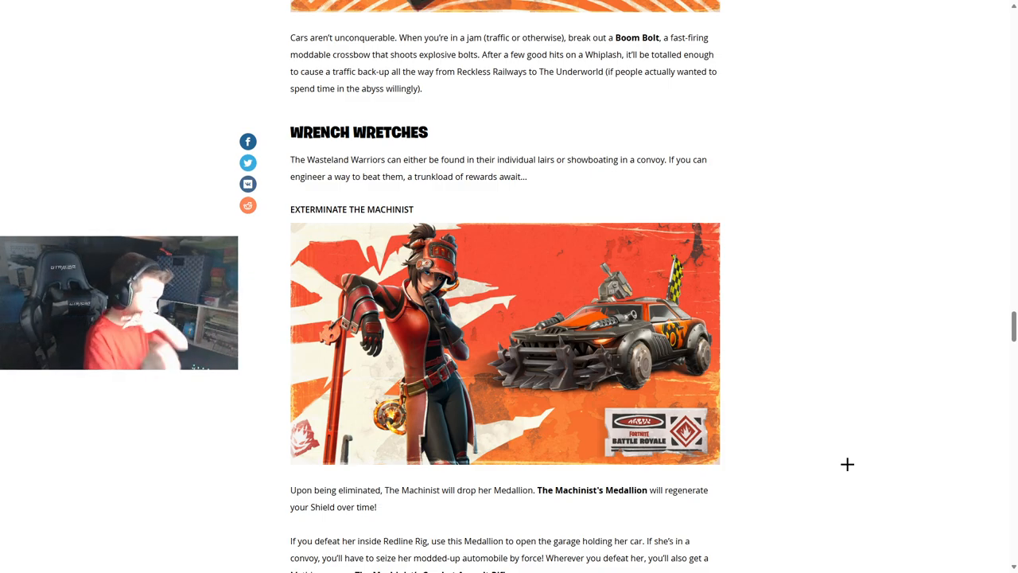
mouse_move(603, 391)
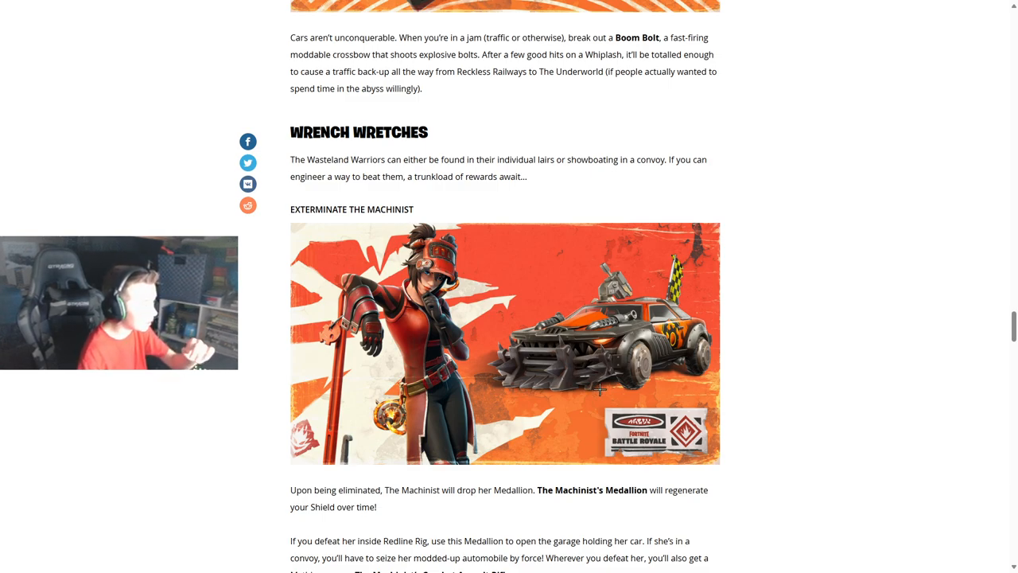
mouse_move(255, 70)
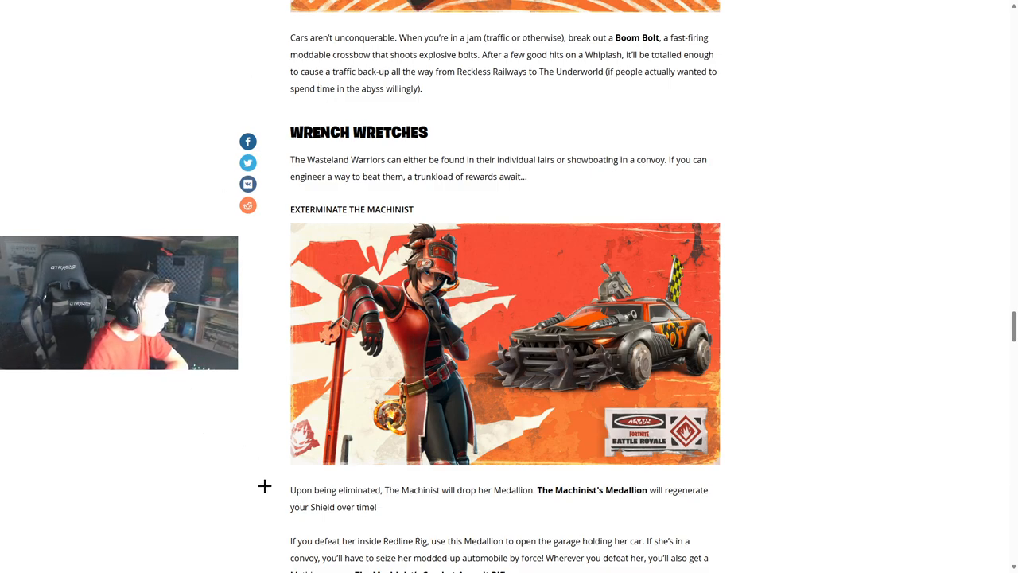
scroll(down, 3)
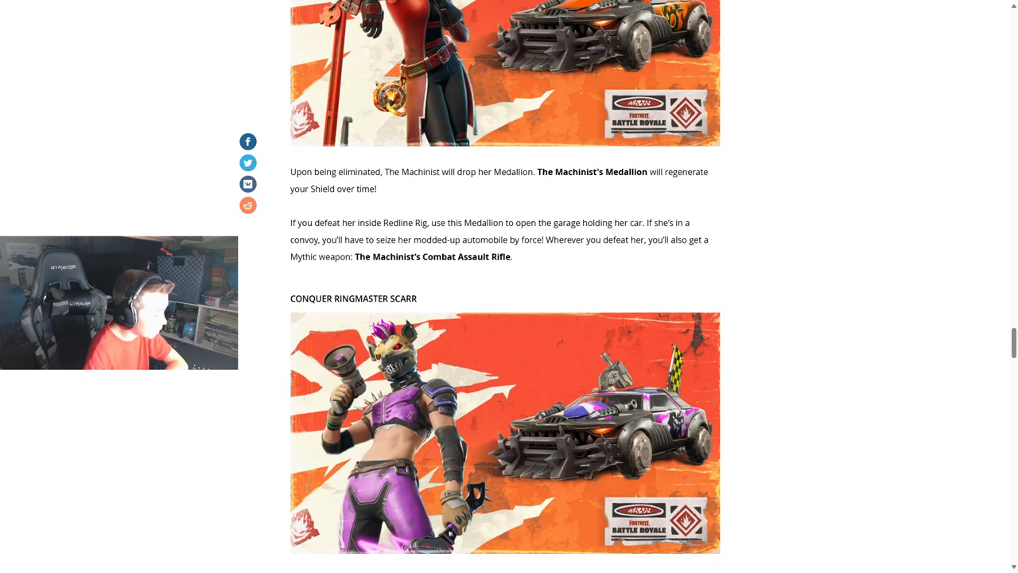
scroll(up, 3)
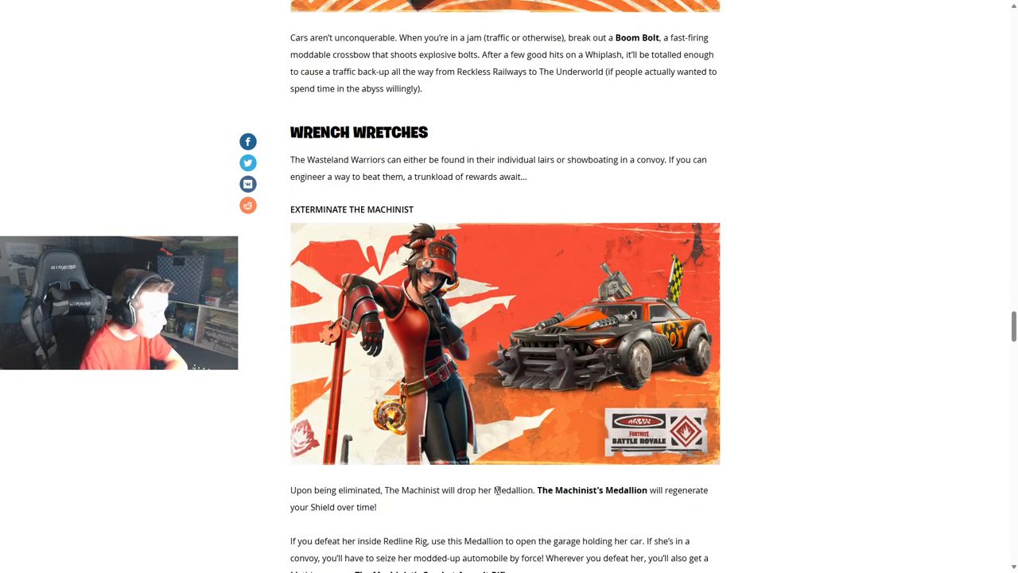
mouse_move(544, 506)
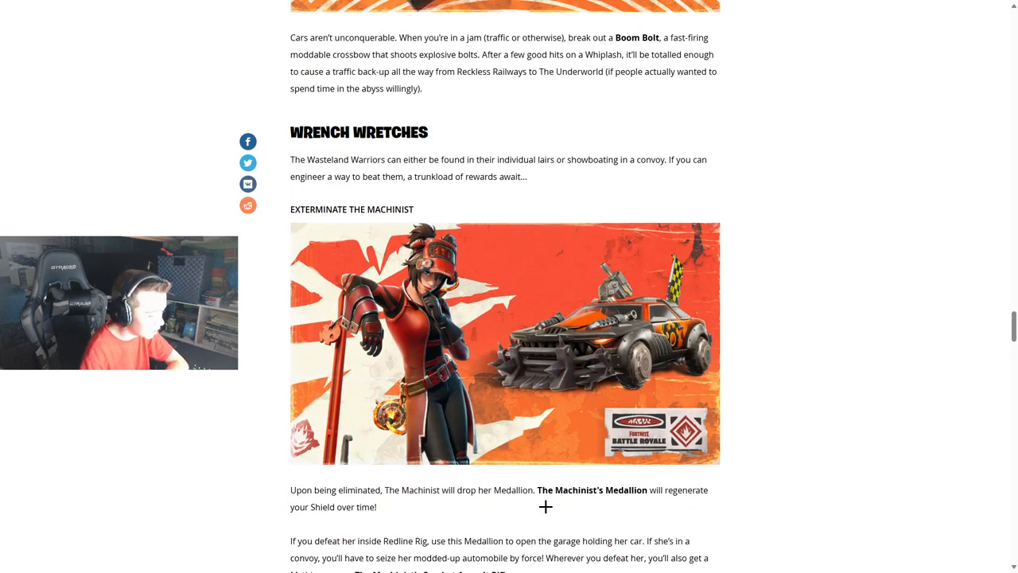
mouse_move(573, 477)
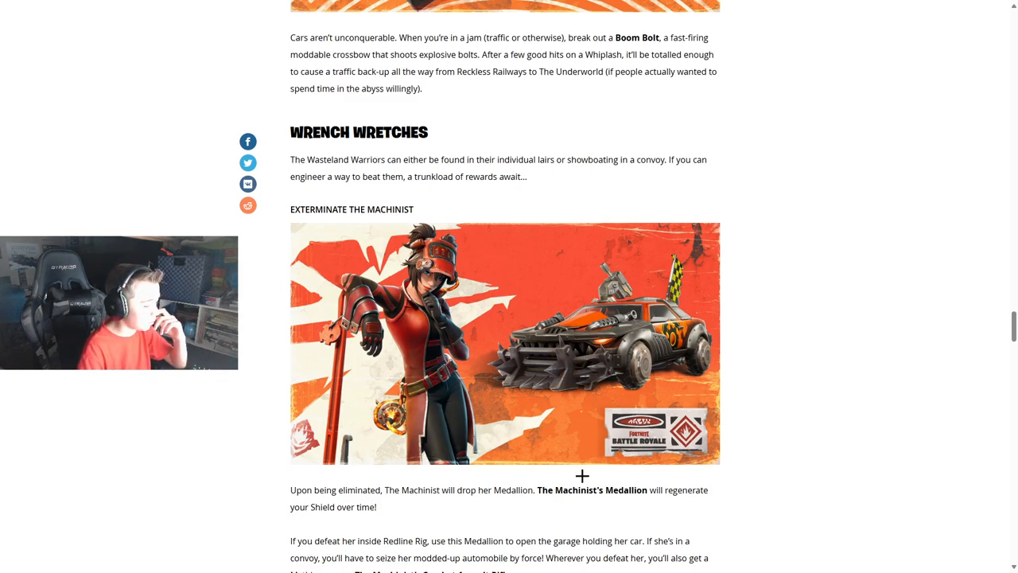
scroll(down, 3)
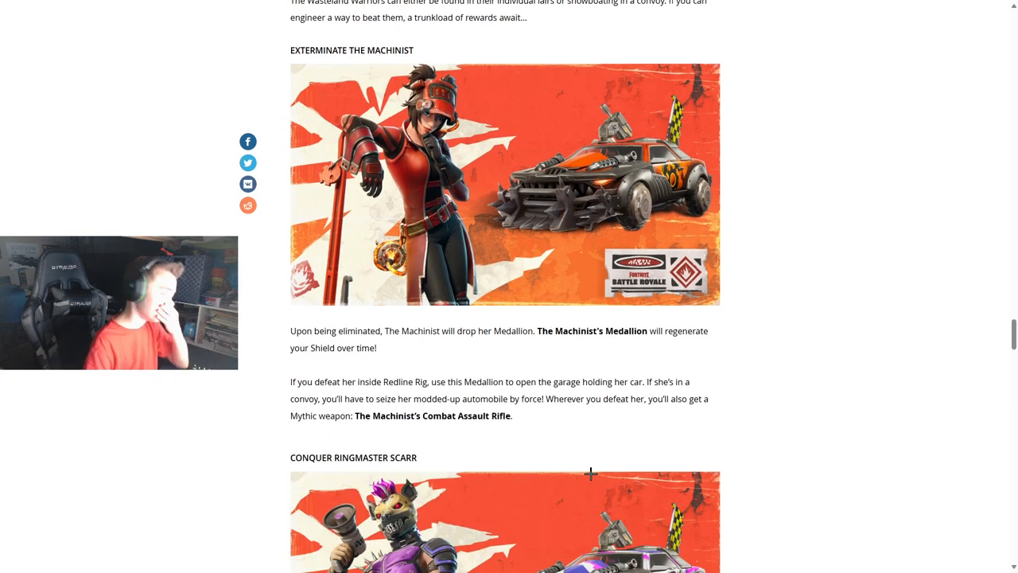
mouse_move(553, 464)
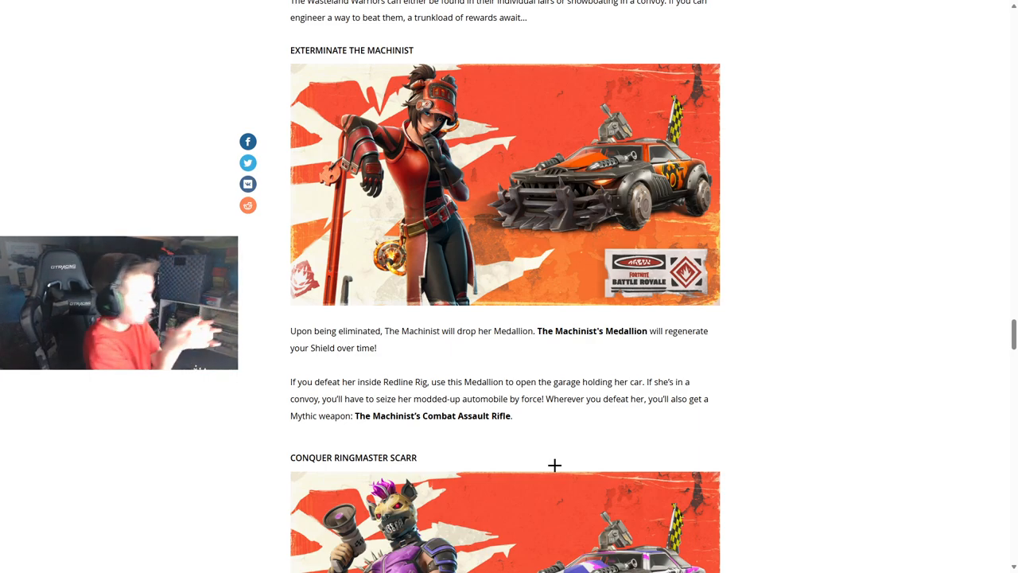
scroll(down, 3)
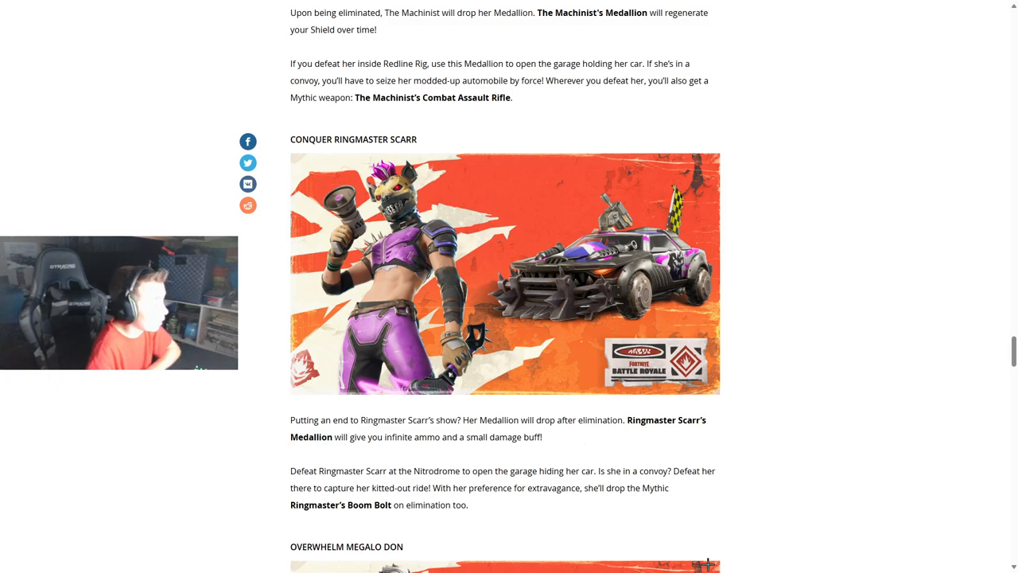
mouse_move(739, 386)
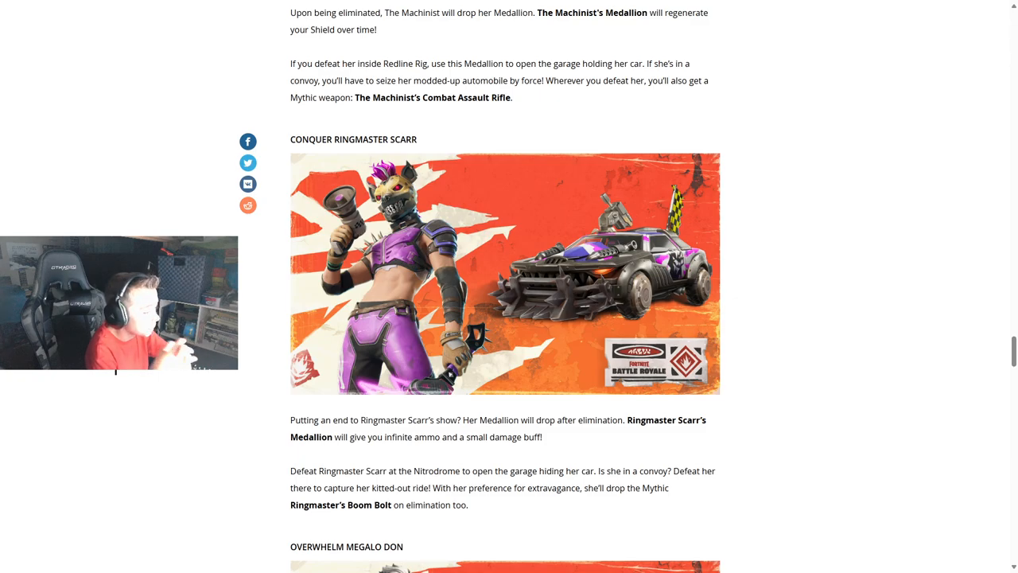
Step: Highlight the Nitrodrome paragraph under Conquer Ringmaster Scarr while reading, then continue to Overwhelm Megalo Don
scroll(down, 3)
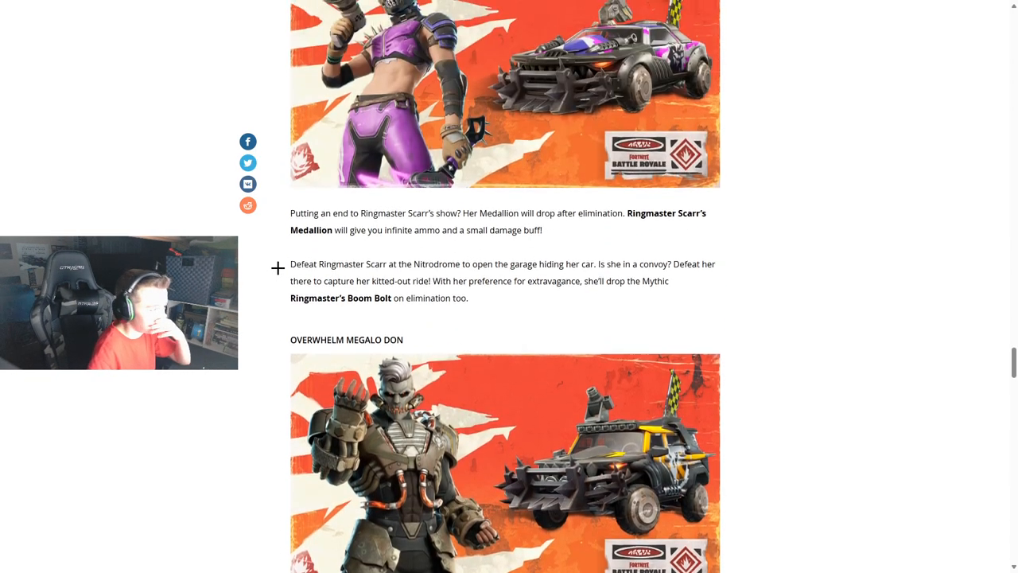
scroll(up, 3)
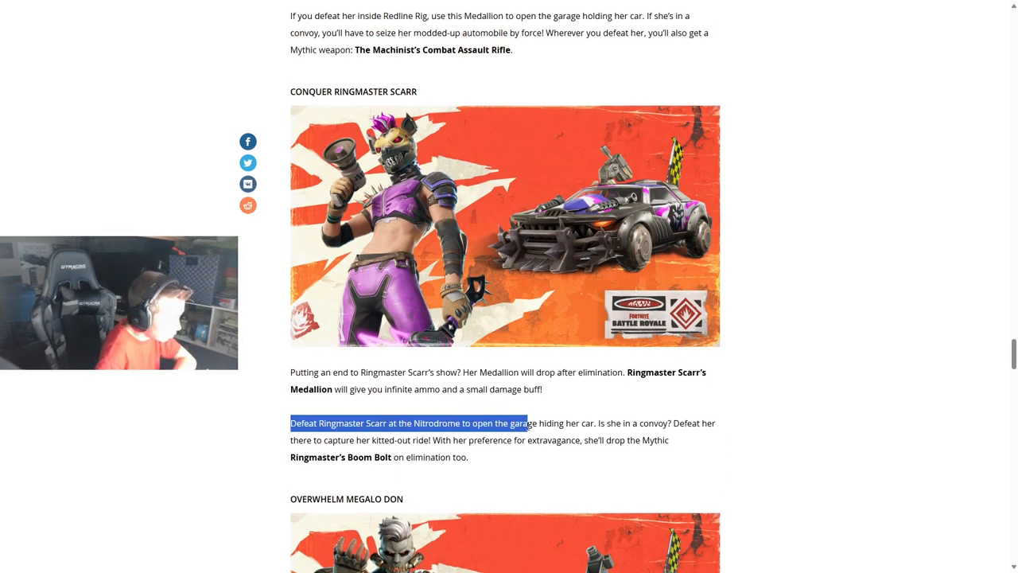
drag(524, 423, 596, 423)
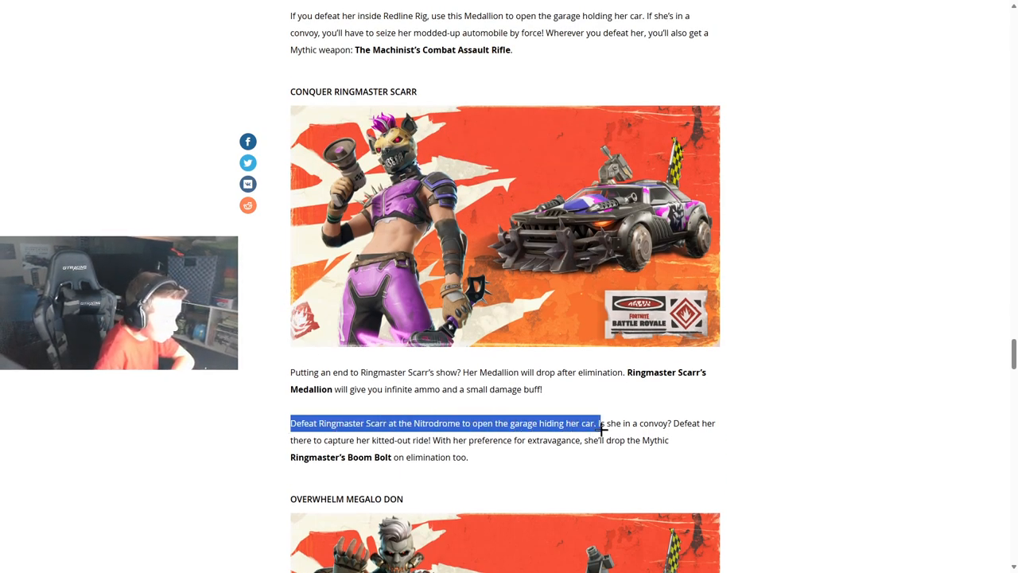
drag(603, 423, 468, 458)
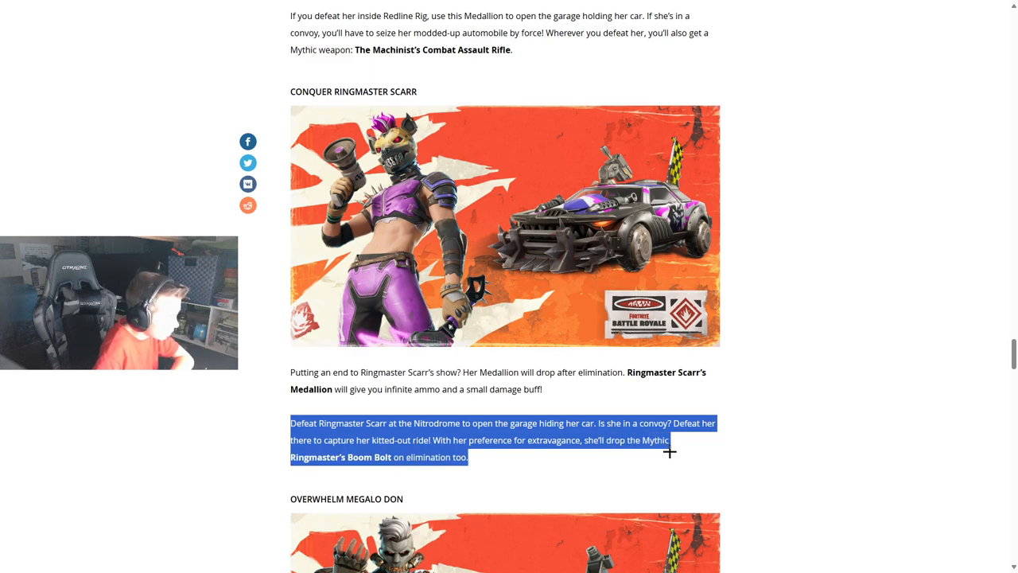
mouse_move(582, 464)
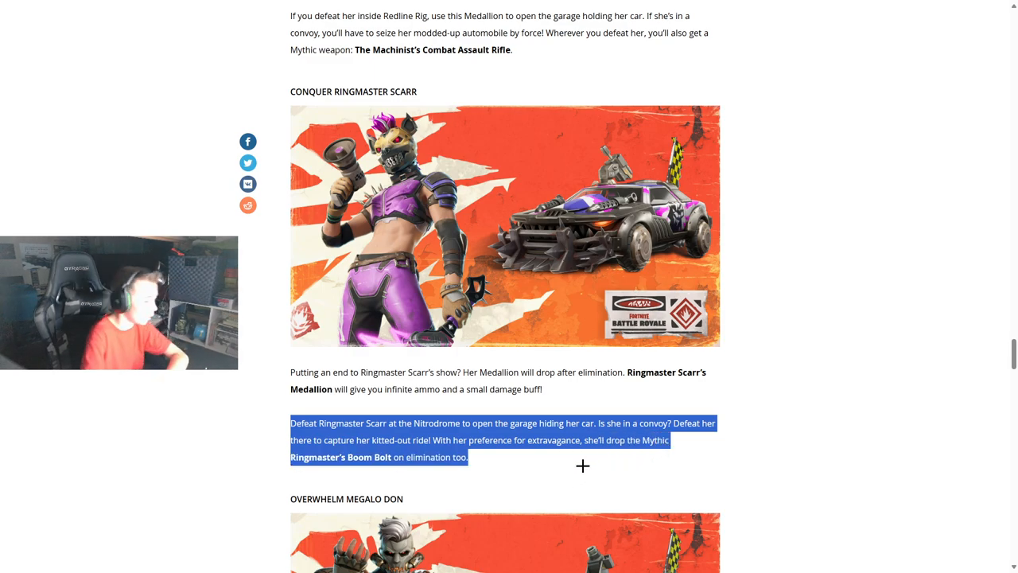
scroll(down, 3)
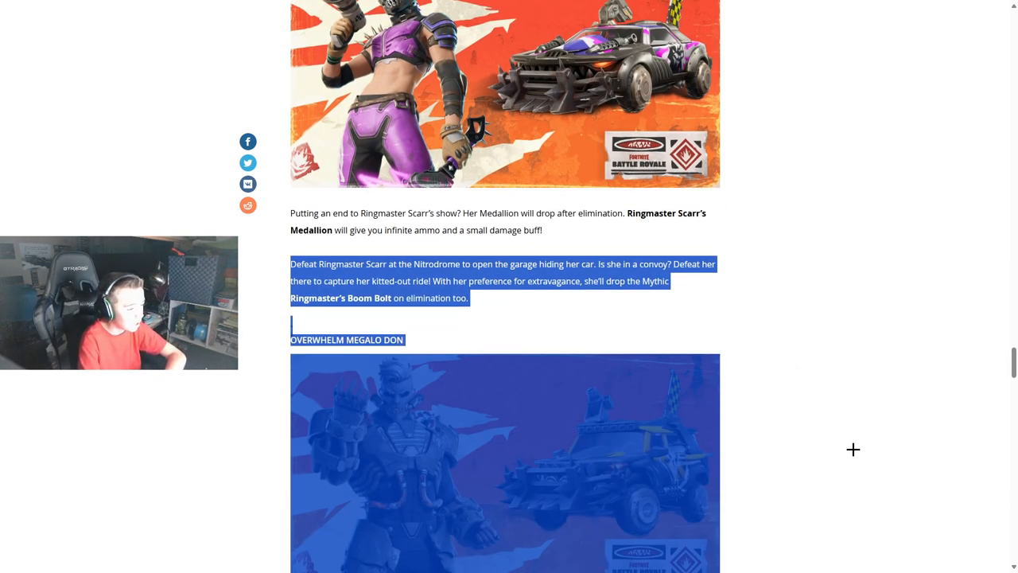
scroll(down, 3)
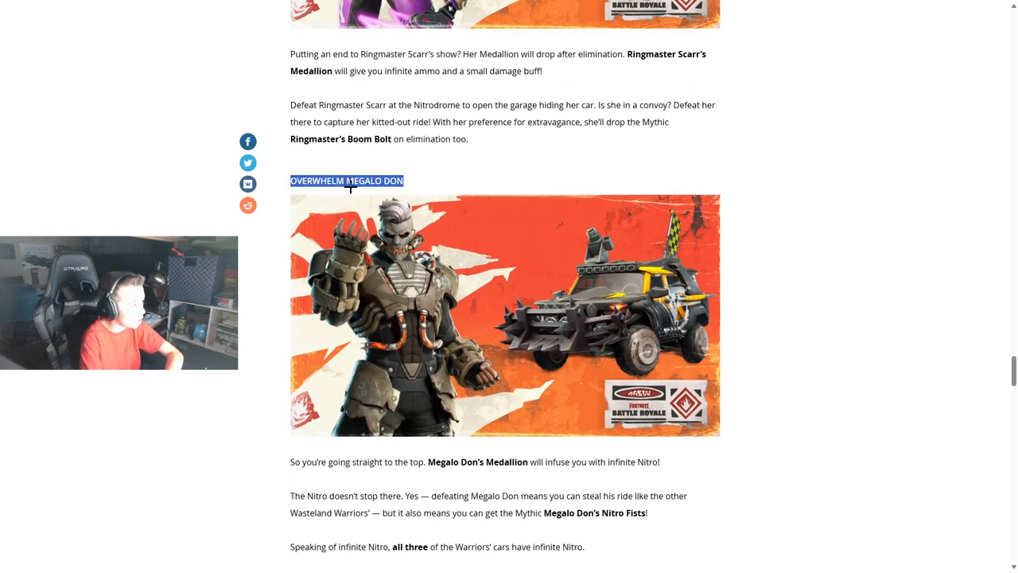
mouse_move(819, 229)
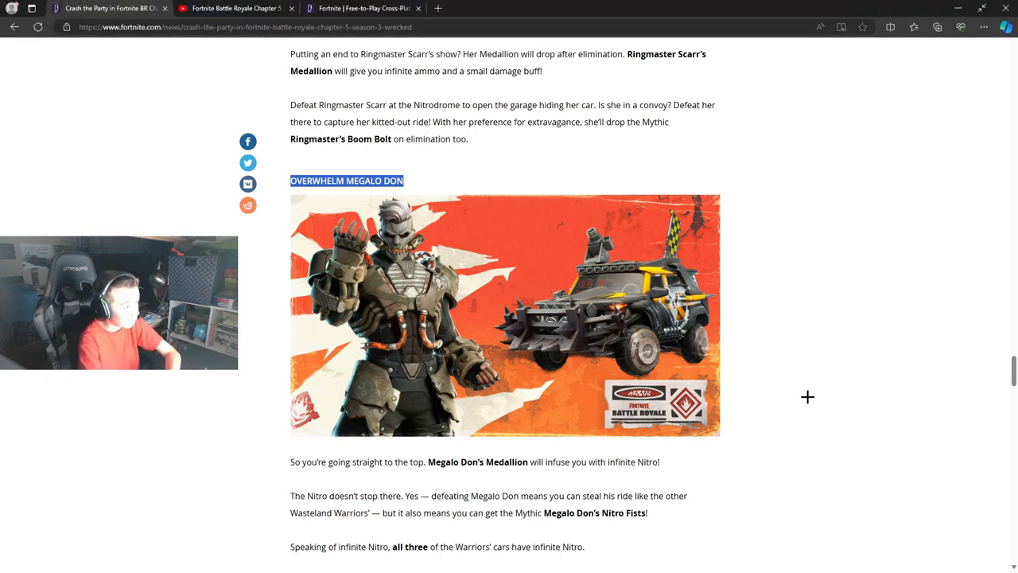
Step: Clear the text highlight and read past Megalo Don's Medallion map note toward the Nuka-Cola section
click(662, 461)
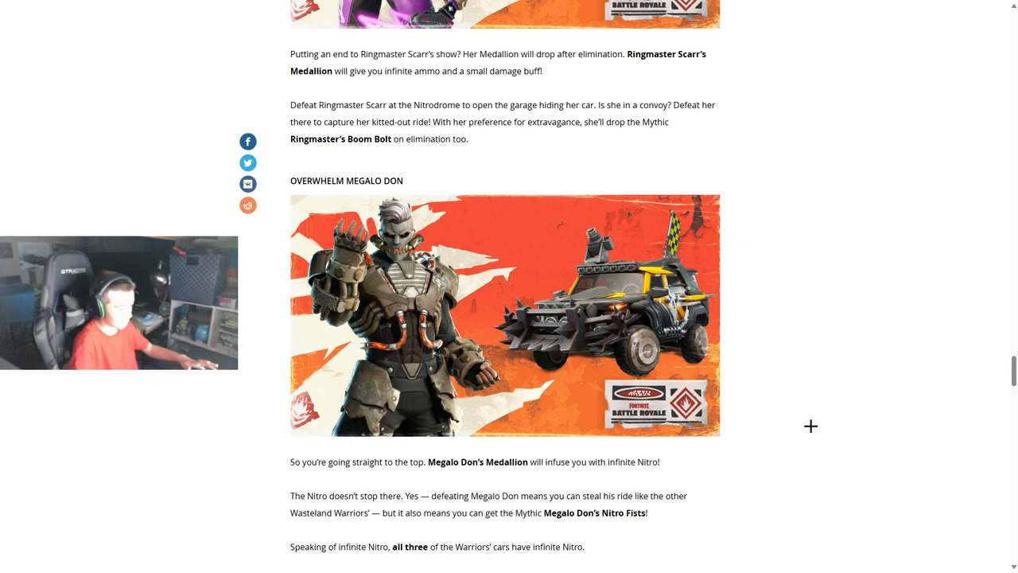
mouse_move(626, 472)
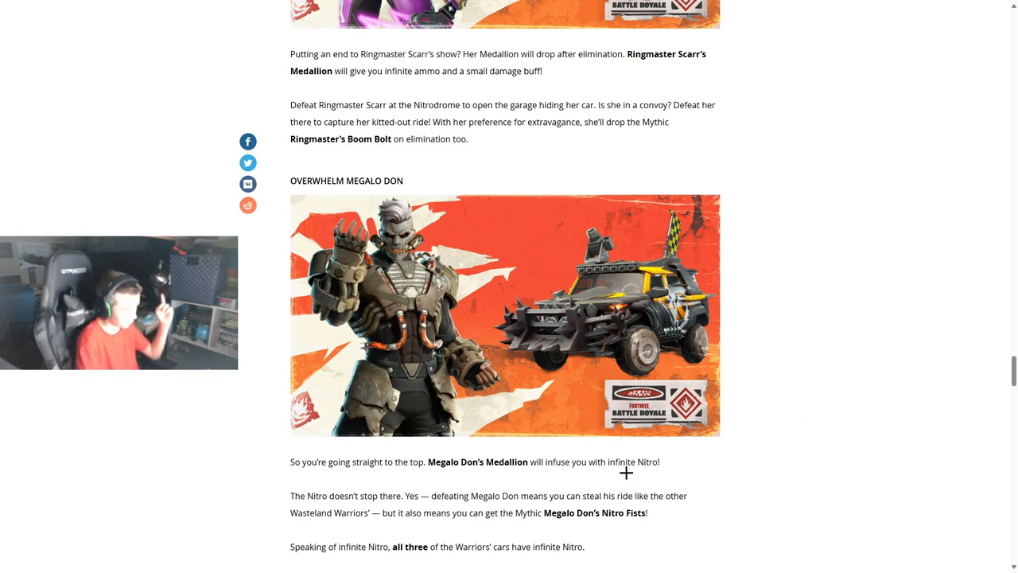
mouse_move(636, 523)
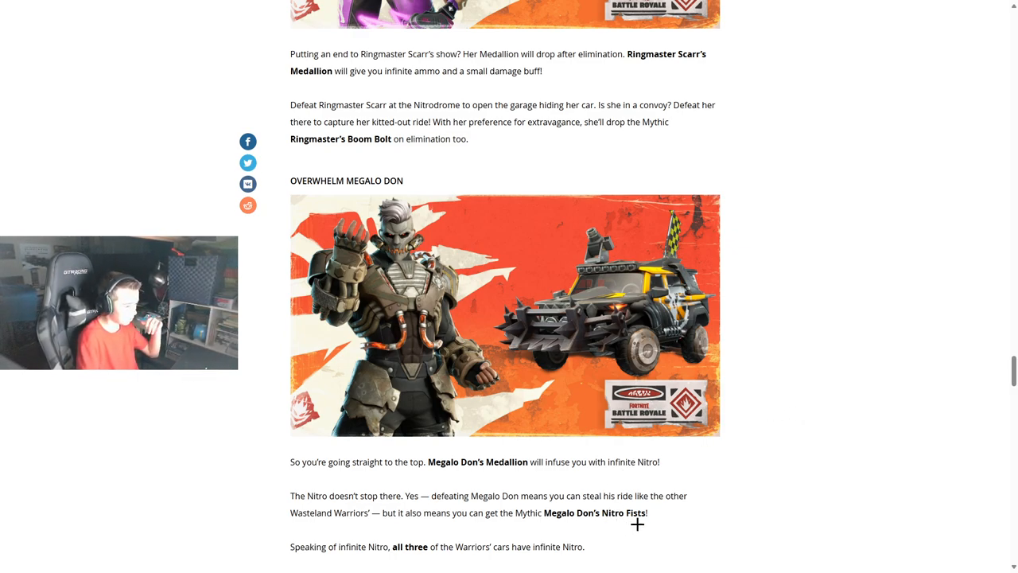
mouse_move(999, 337)
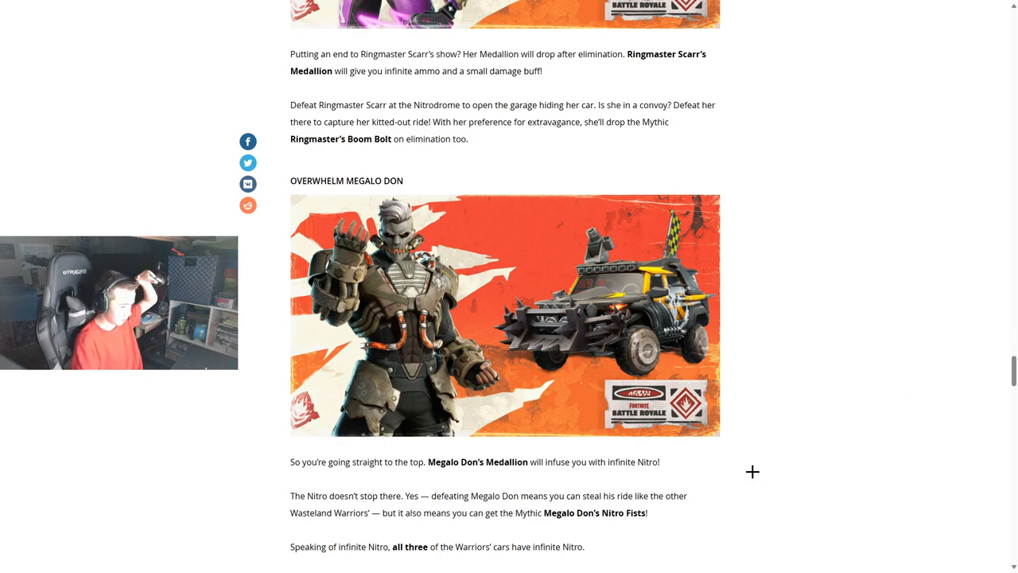
scroll(down, 3)
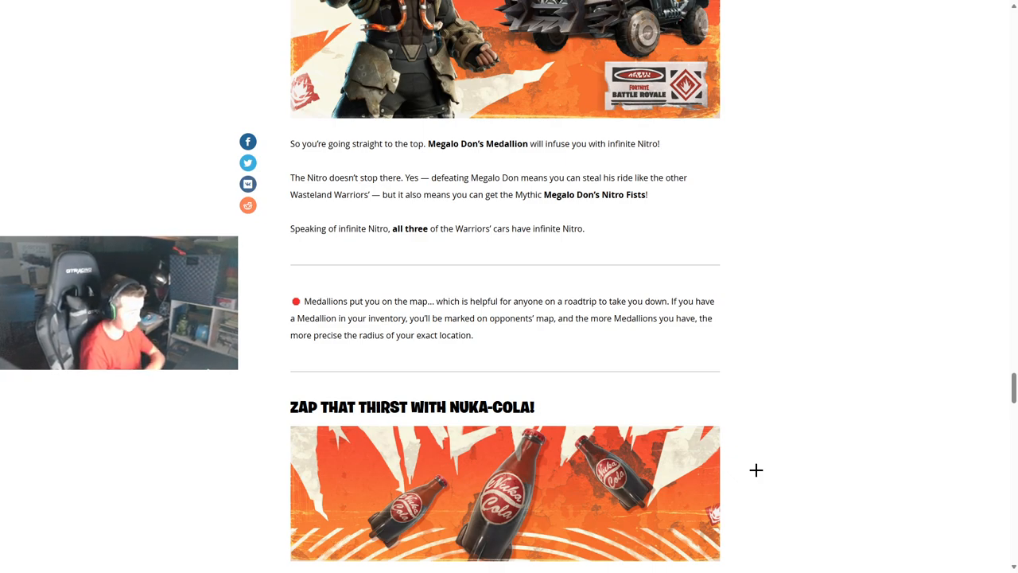
Step: Scroll to the Zap That Thirst with Nuka-Cola text and the Kind Cacti heading
scroll(down, 3)
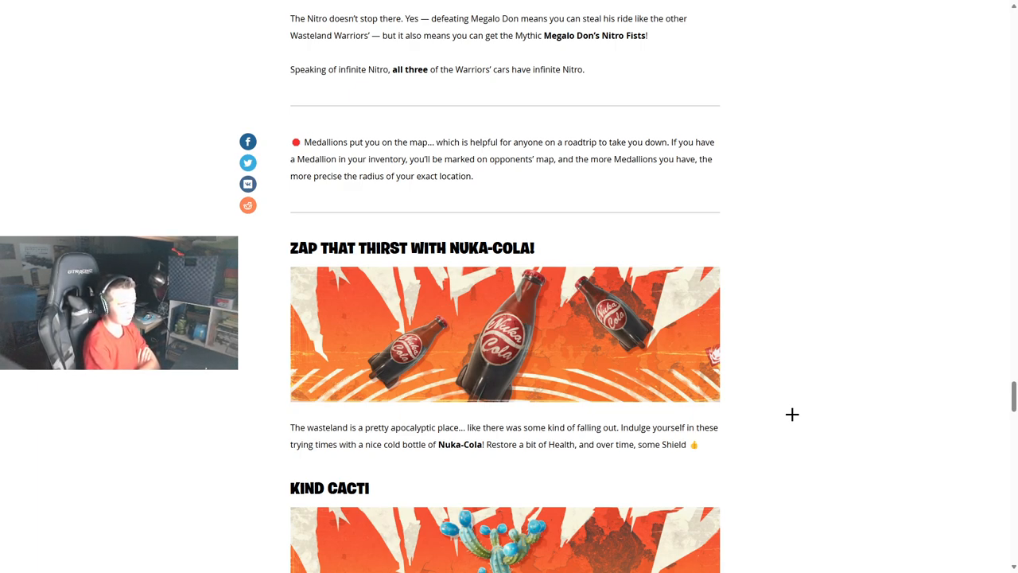
Step: Read the Kind Cacti Slurp Cactus text and the Old Weapons Aren't a Waste shotgun list, highlighting a Combat Shotgun word
scroll(down, 3)
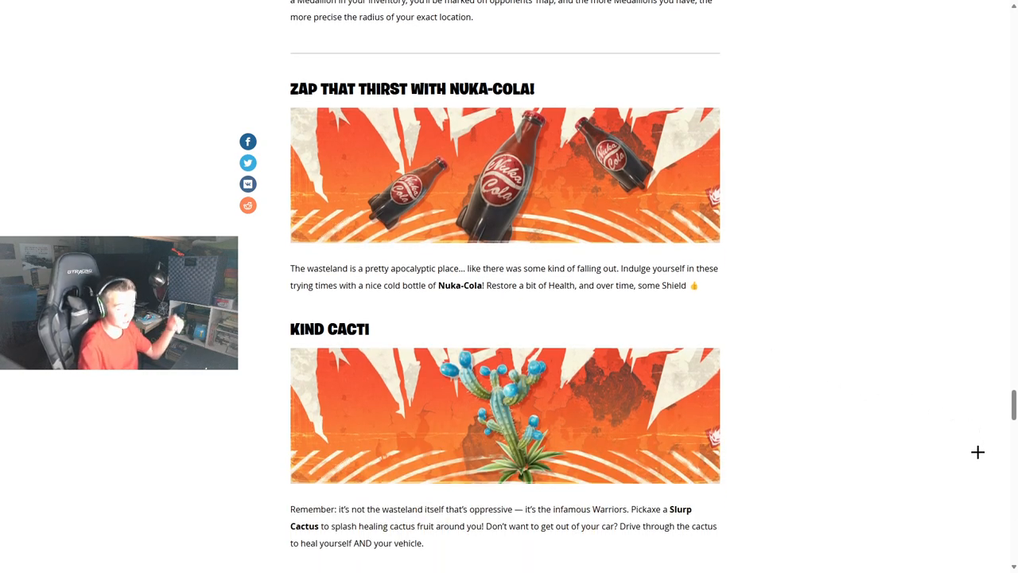
scroll(down, 3)
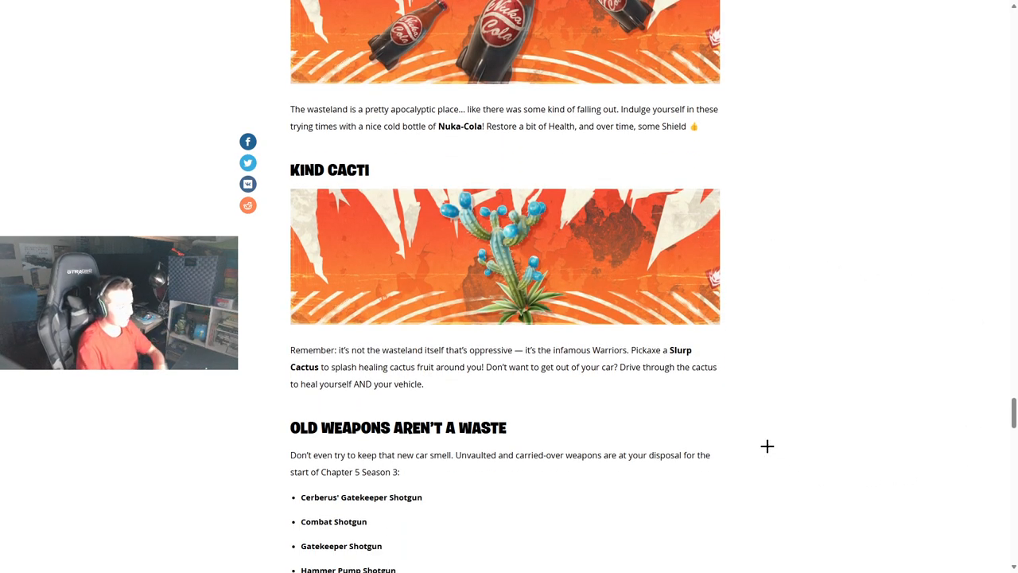
mouse_move(738, 442)
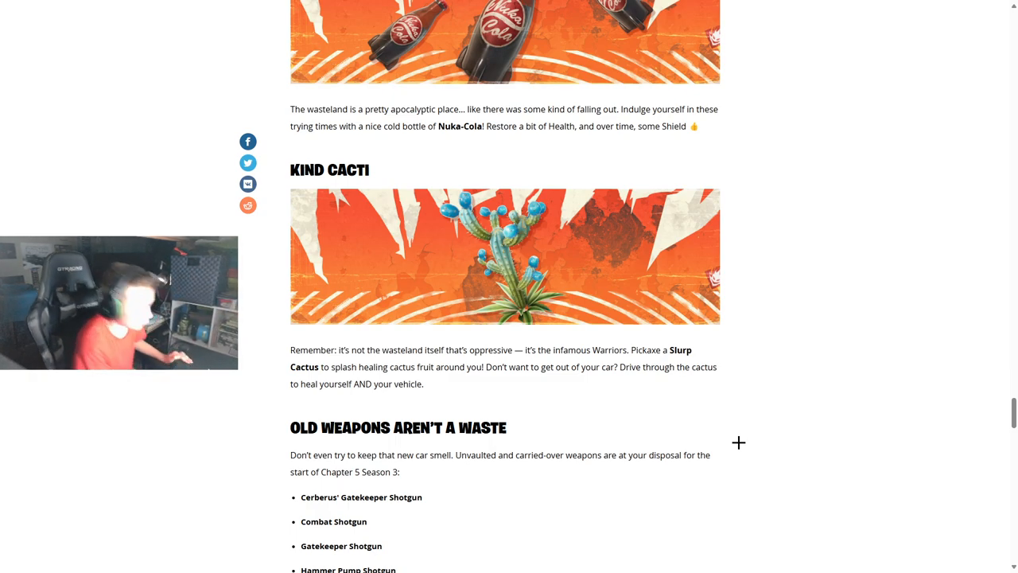
mouse_move(899, 410)
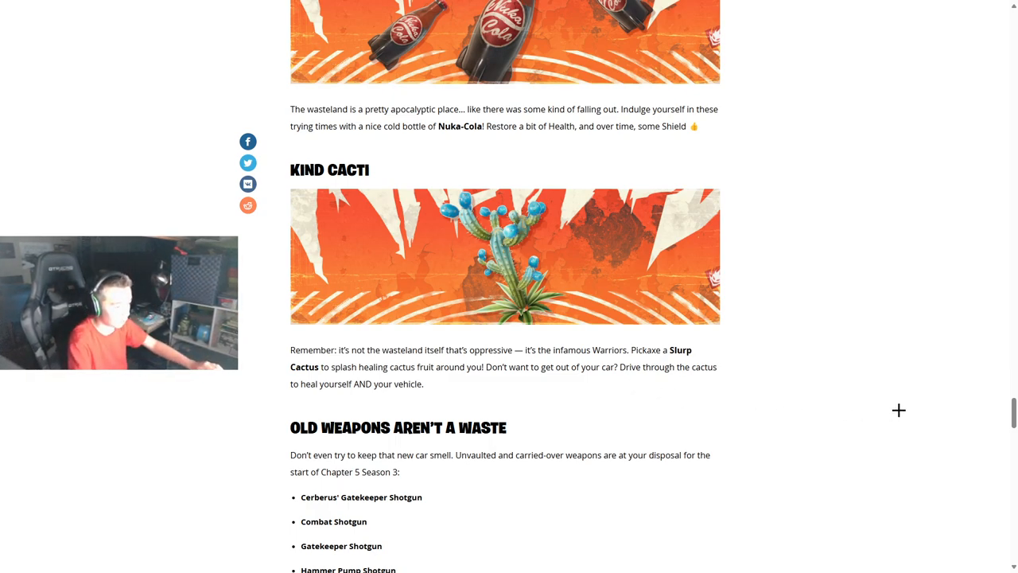
mouse_move(438, 400)
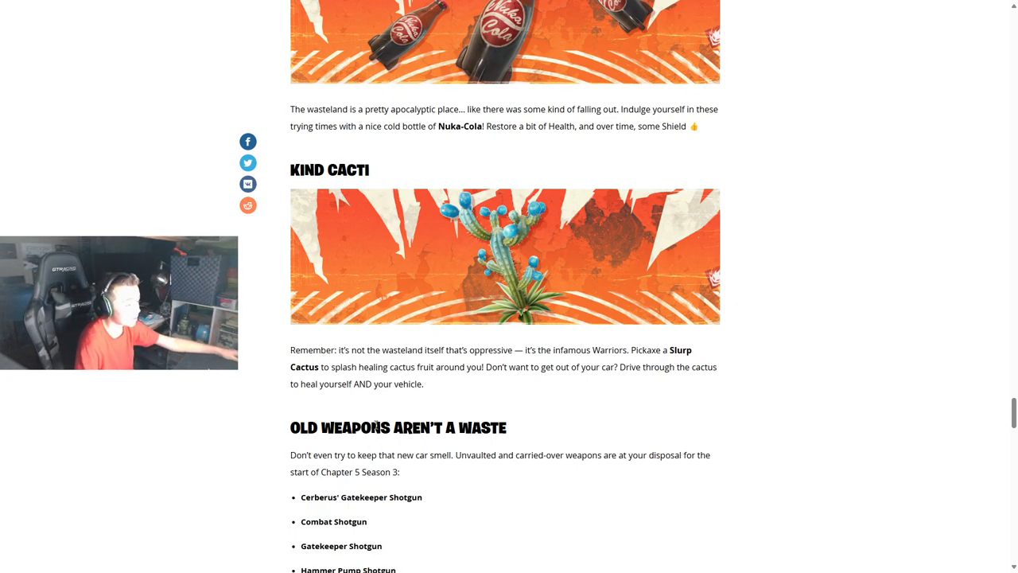
mouse_move(299, 451)
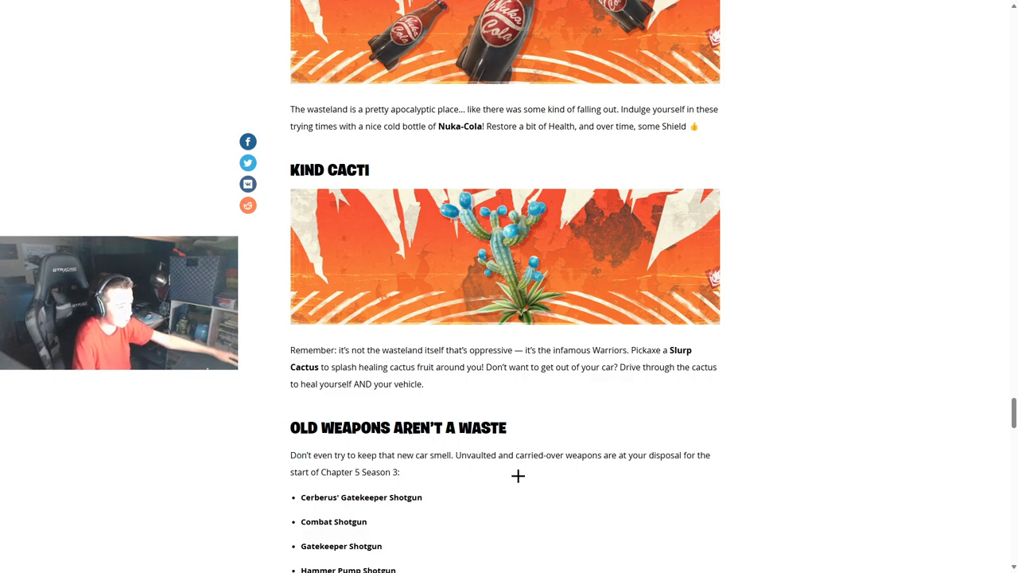
mouse_move(658, 467)
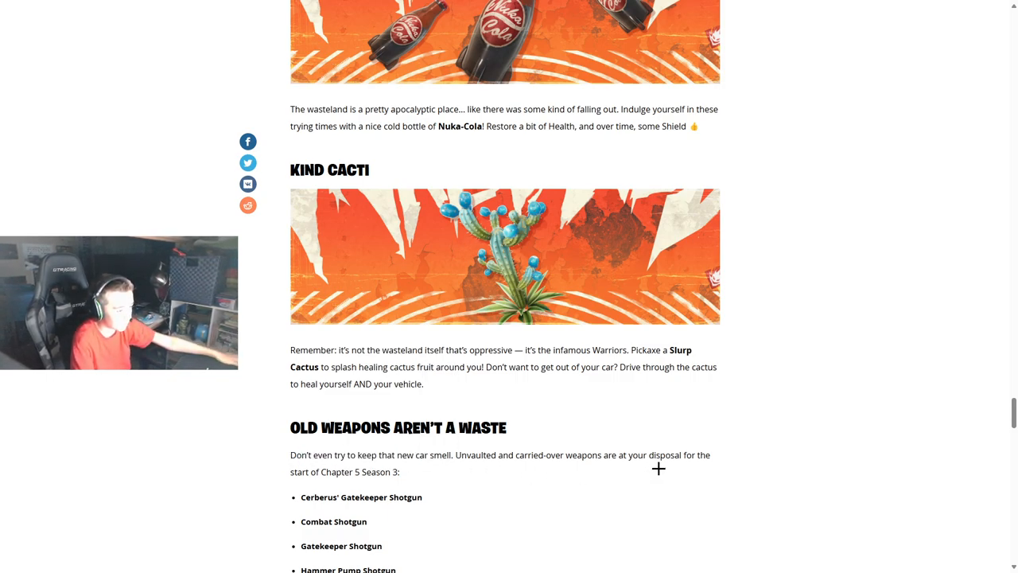
mouse_move(375, 506)
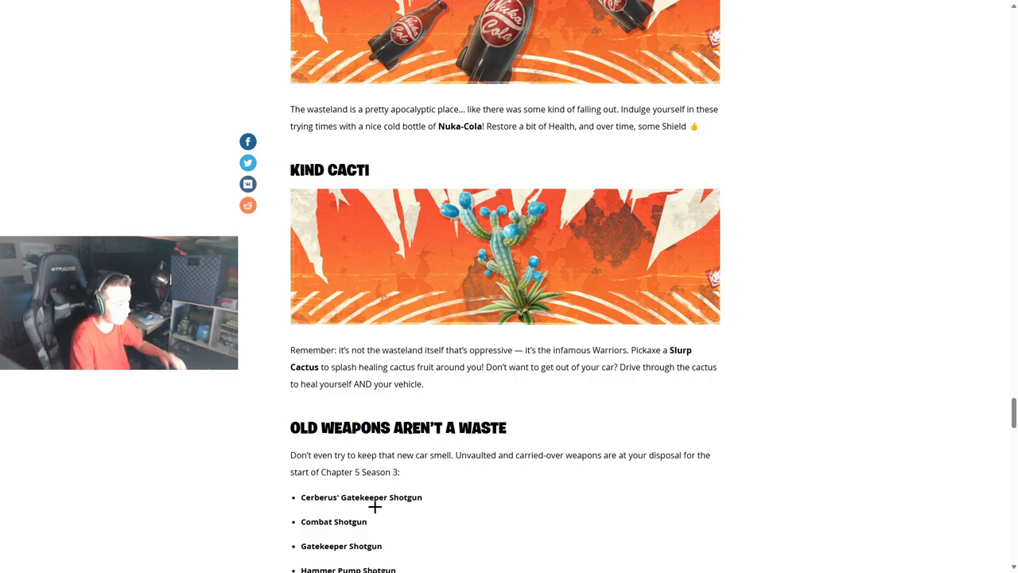
double_click(361, 496)
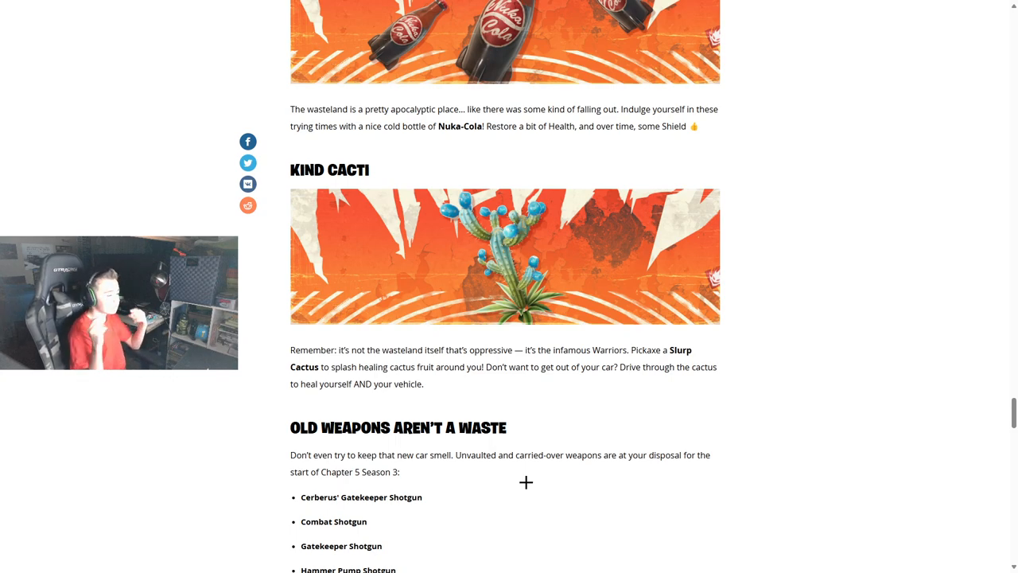
double_click(353, 522)
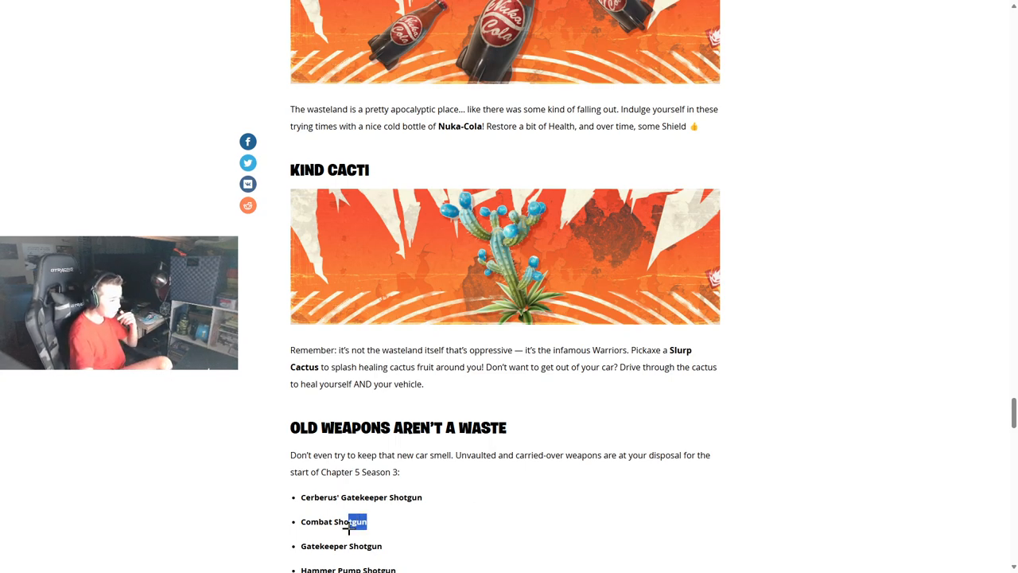
Step: Read the returning weapons balance changes down to the Shockwave Grenade entry, highlighting its name
scroll(down, 3)
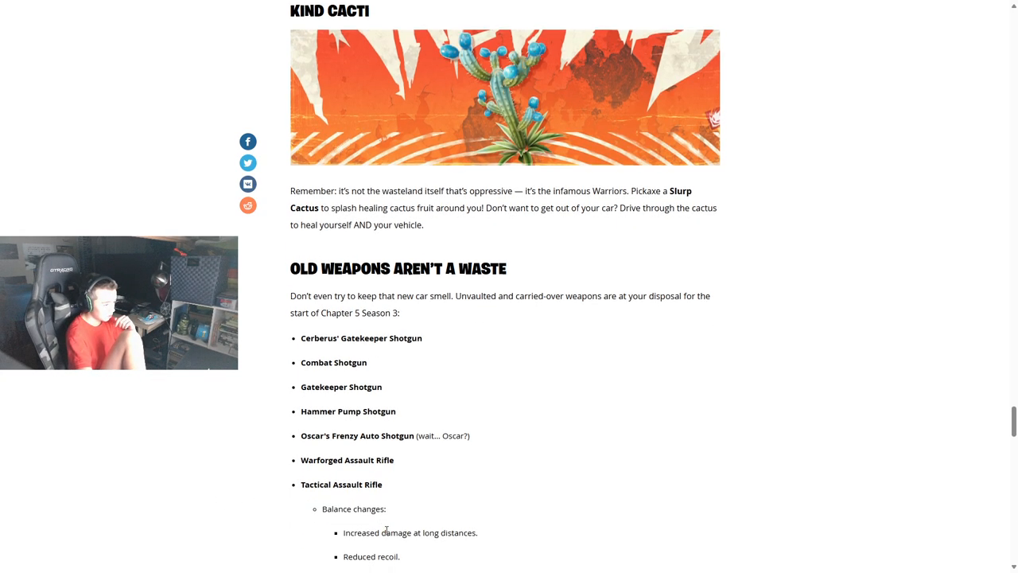
double_click(340, 387)
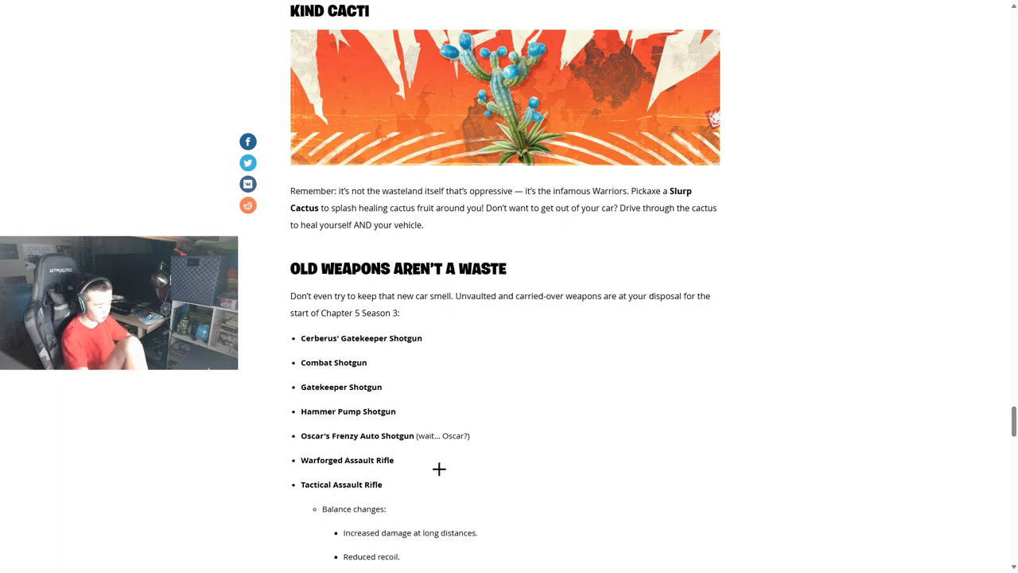
mouse_move(635, 421)
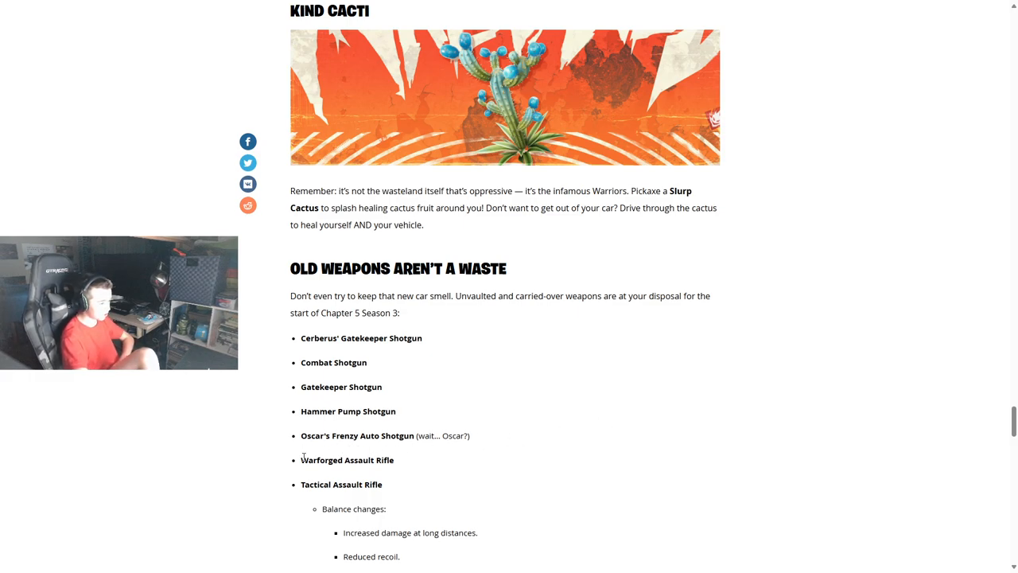
mouse_move(417, 540)
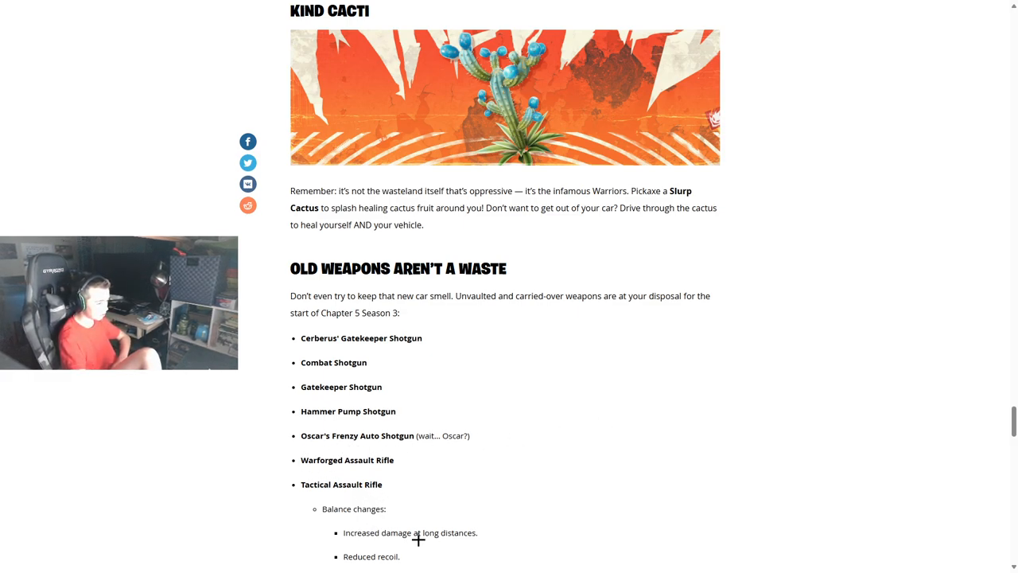
scroll(down, 3)
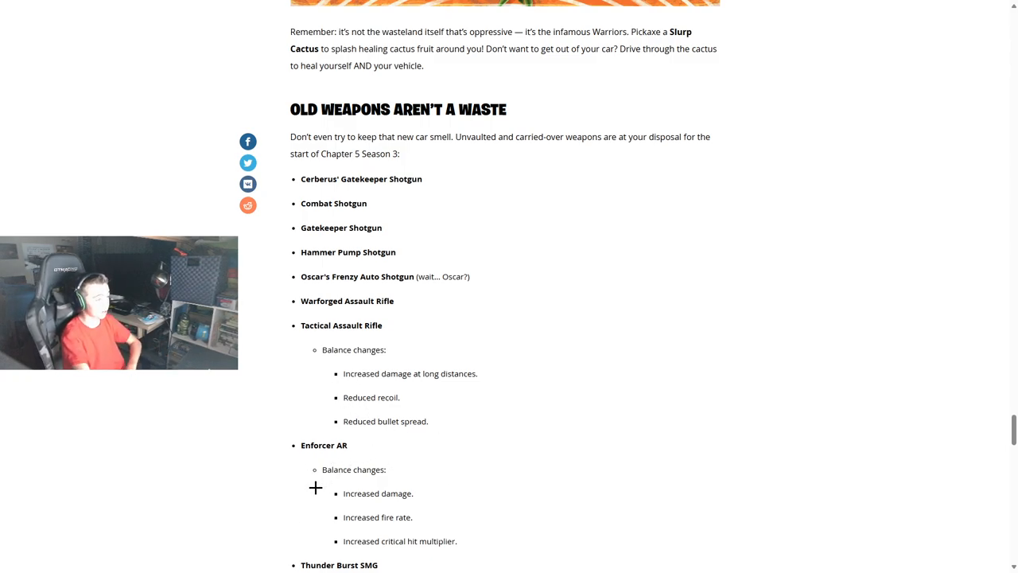
mouse_move(461, 464)
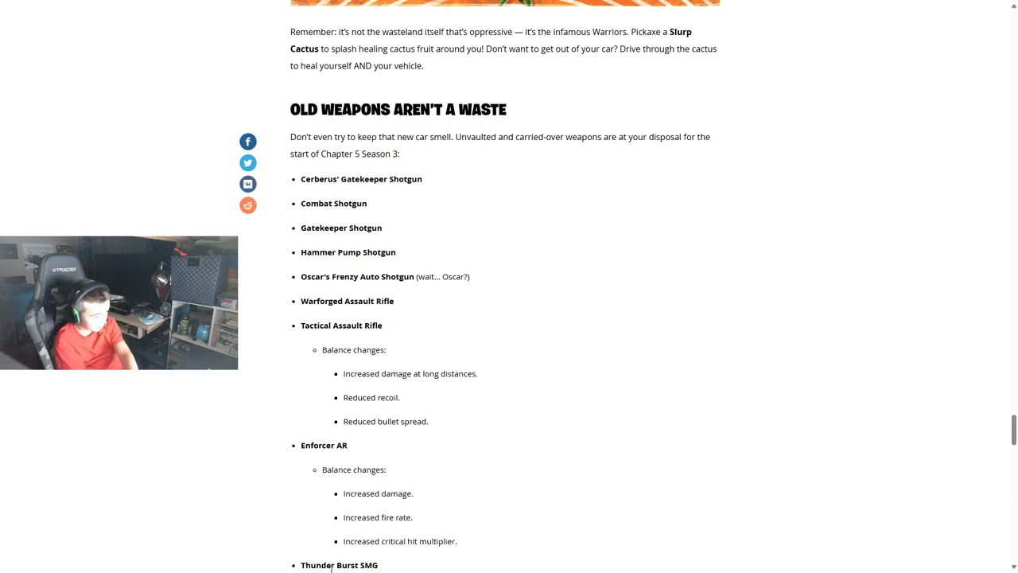
scroll(down, 3)
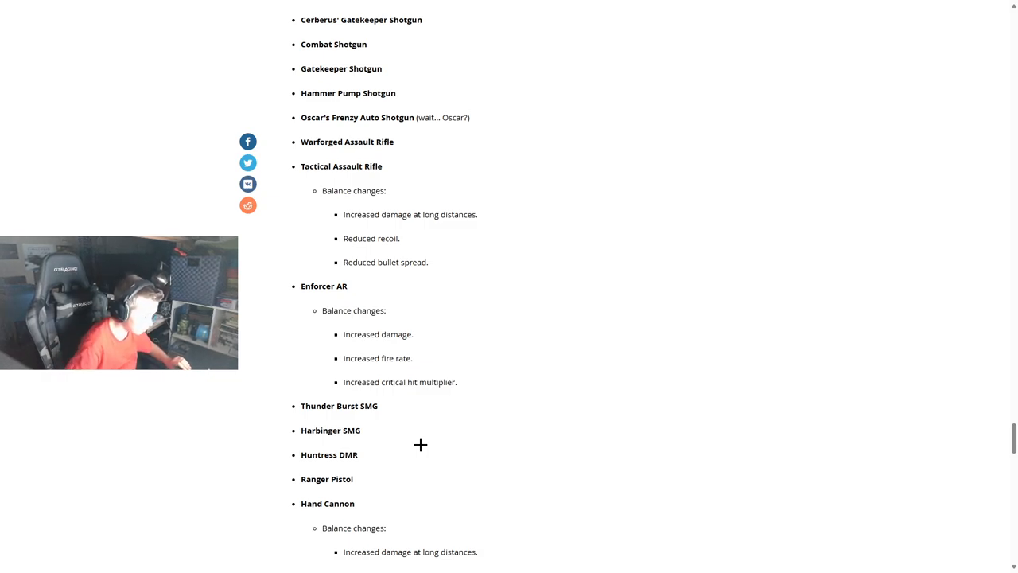
scroll(down, 3)
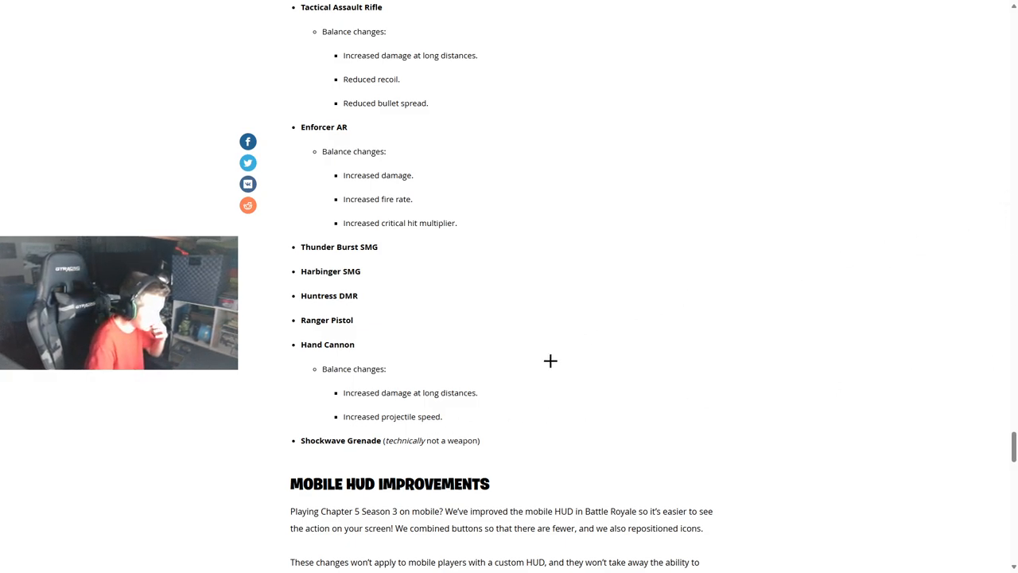
mouse_move(384, 449)
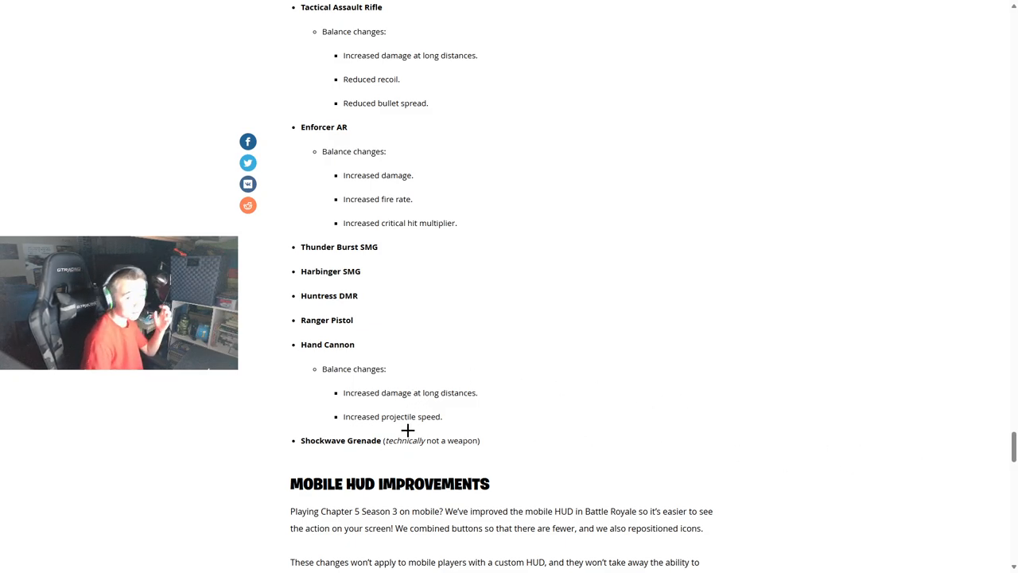
double_click(340, 439)
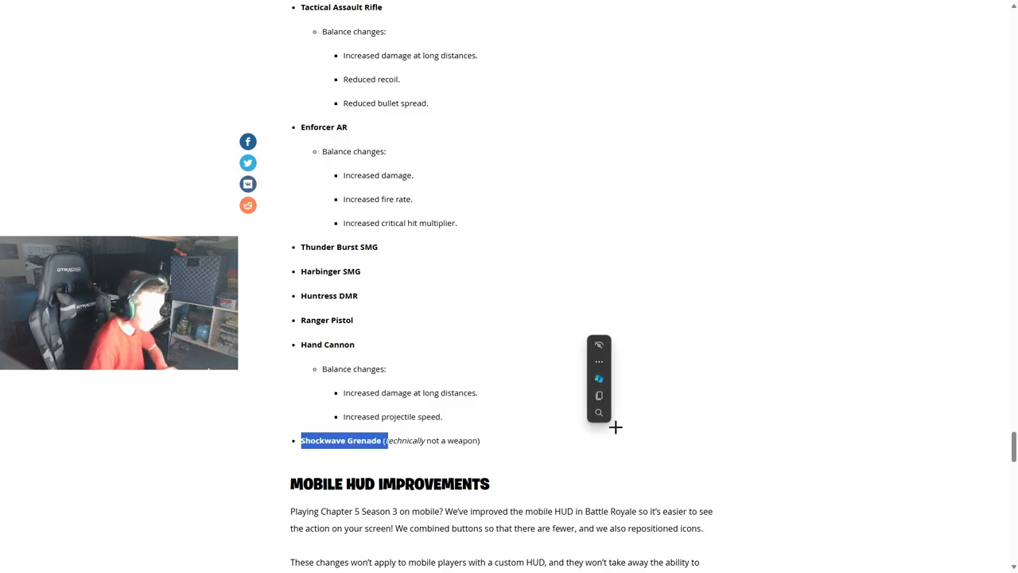
Step: Scroll briefly to the page bottom, then back up to the Mobile HUD Improvements and Wrecked Battle Pass sections
scroll(down, 3)
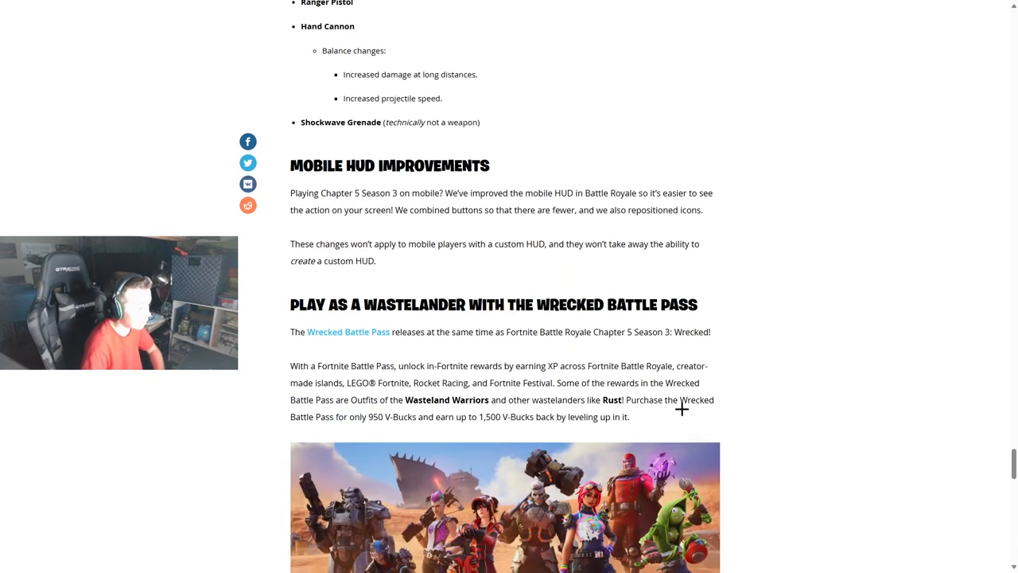
scroll(down, 3)
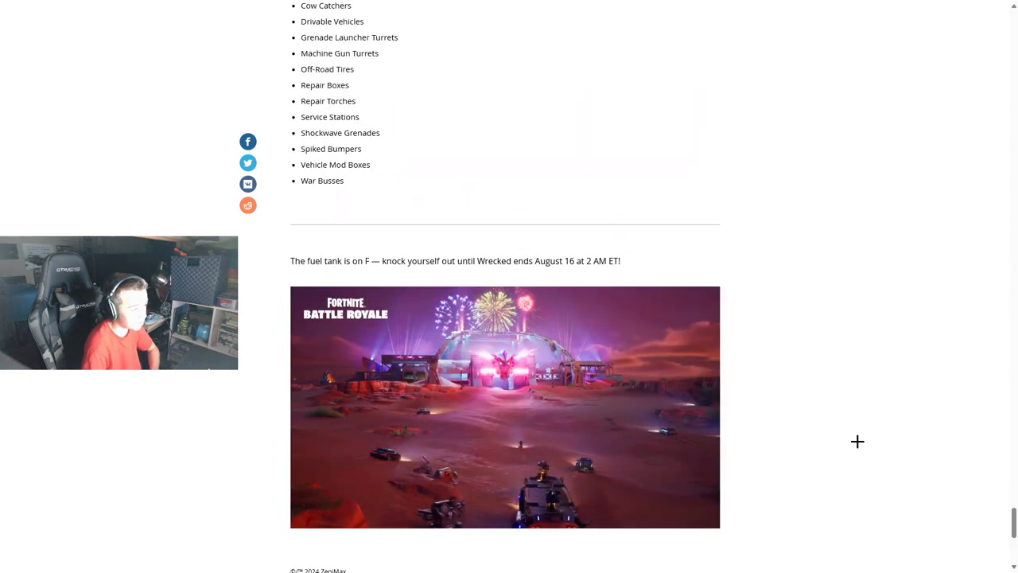
scroll(up, 3)
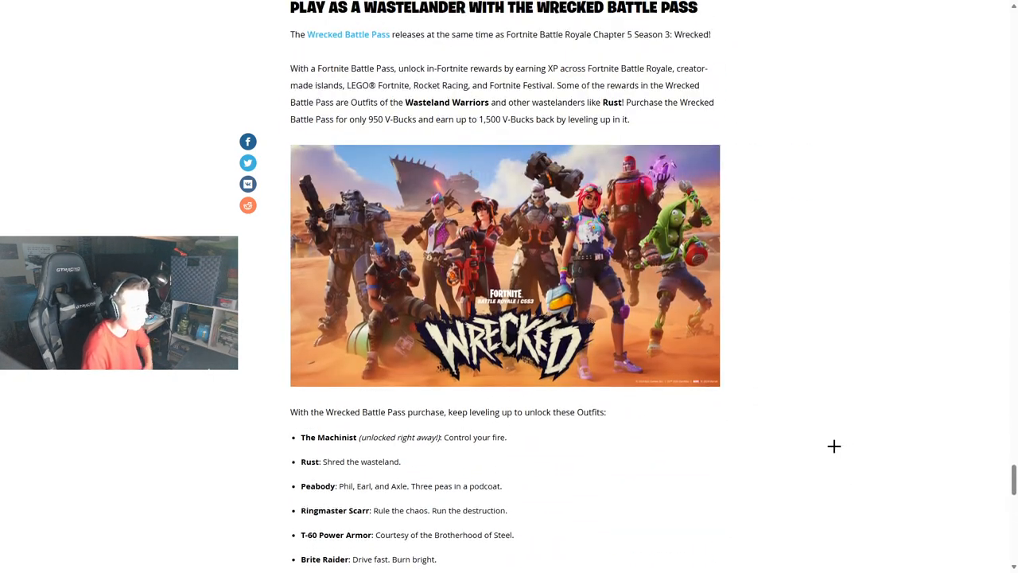
scroll(up, 3)
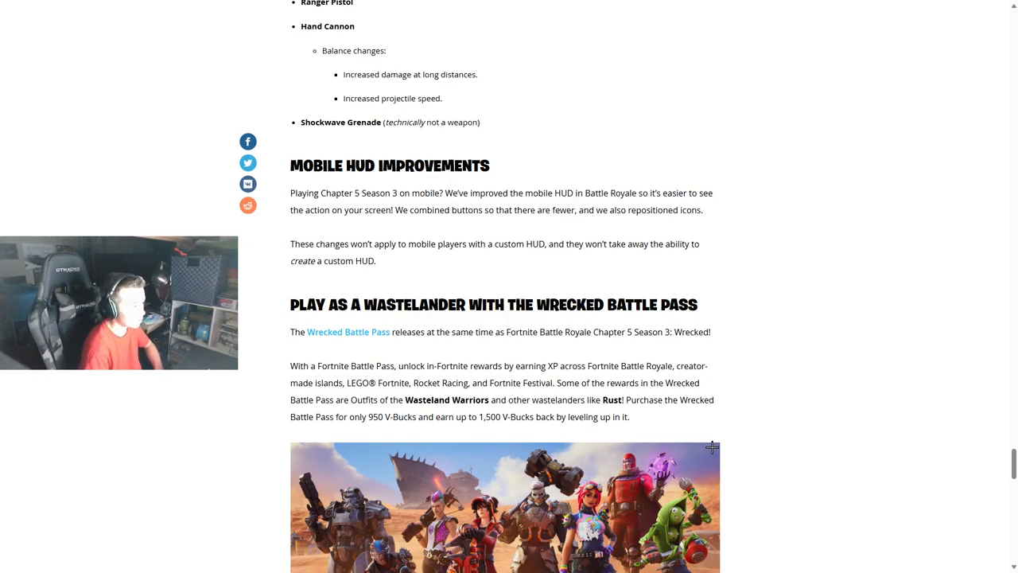
mouse_move(523, 229)
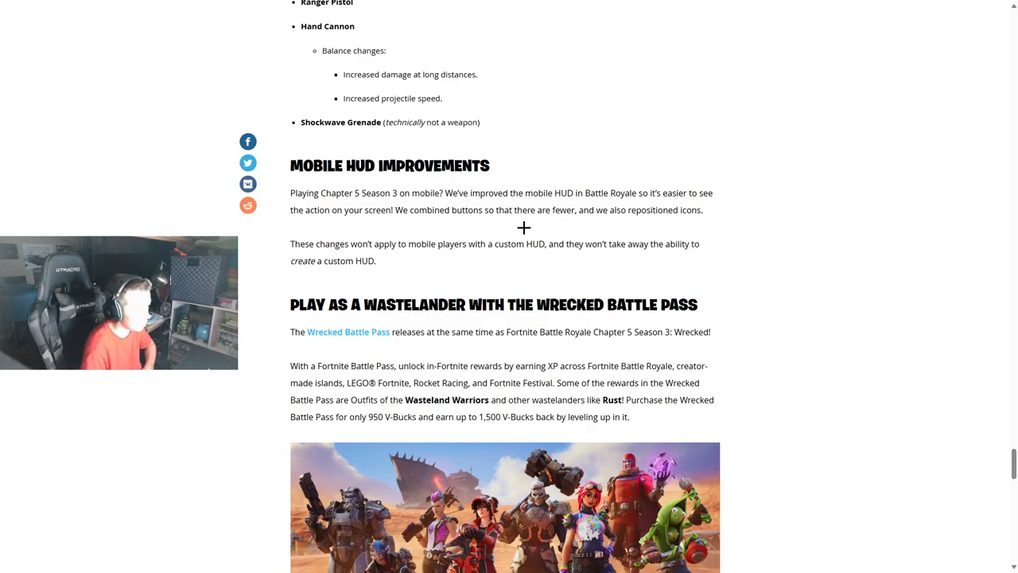
mouse_move(729, 369)
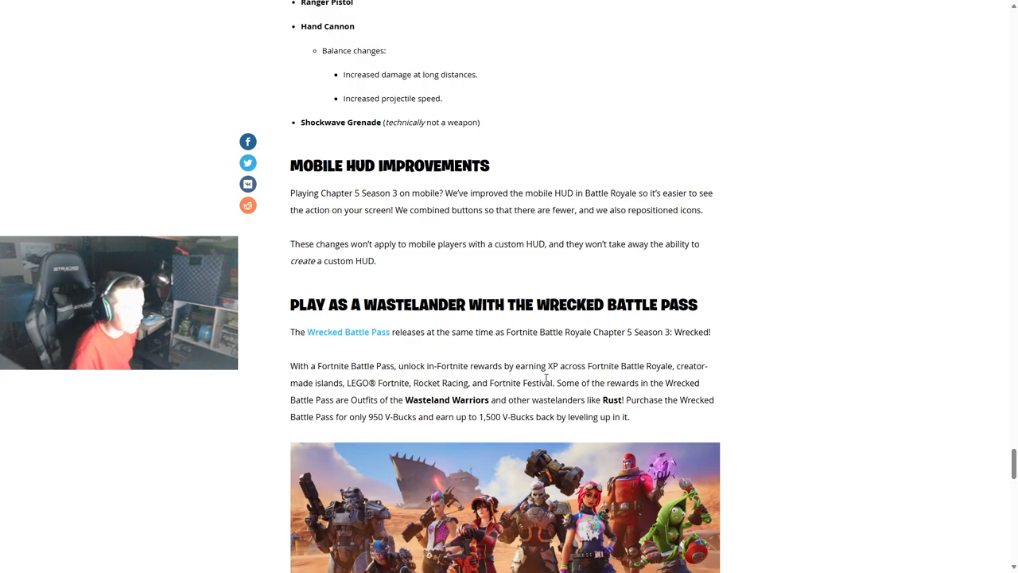
mouse_move(756, 375)
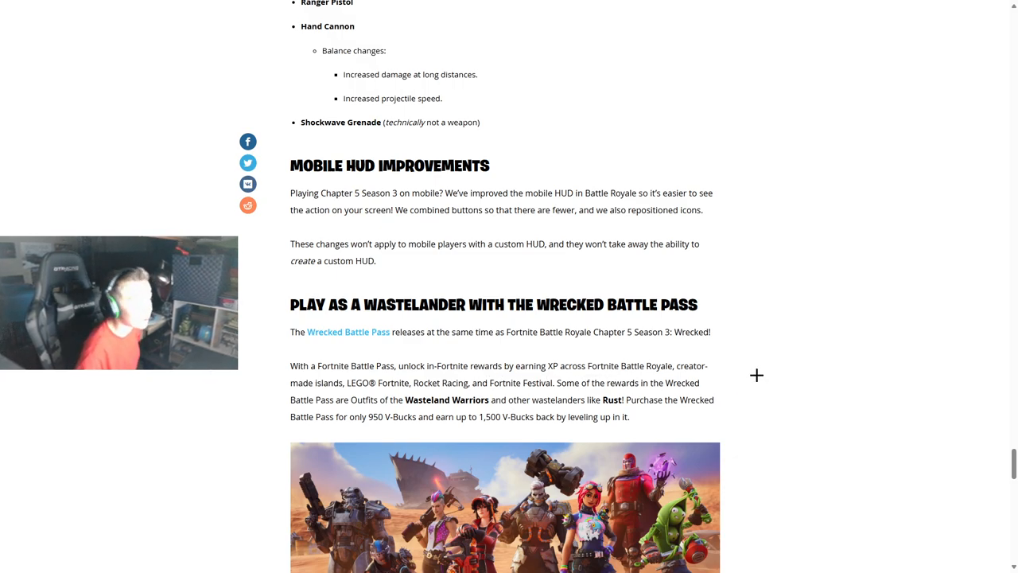
mouse_move(722, 349)
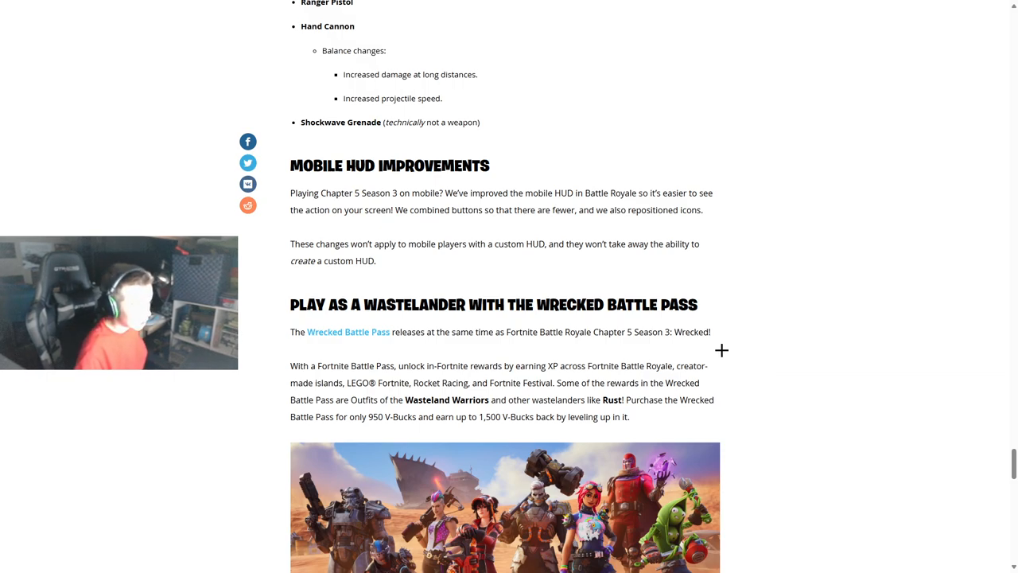
mouse_move(747, 400)
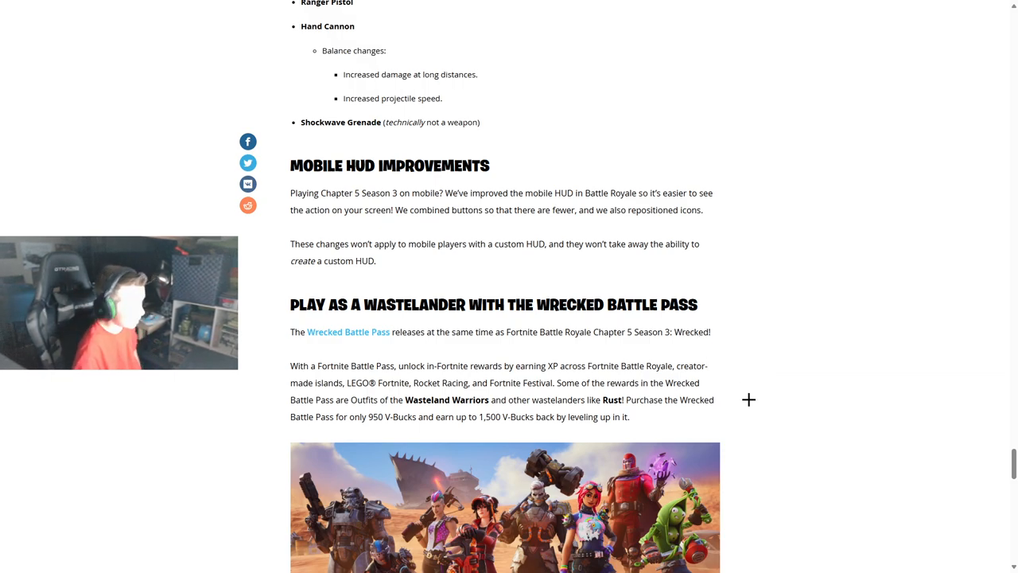
mouse_move(662, 413)
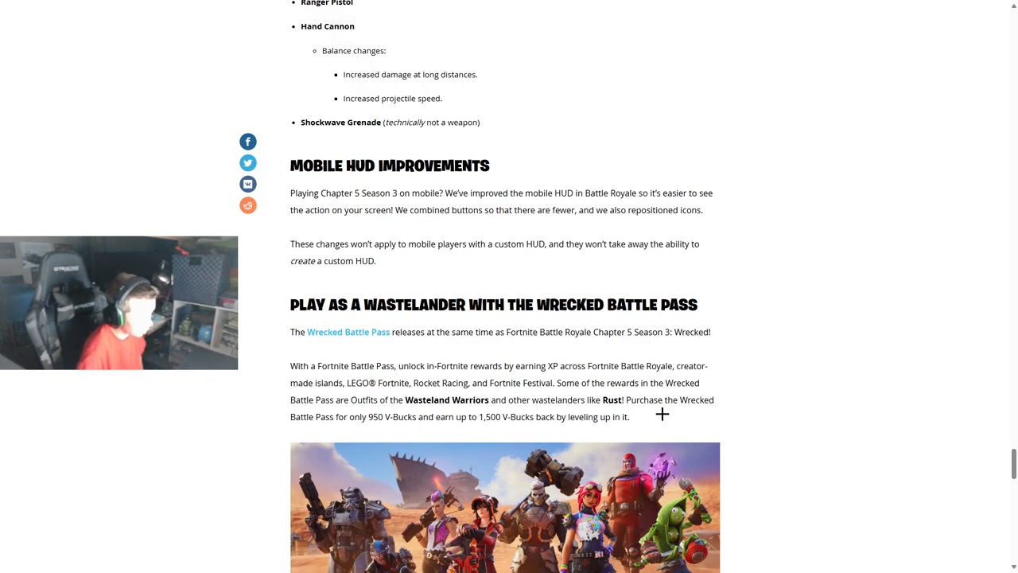
mouse_move(810, 411)
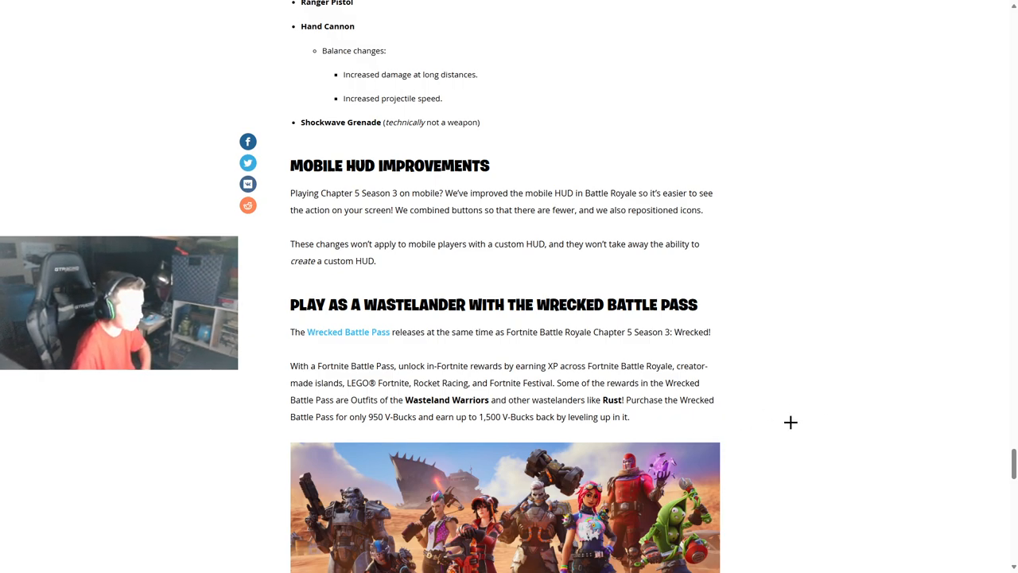
mouse_move(766, 416)
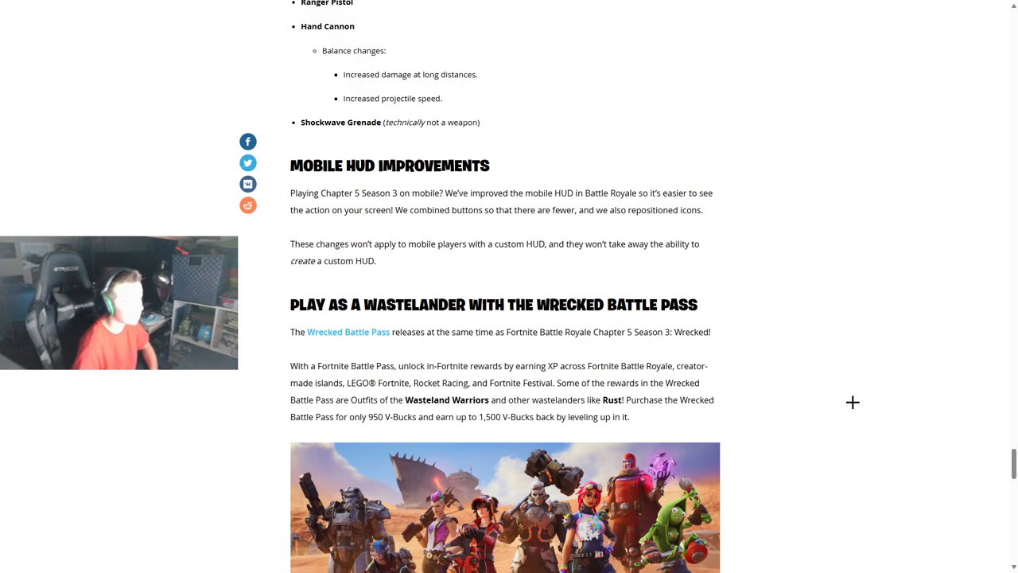
Step: Bring the Wrecked key art and Battle Pass outfit list, The Machinist to Megalo Don, into view
scroll(down, 3)
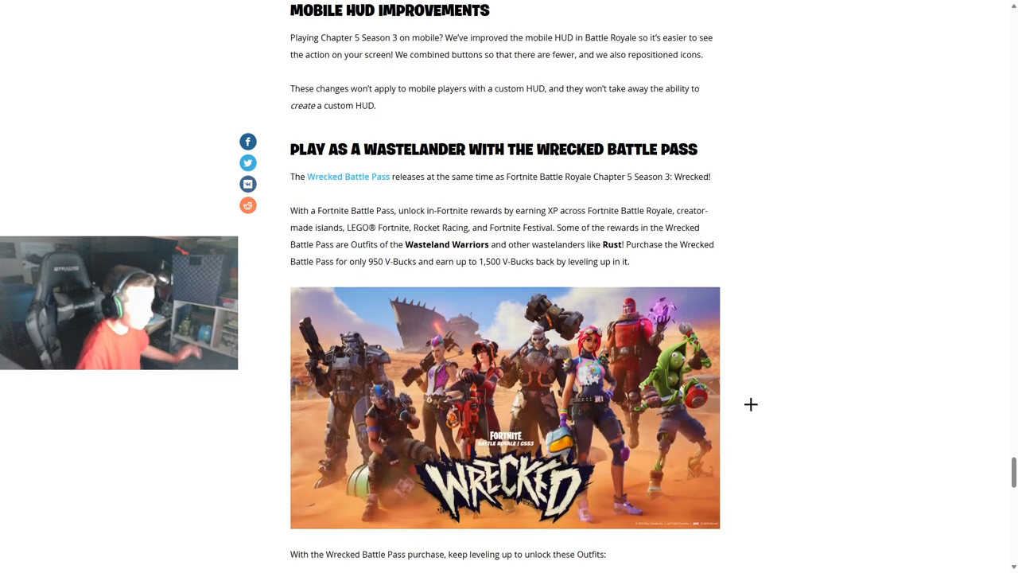
scroll(down, 3)
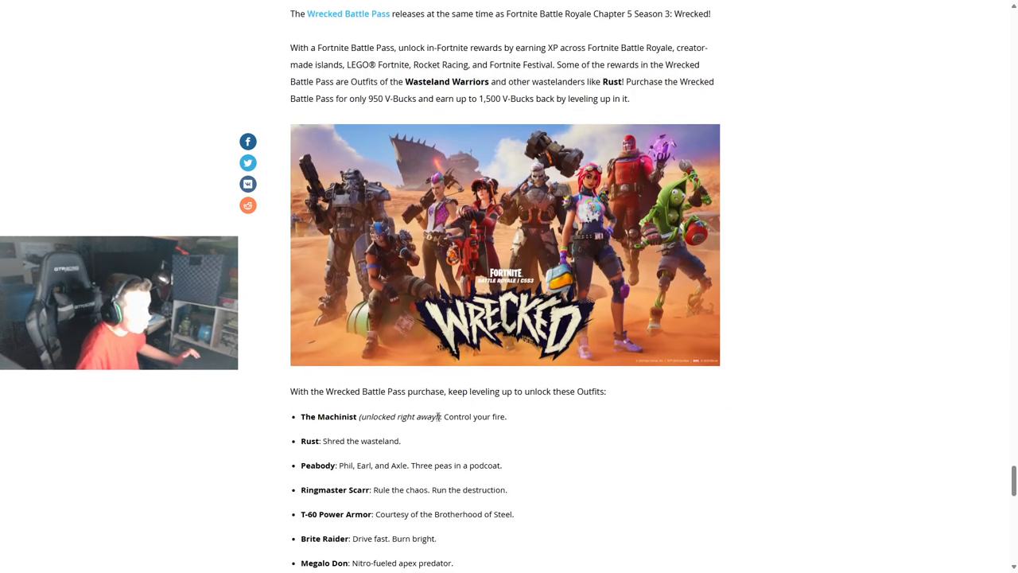
scroll(down, 3)
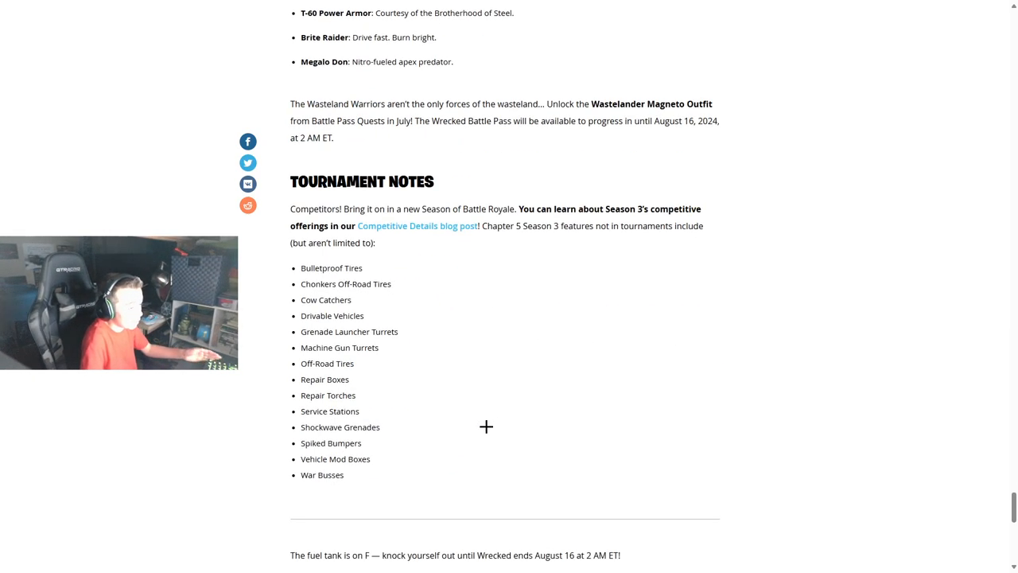
scroll(up, 3)
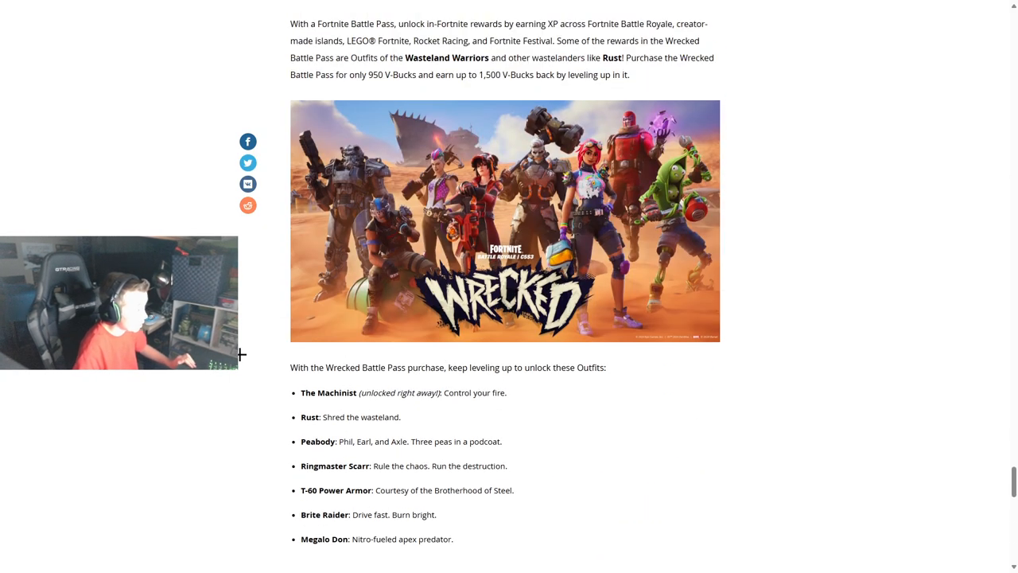
mouse_move(369, 406)
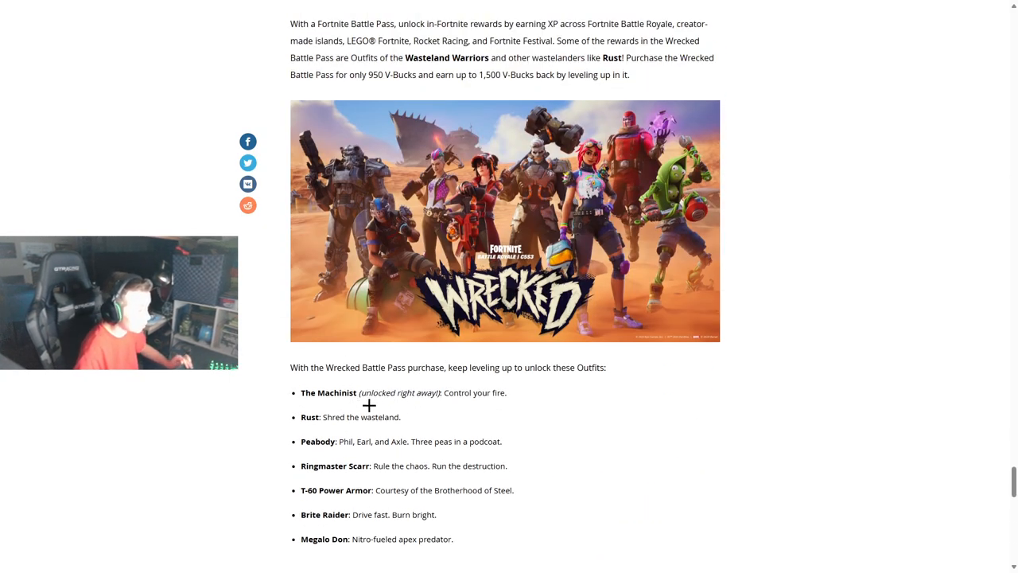
mouse_move(320, 429)
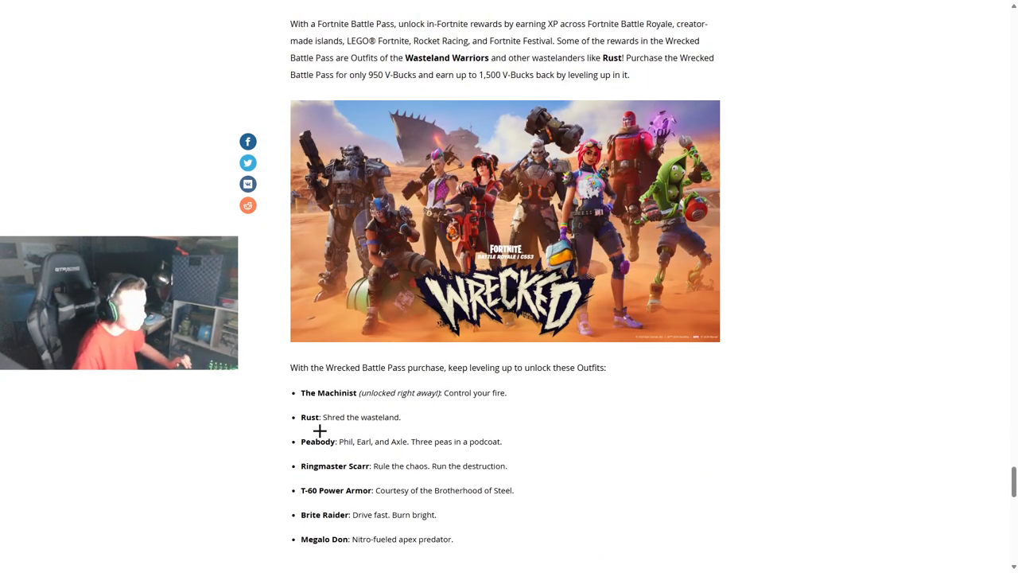
mouse_move(538, 445)
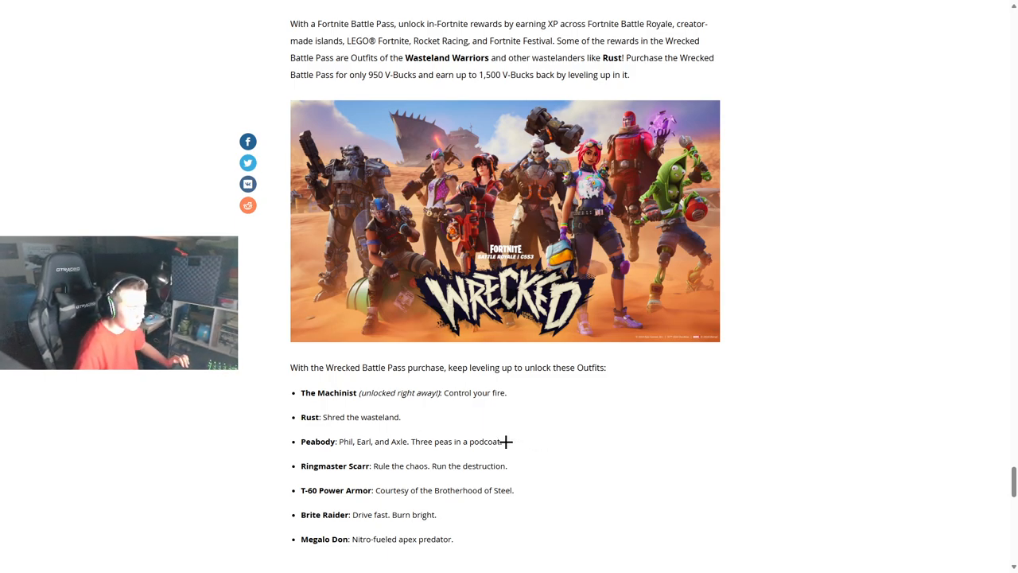
mouse_move(524, 441)
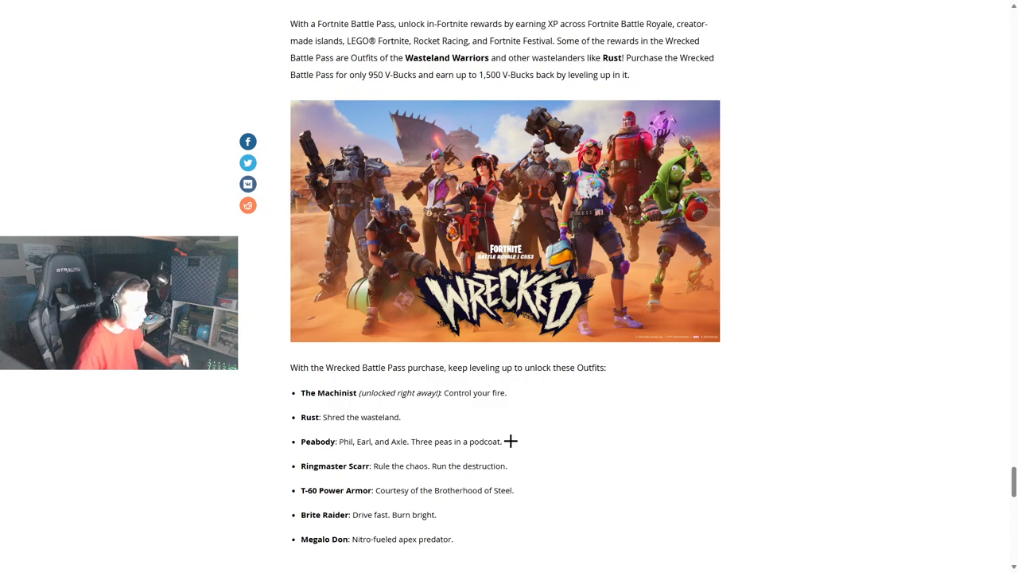
mouse_move(571, 449)
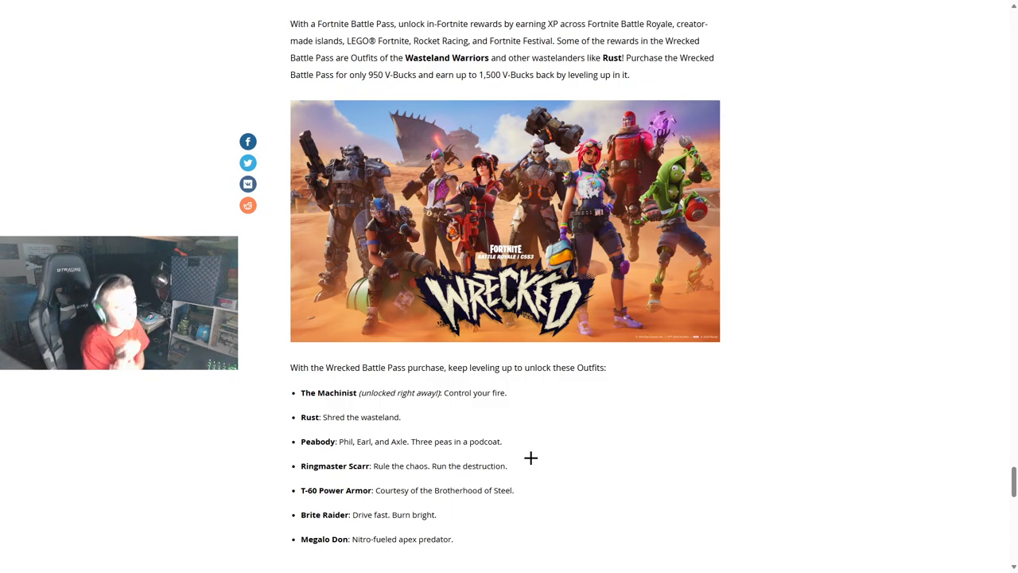
mouse_move(914, 124)
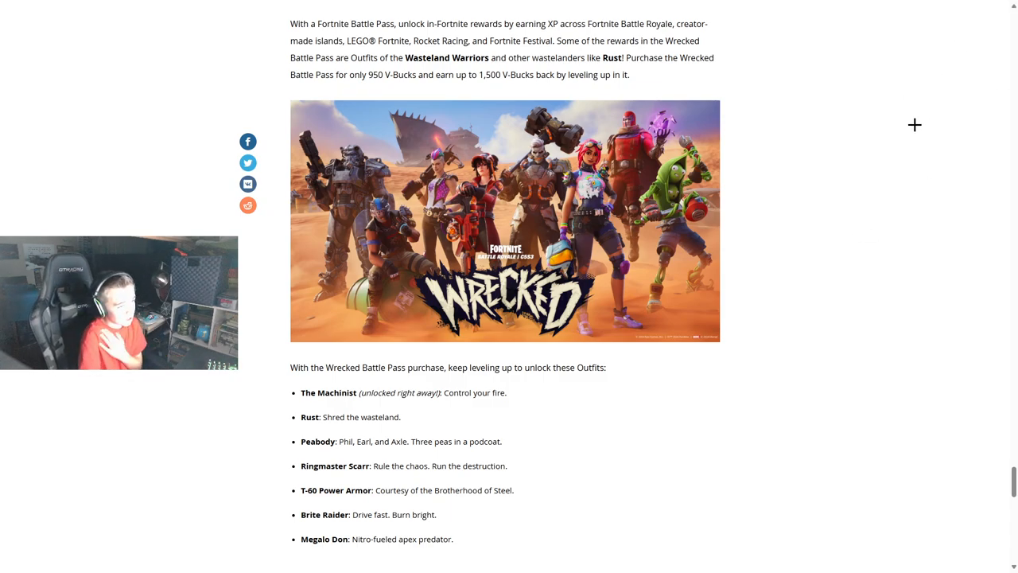
mouse_move(655, 432)
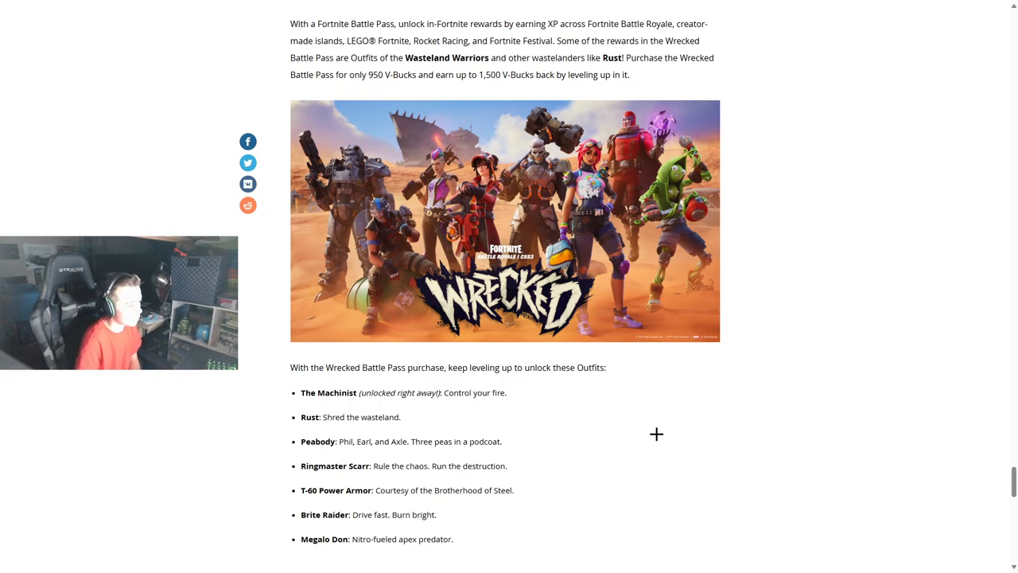
mouse_move(431, 477)
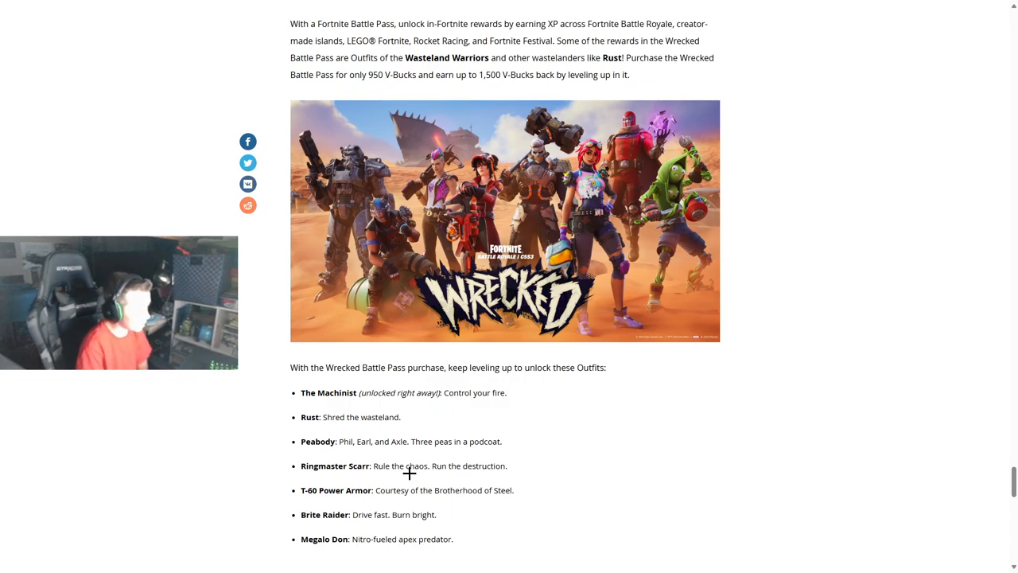
mouse_move(560, 480)
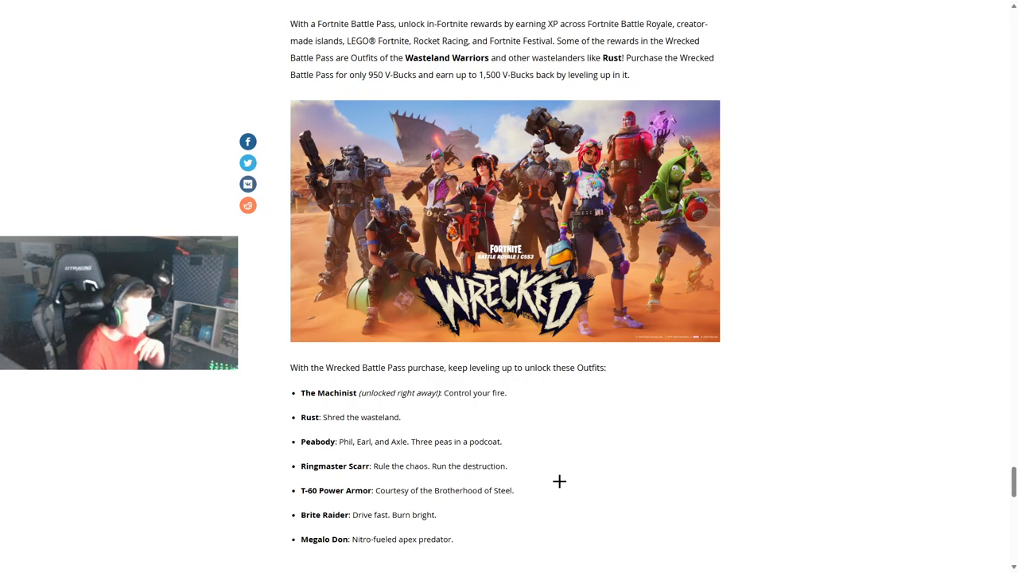
Step: Scroll to the Wastelander Magneto note and Tournament Notes removed-items list, deselecting the Wasteland Warriors paragraph
scroll(down, 3)
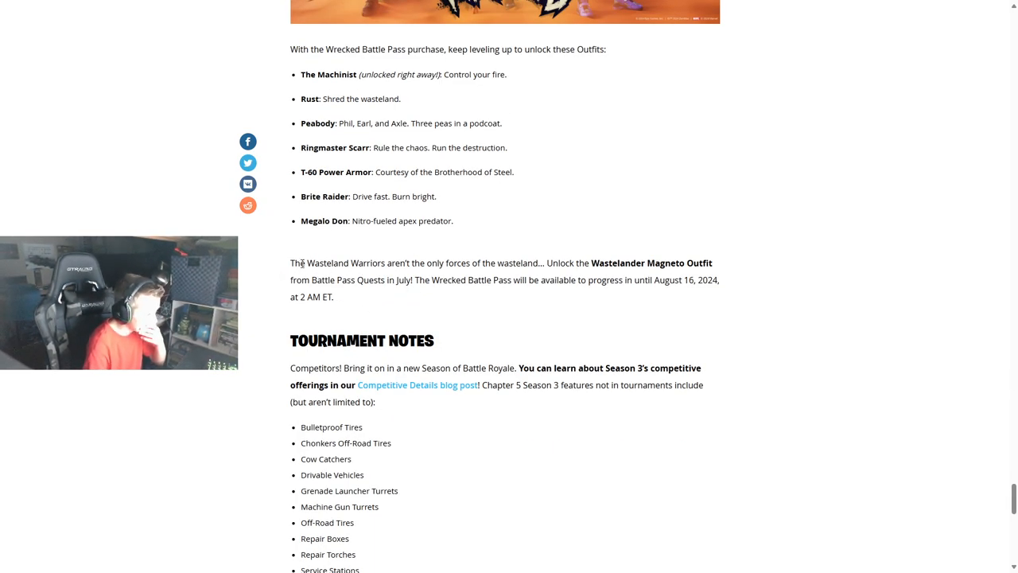
mouse_move(318, 251)
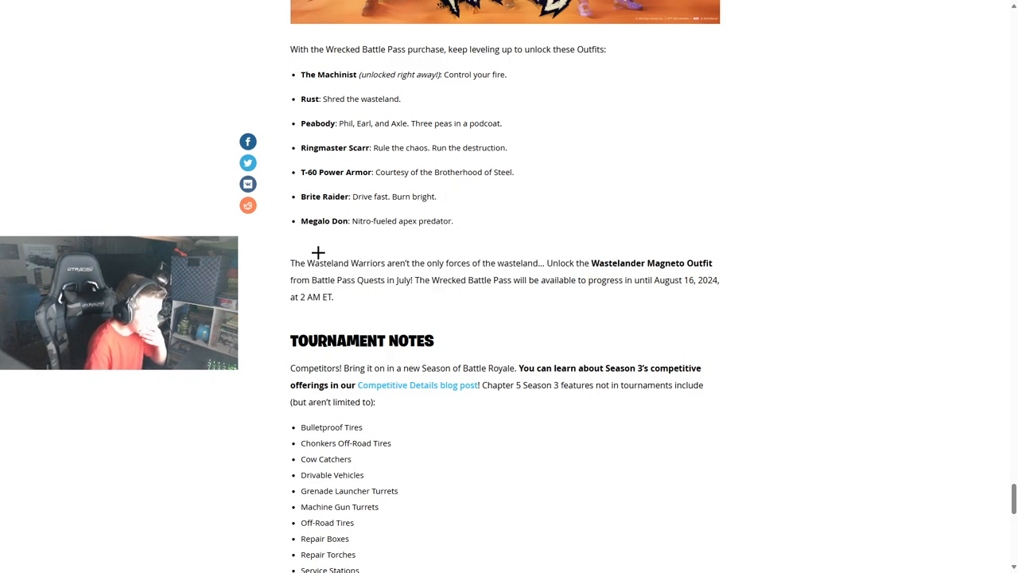
mouse_move(570, 252)
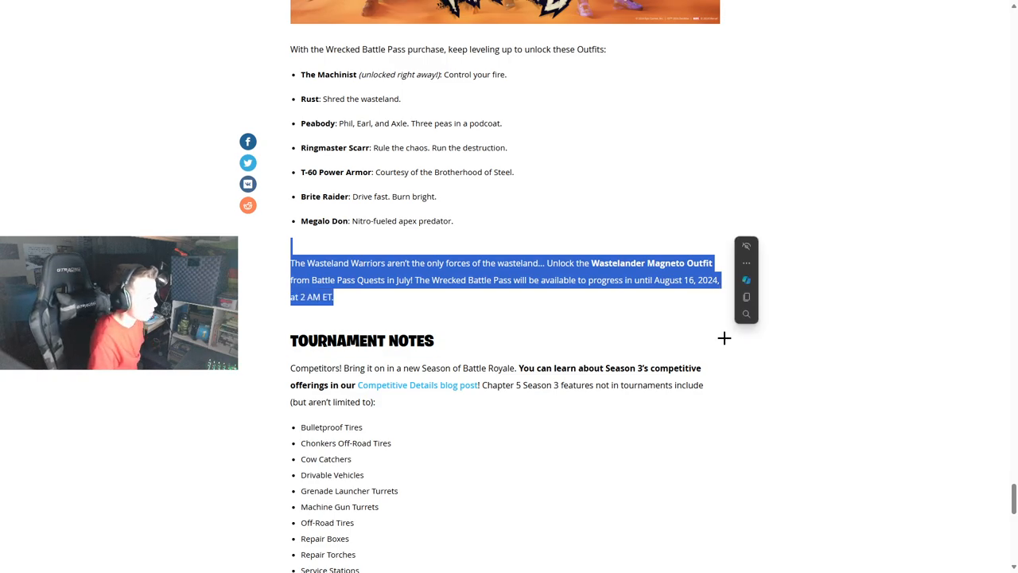
click(528, 343)
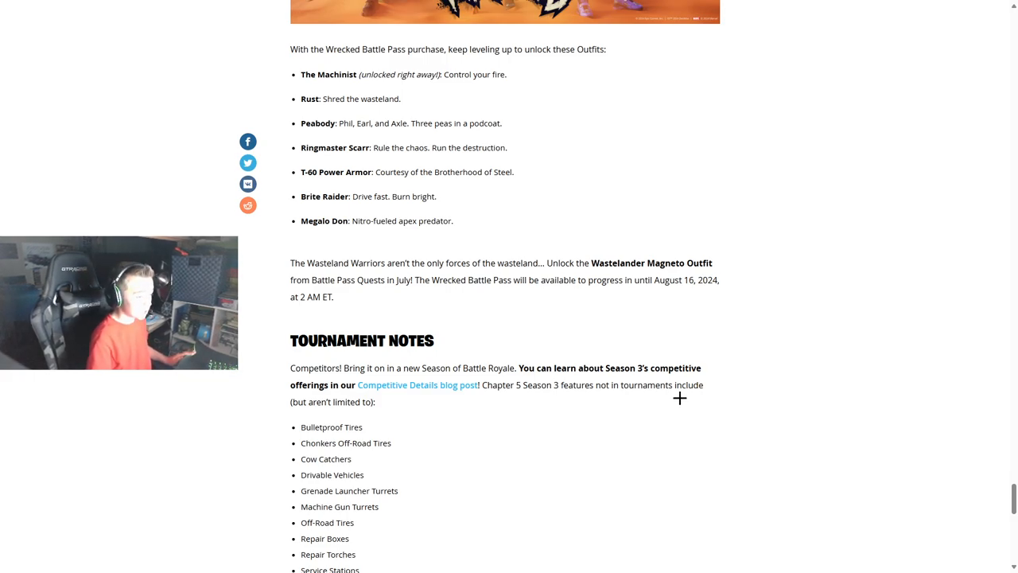
mouse_move(588, 383)
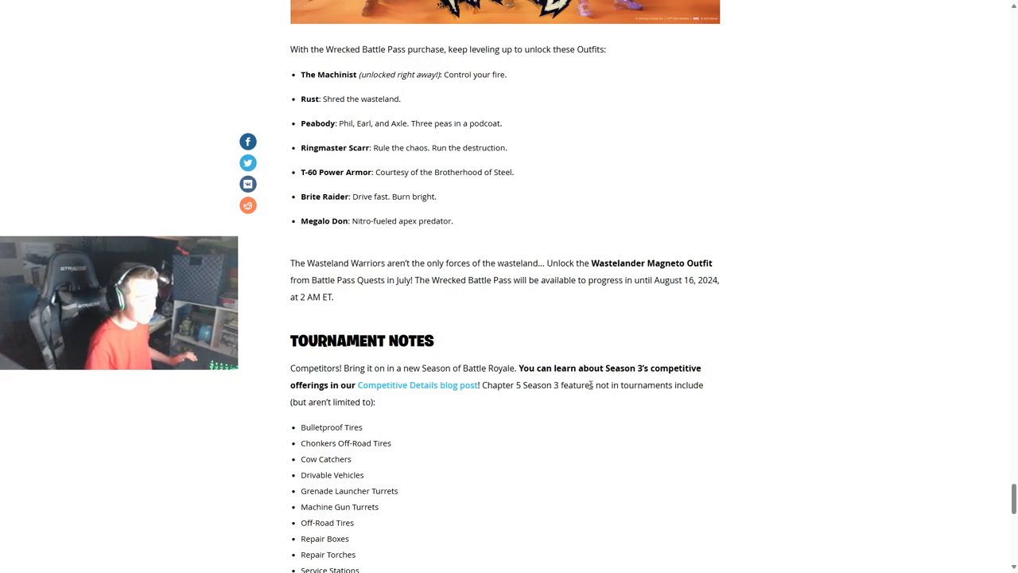
mouse_move(305, 407)
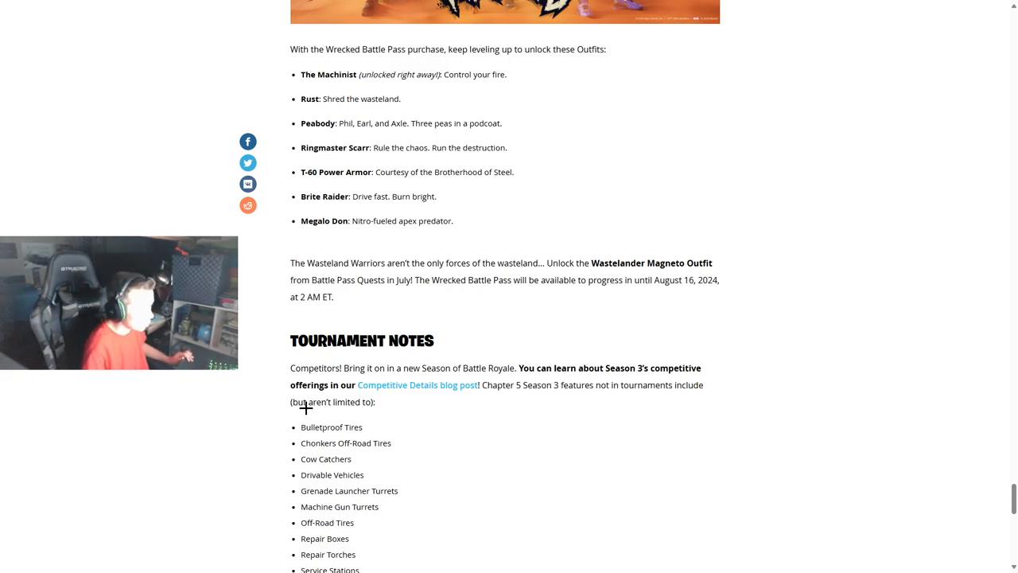
mouse_move(420, 442)
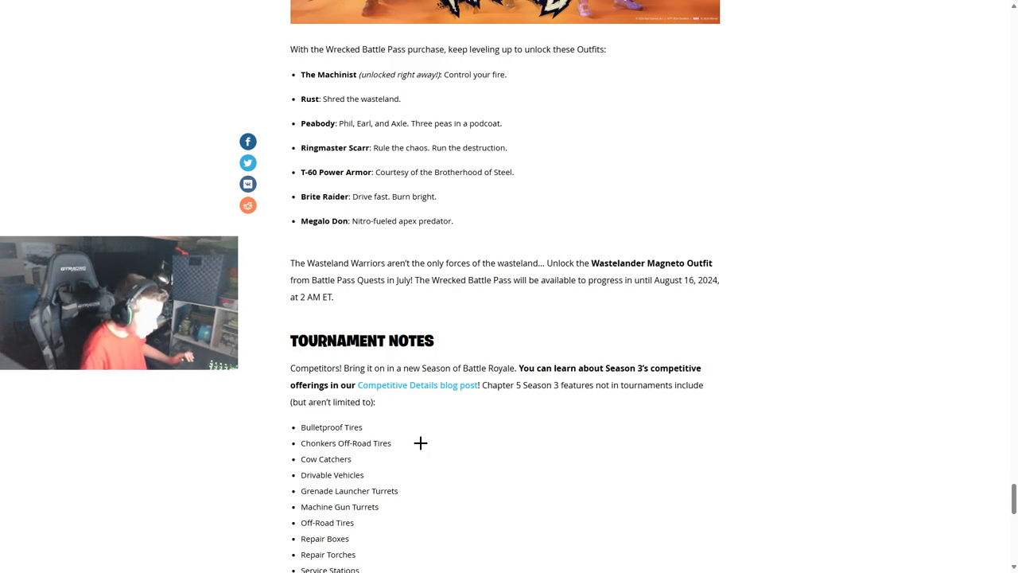
mouse_move(420, 467)
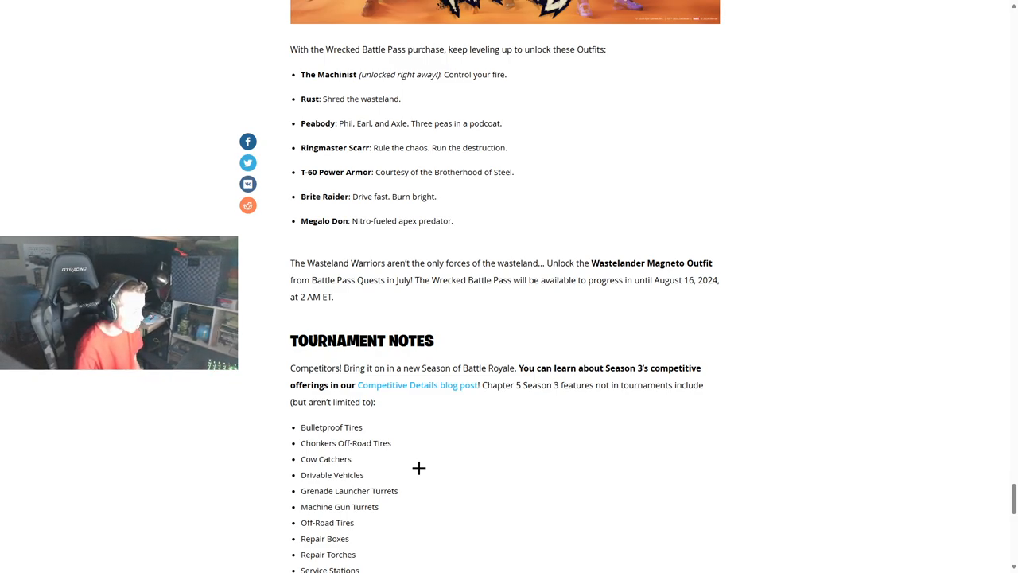
Step: Scroll past the tournament features list to the closing Battle Royale image and August 16 end line
scroll(down, 3)
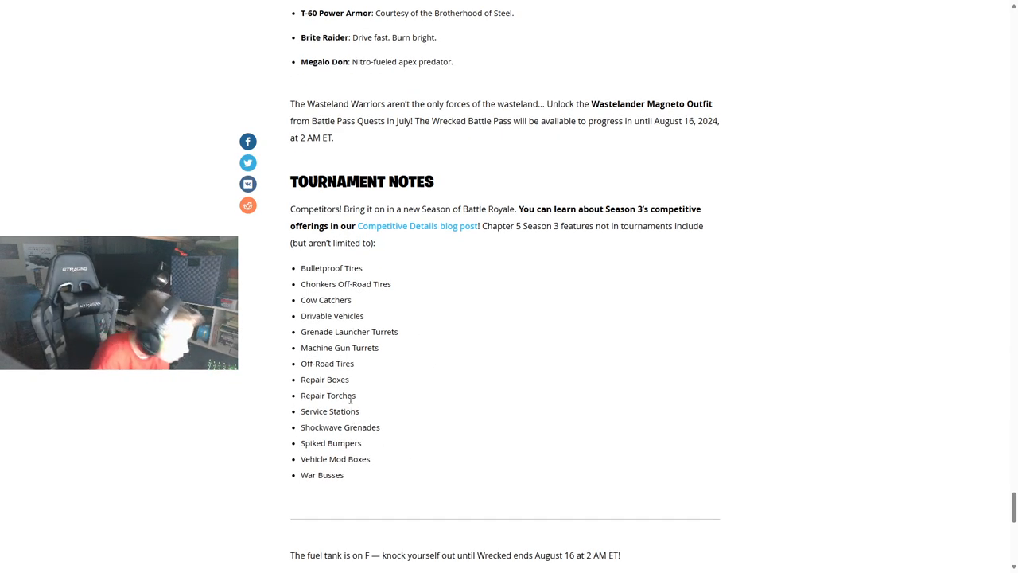
scroll(down, 3)
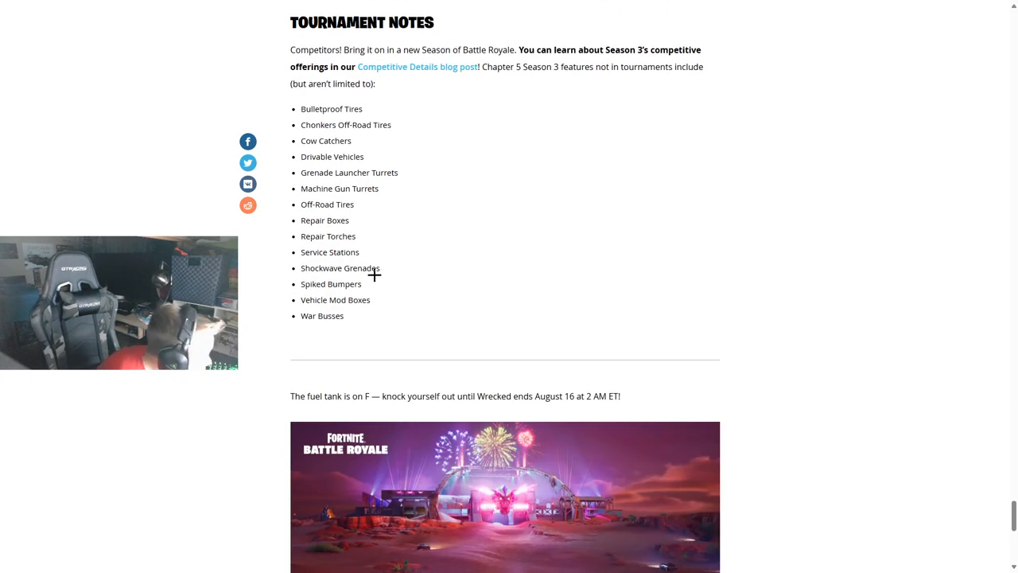
scroll(down, 3)
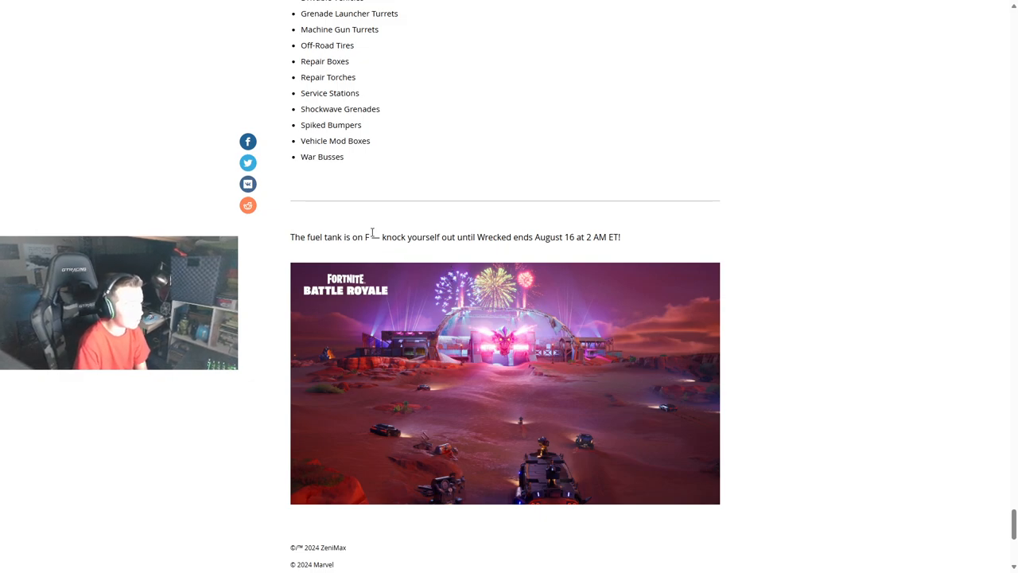
mouse_move(664, 241)
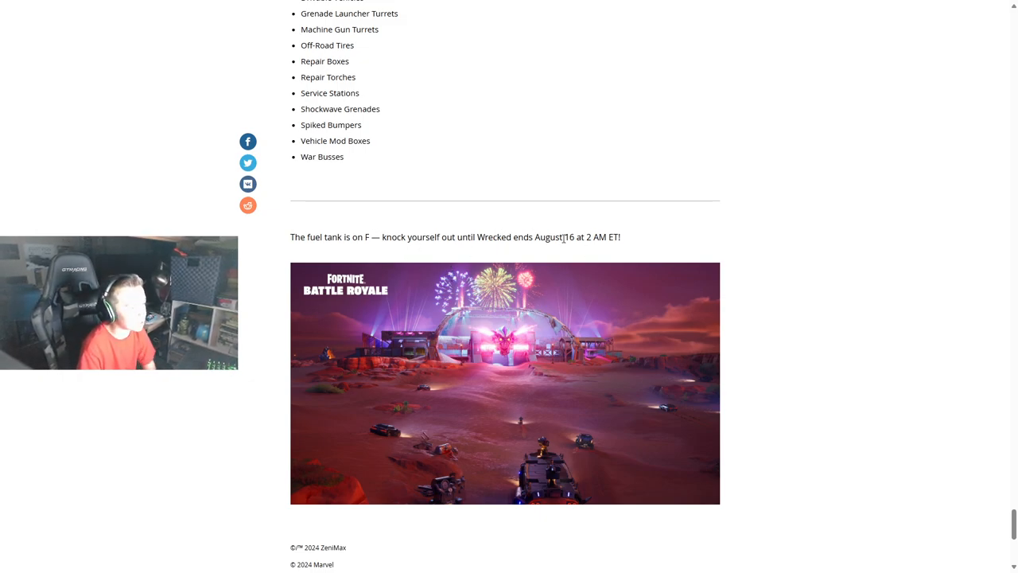
scroll(up, 3)
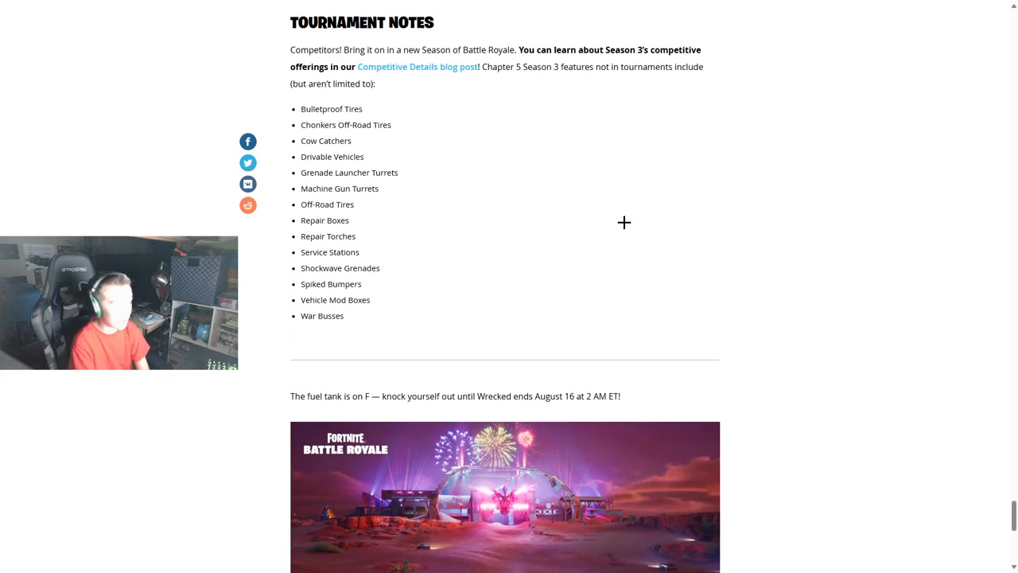
scroll(down, 3)
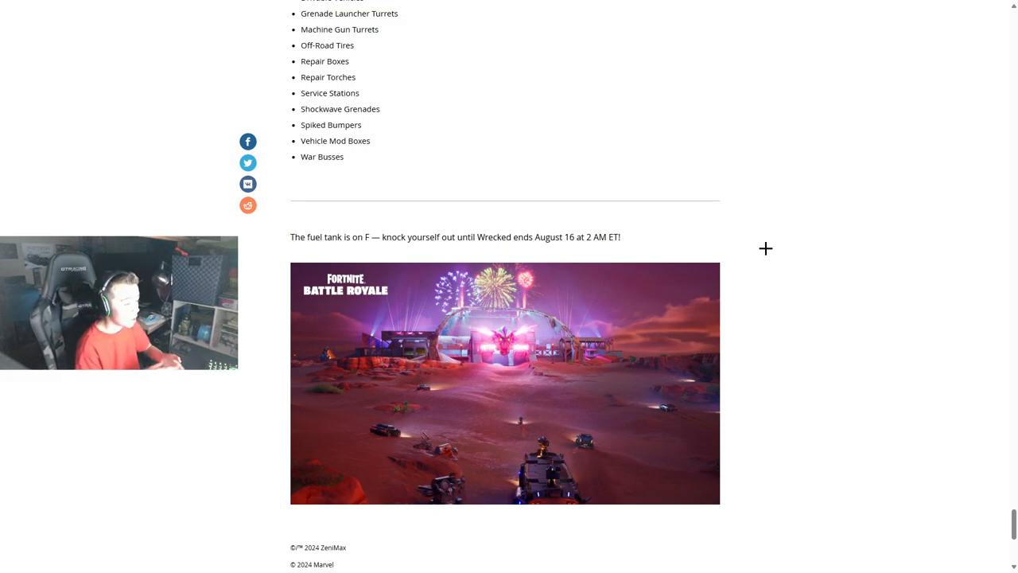
mouse_move(830, 294)
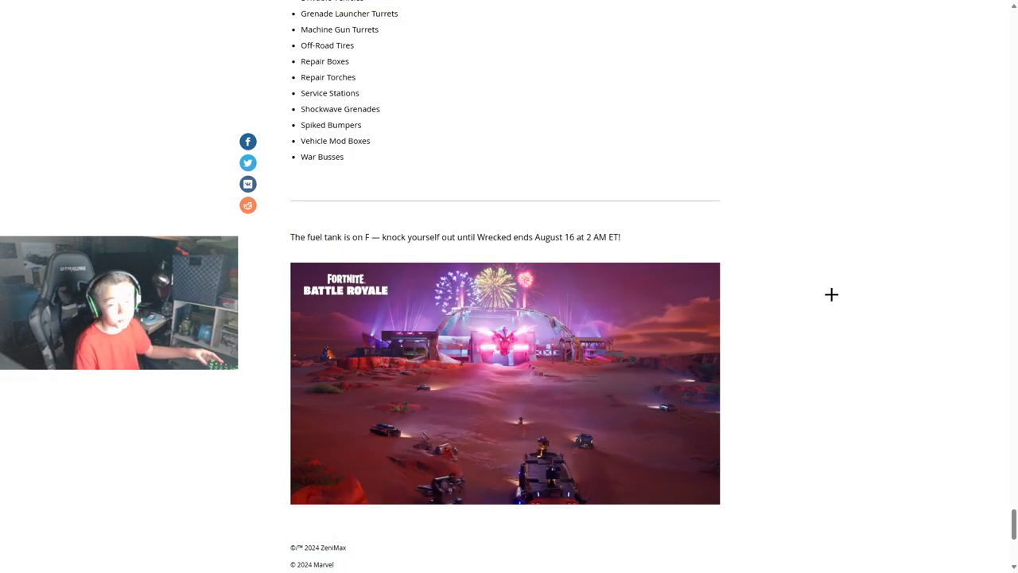
mouse_move(789, 329)
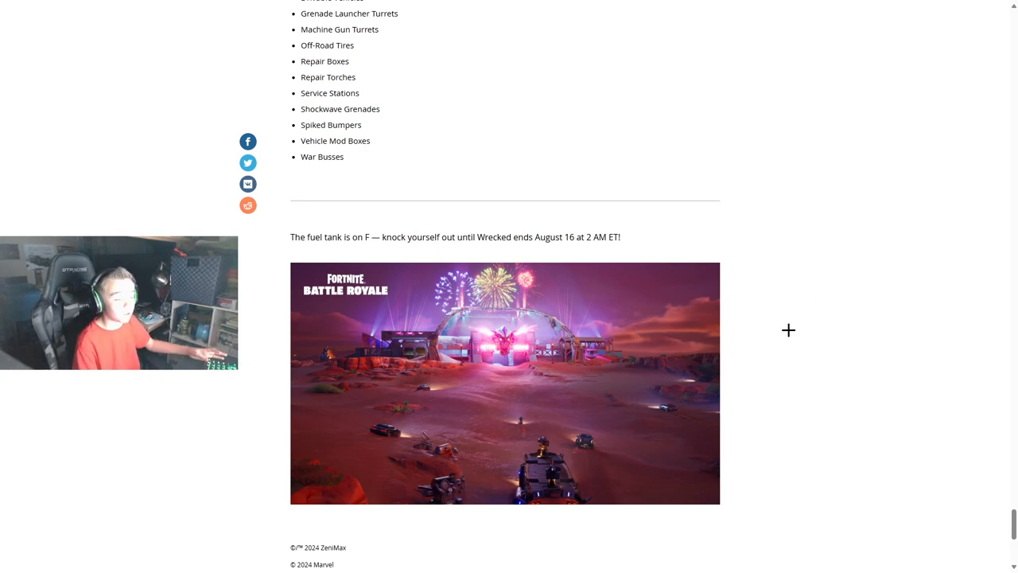